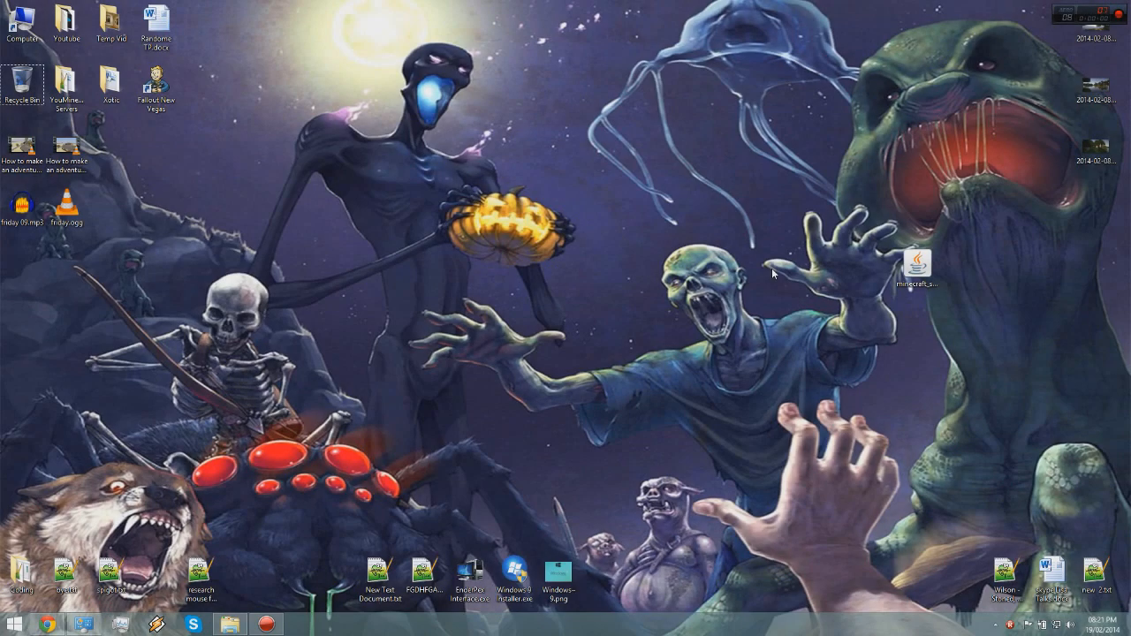
mouse_move(717, 262)
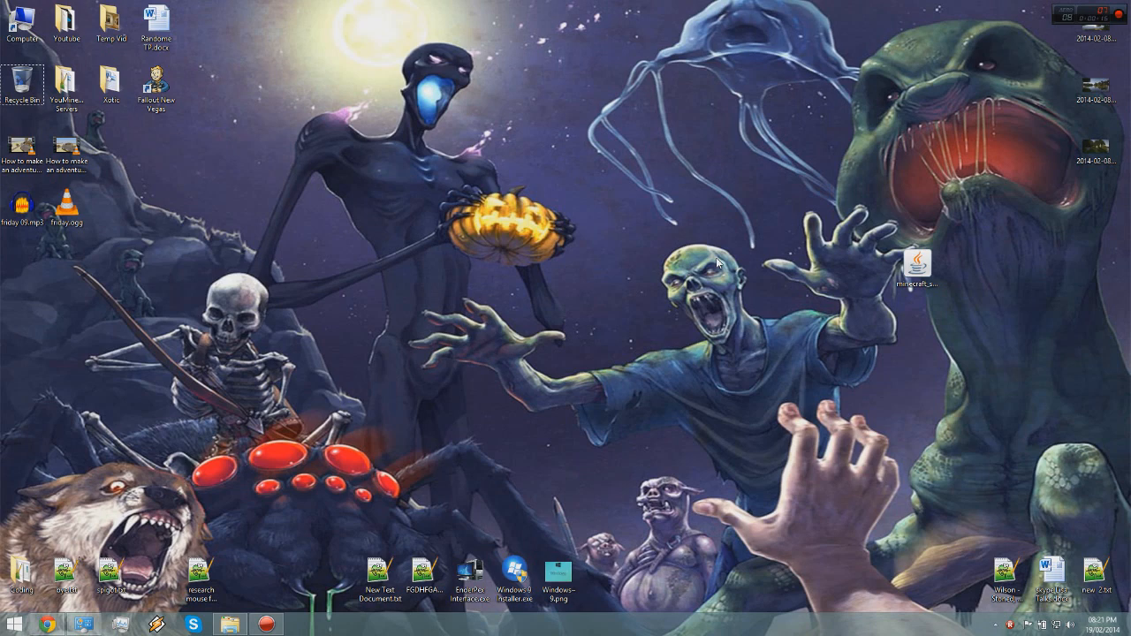
mouse_move(66, 537)
text(192.168.0.1)
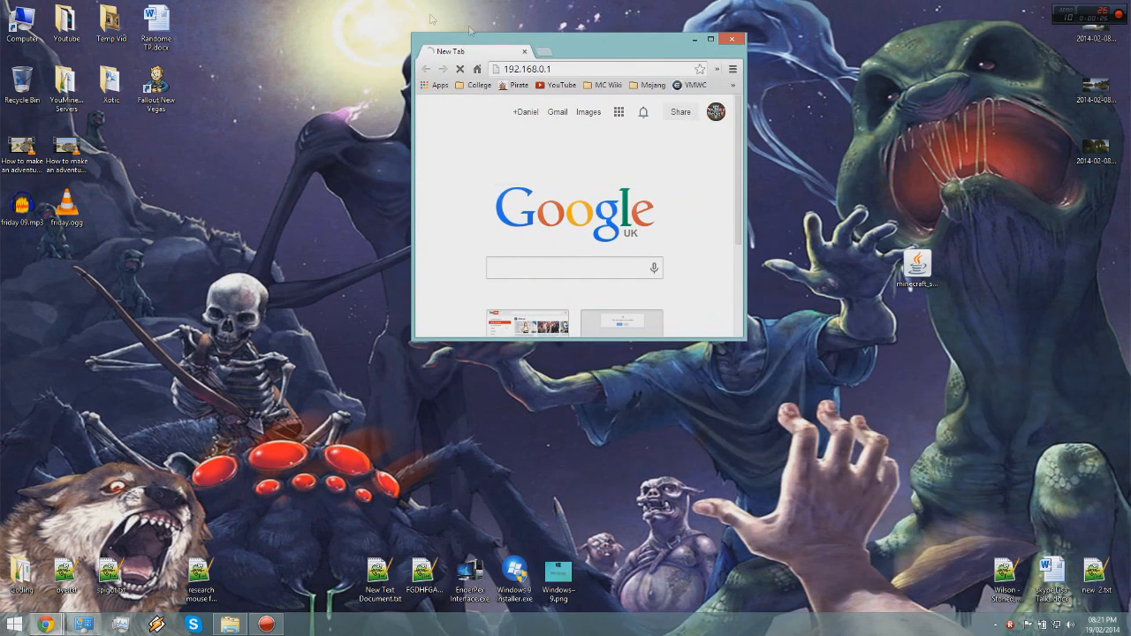
Load the Sky Hub router summary status page in Chrome, then close the browser.
click(710, 39)
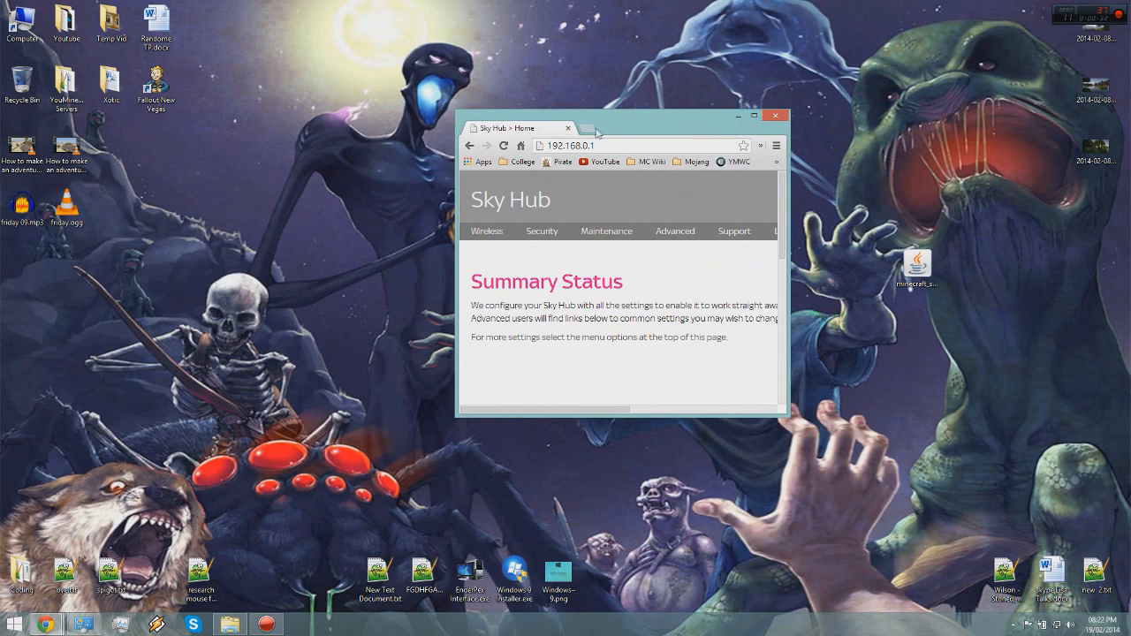
click(776, 116)
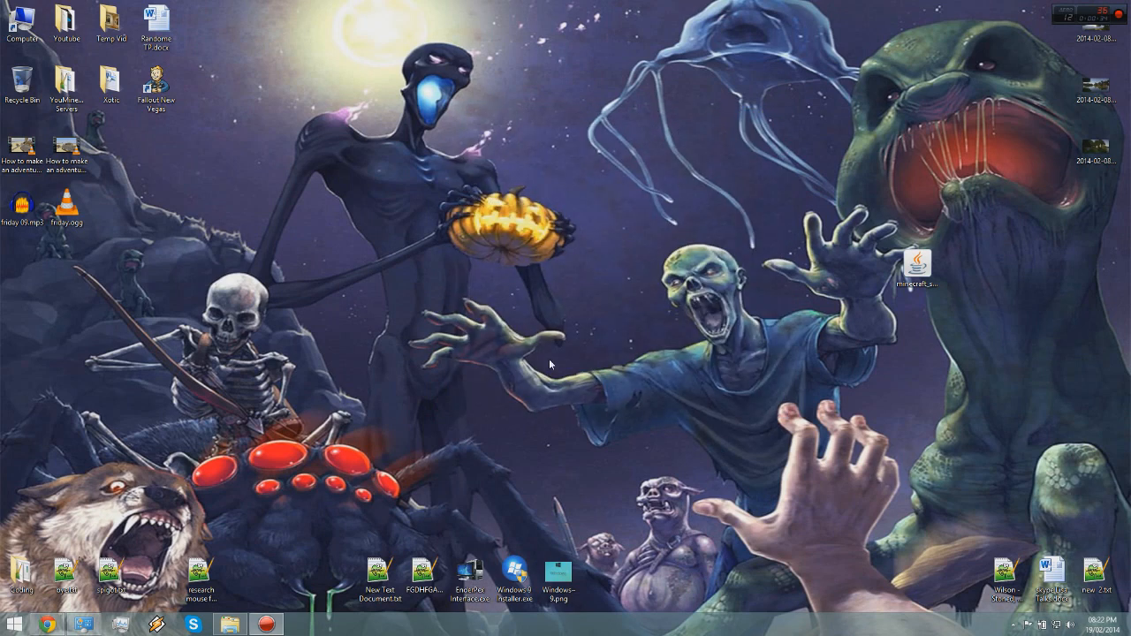
mouse_move(645, 239)
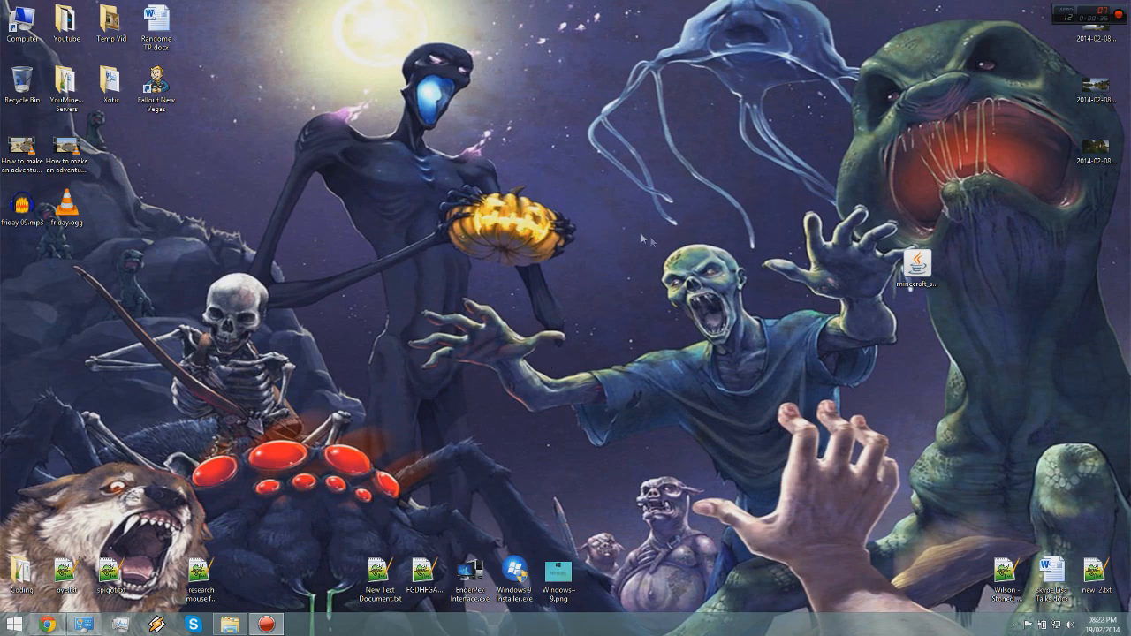
mouse_move(597, 243)
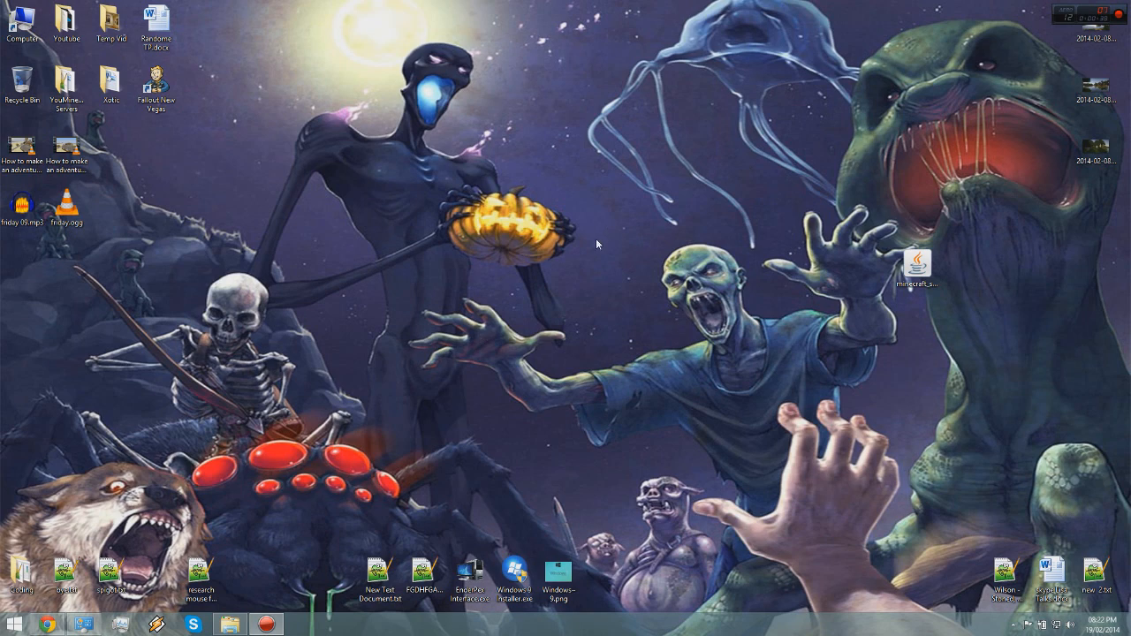
Create a new desktop folder named 'Serv'.
right_click(597, 244)
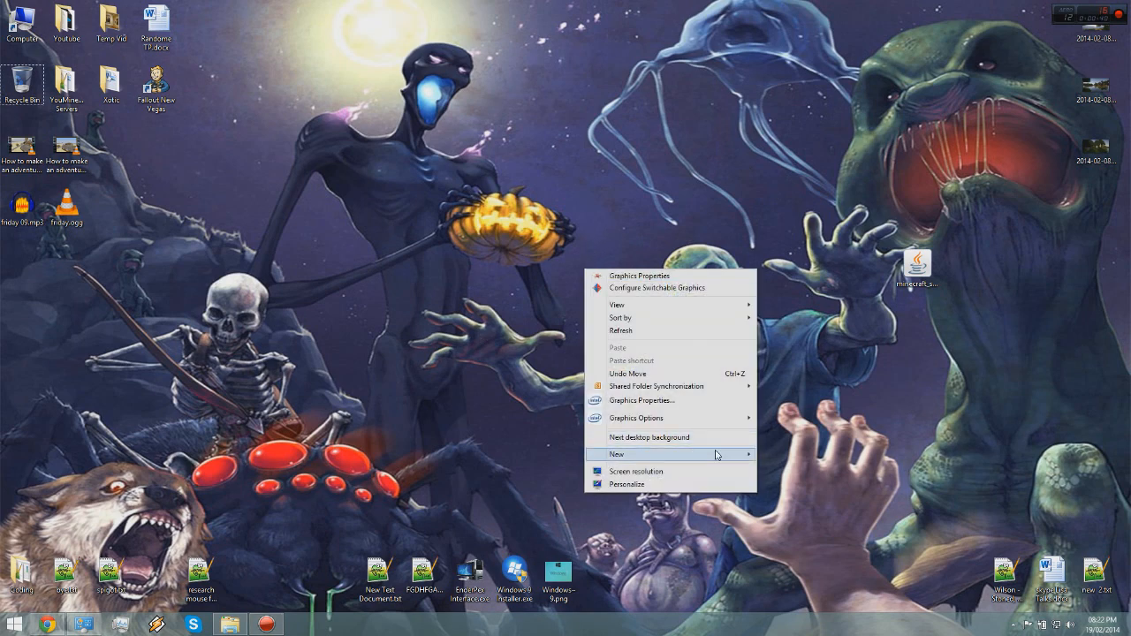
click(615, 454)
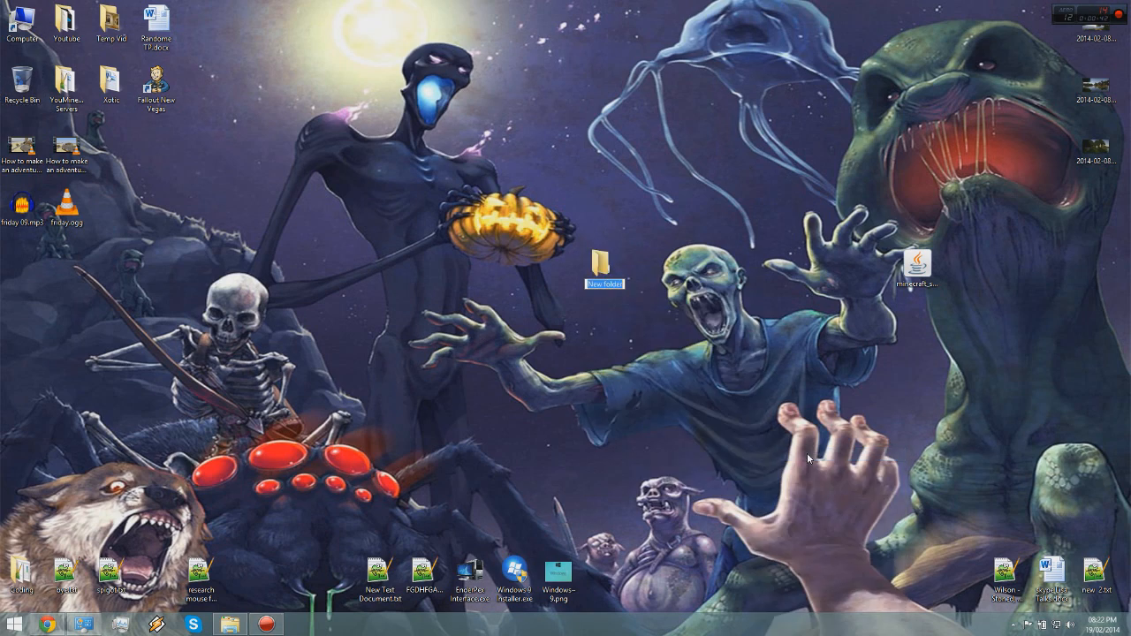
text(Serv)
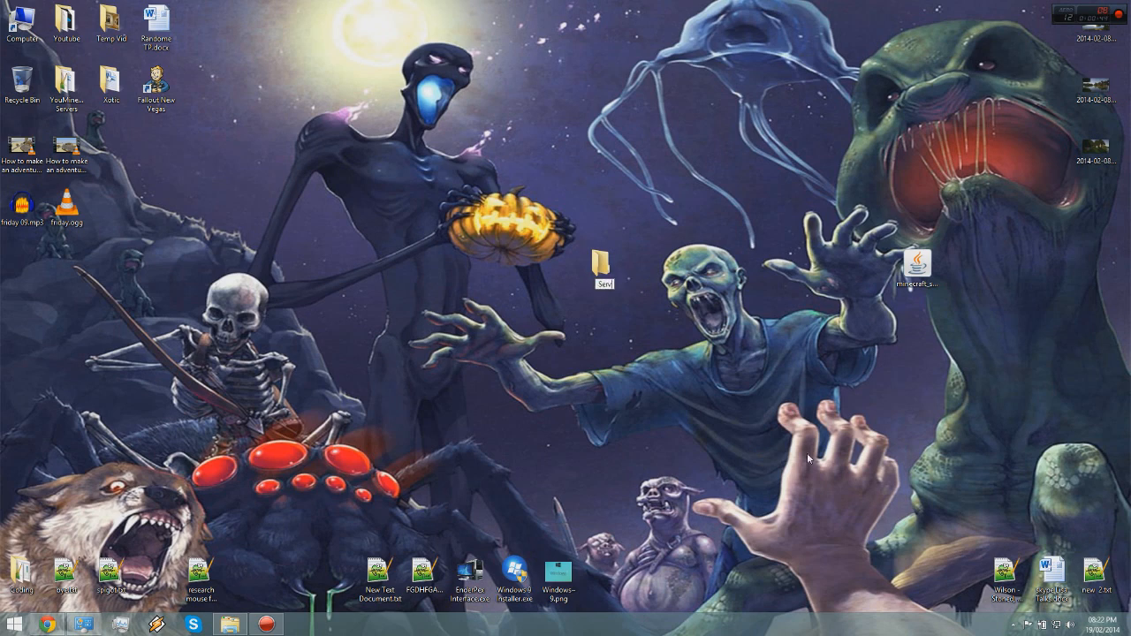
click(604, 264)
text(minecraft.net)
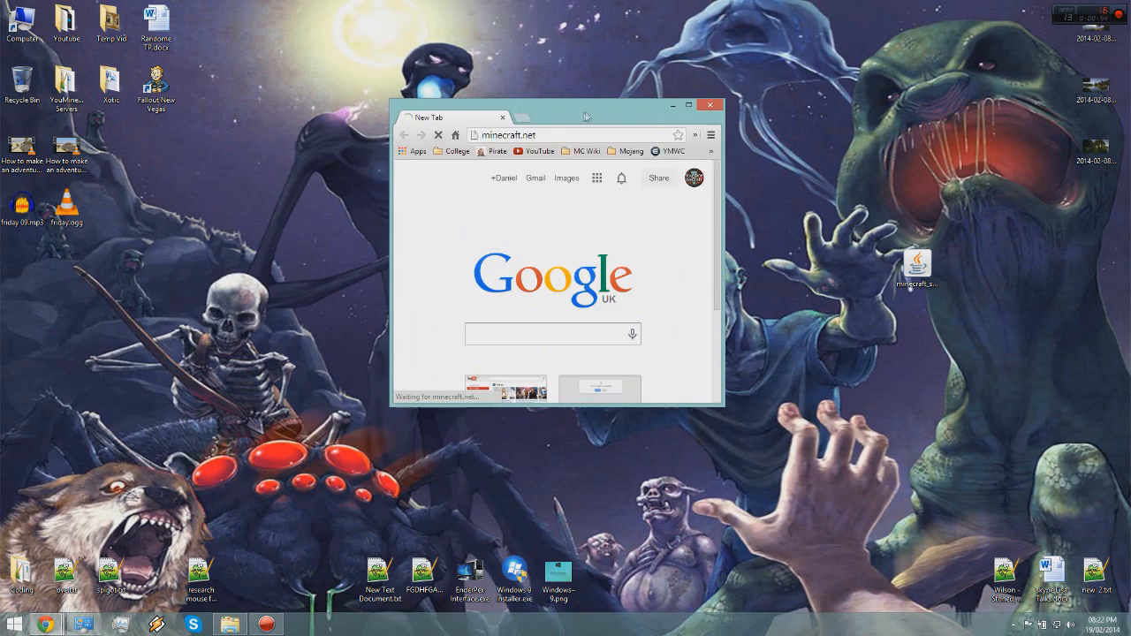
Maximize Chrome and go to the minecraft.net download page for server 1.7.4.
click(688, 106)
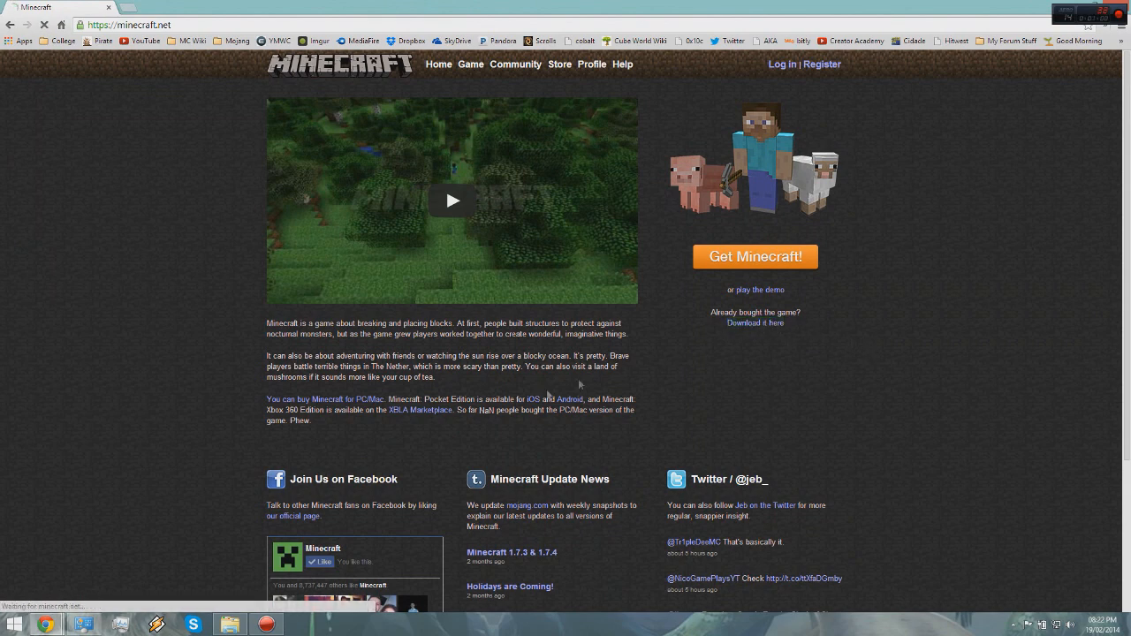
click(754, 322)
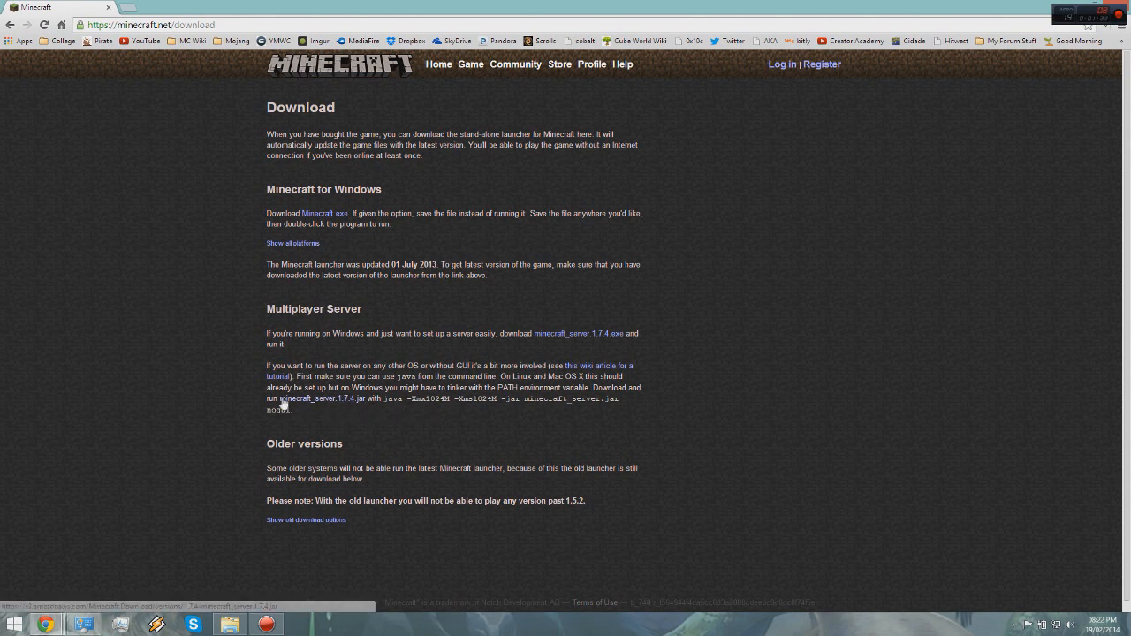
mouse_move(360, 408)
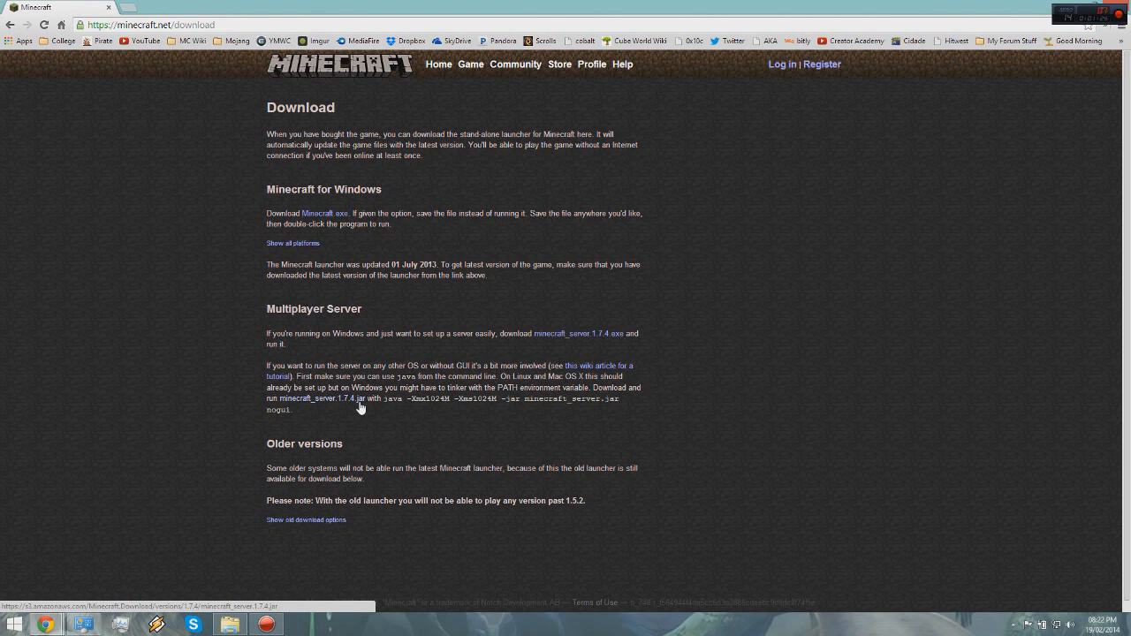
mouse_move(346, 408)
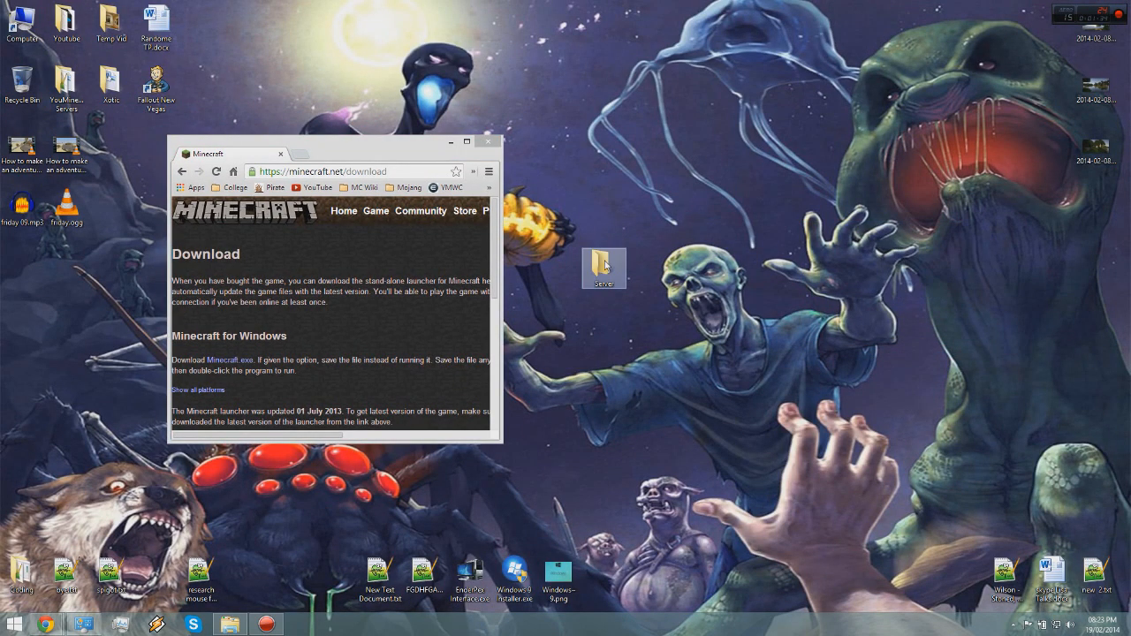
Check that the Server folder holds minecraft_server.1.7.4.jar, then close the folder.
double_click(604, 265)
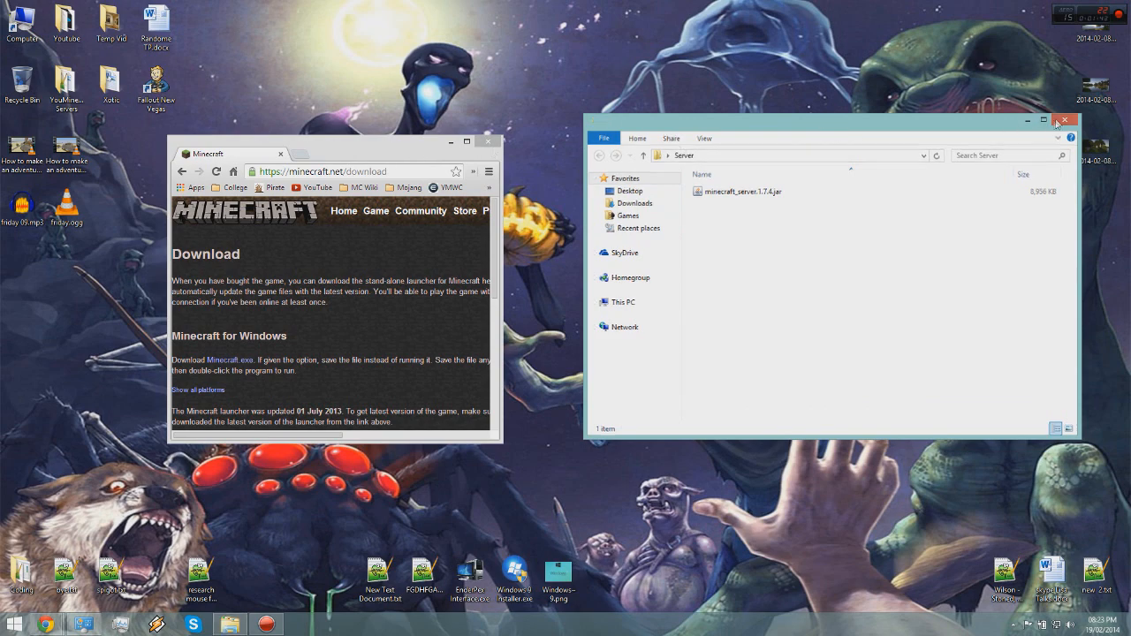
click(1065, 120)
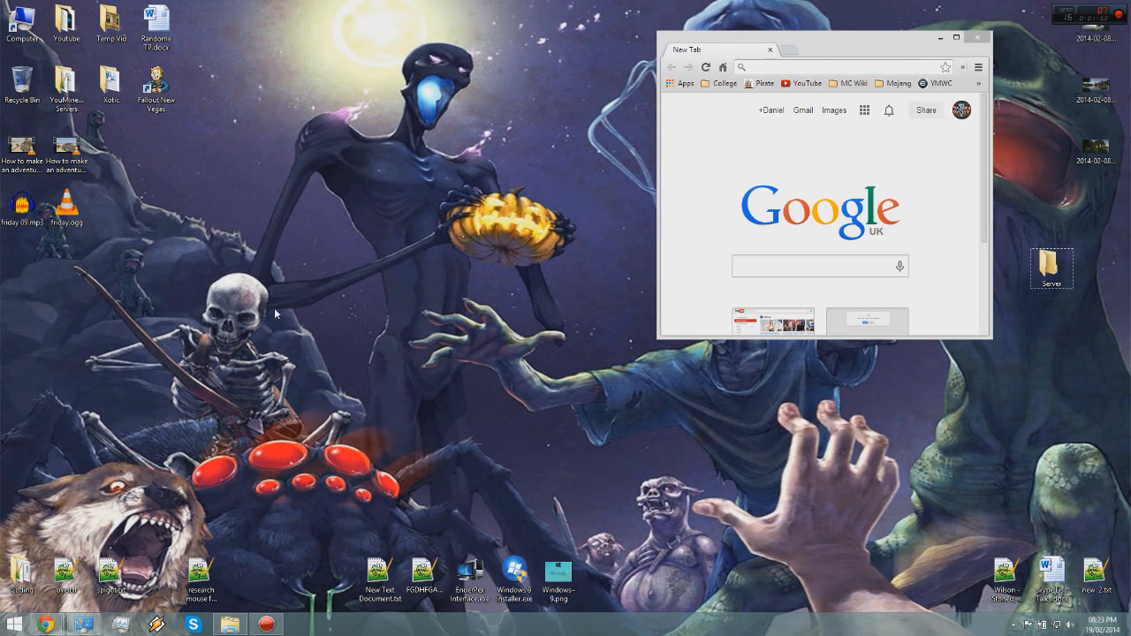
Launch Command Prompt by running cmd from the Windows Run dialog.
key(Win+r)
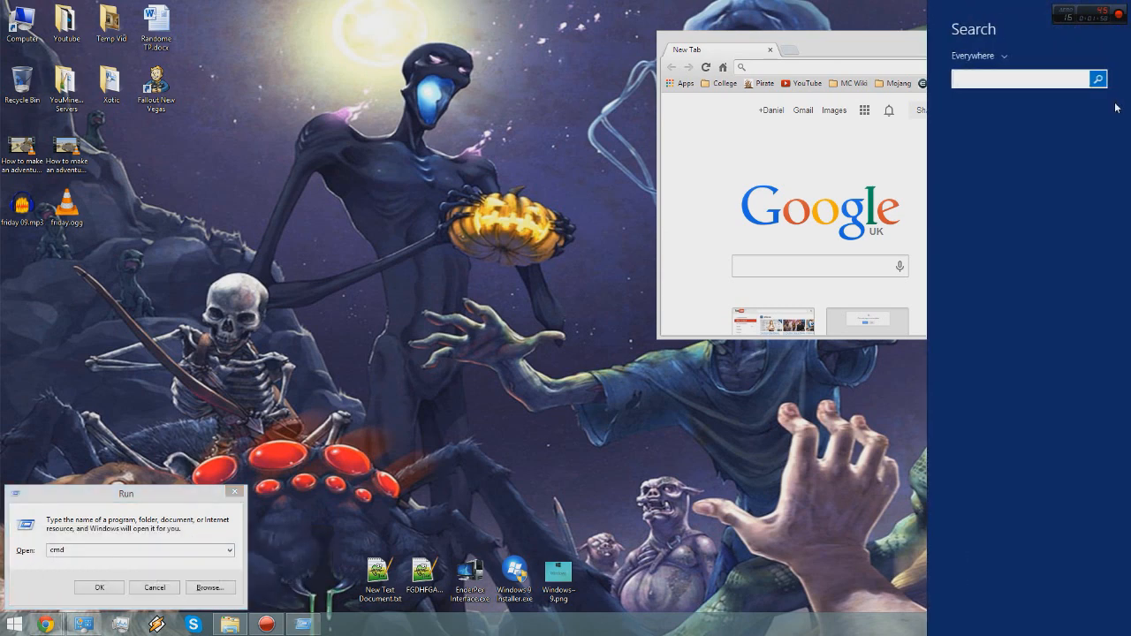
text(run)
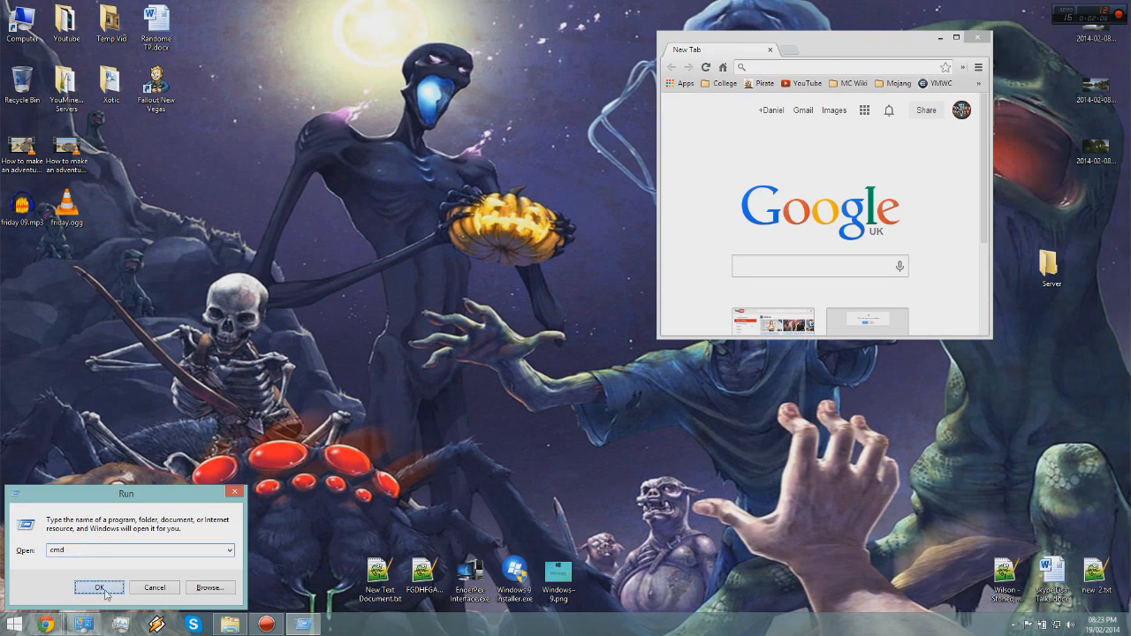
click(99, 587)
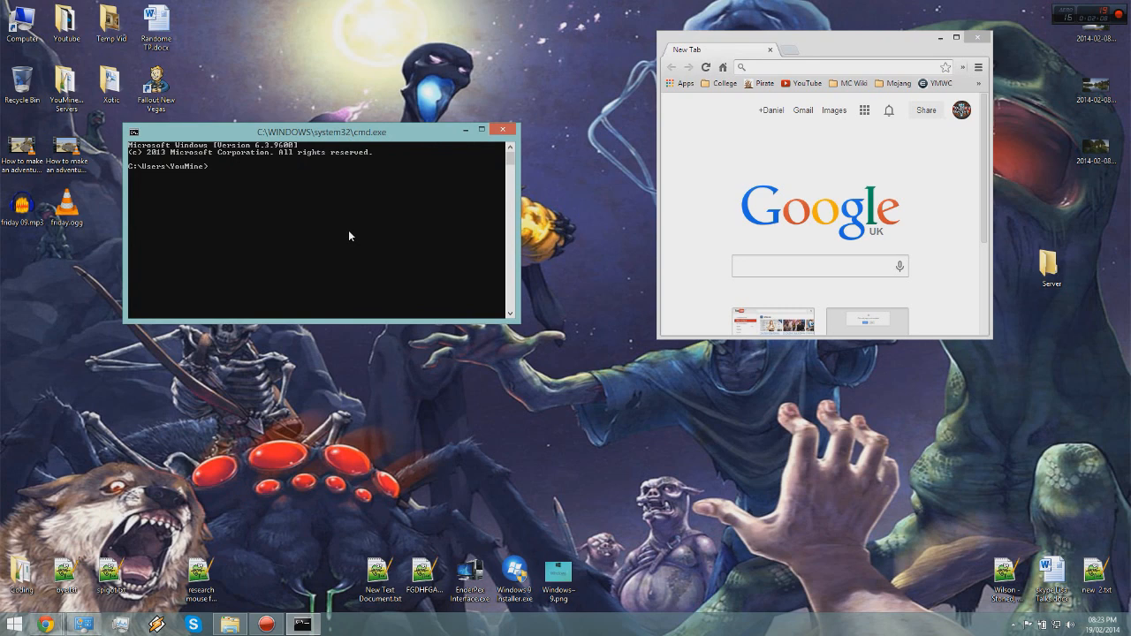
Run ipconfig and find IPv4 192.168.0.4 and default gateway 192.168.0.1.
text(ipconfig)
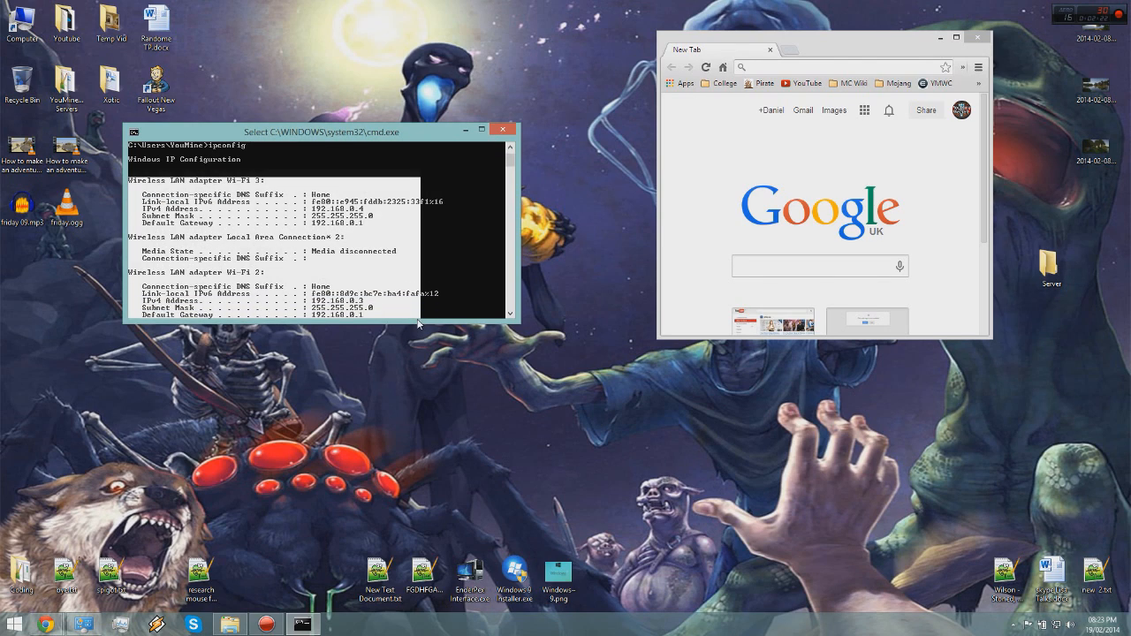
scroll(down, 3)
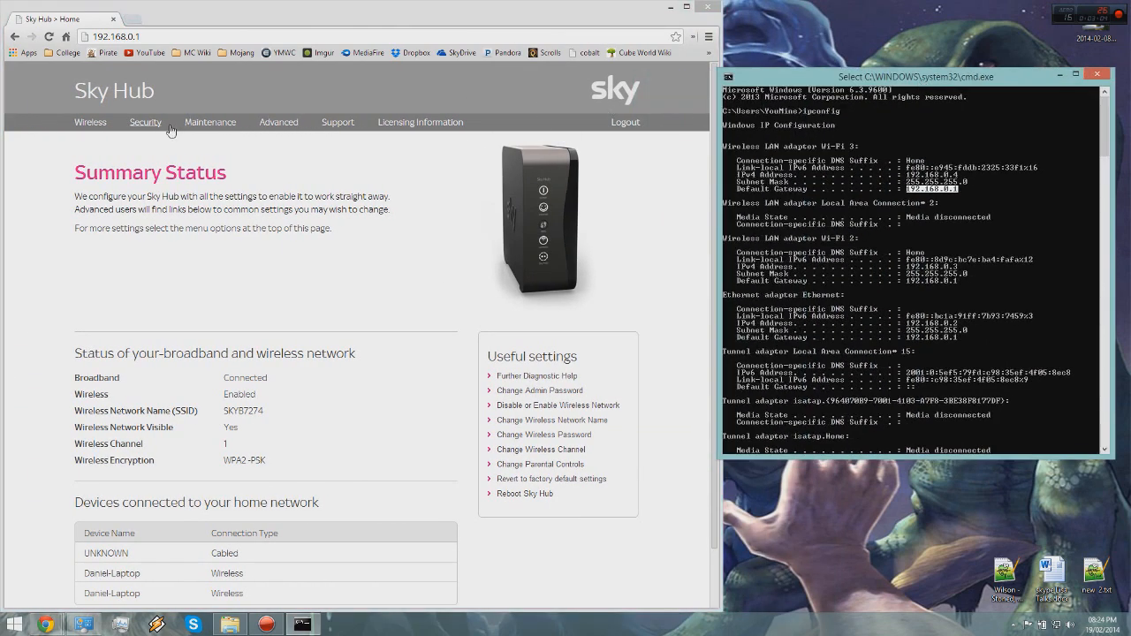
Go back from the firewall error to the Services list and select the Minecraft service.
click(144, 122)
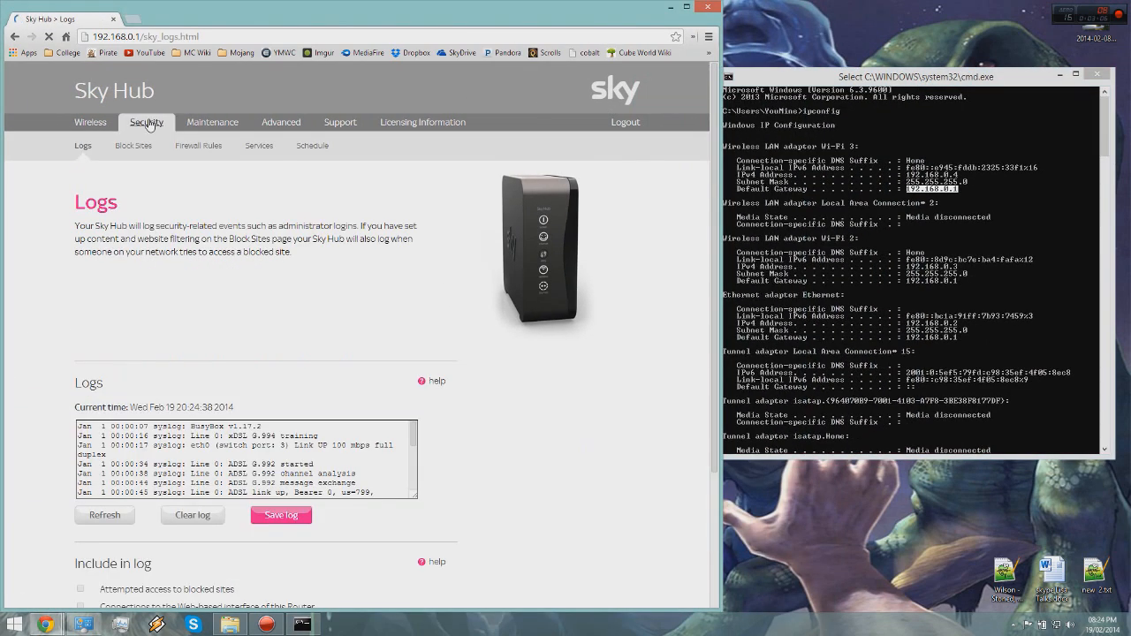
click(259, 145)
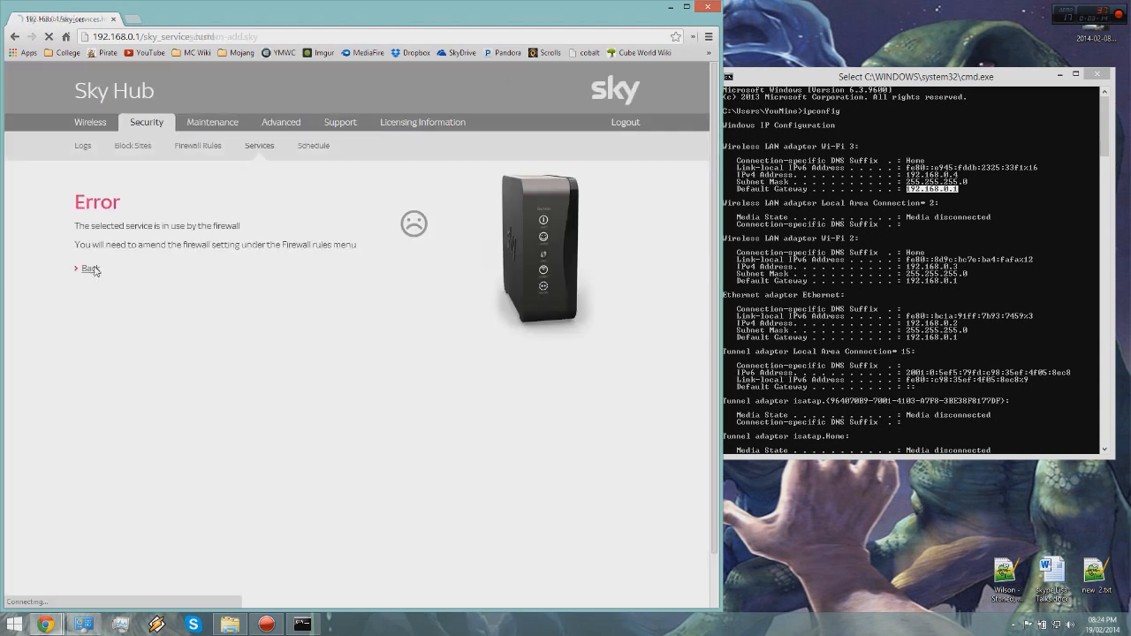
click(91, 269)
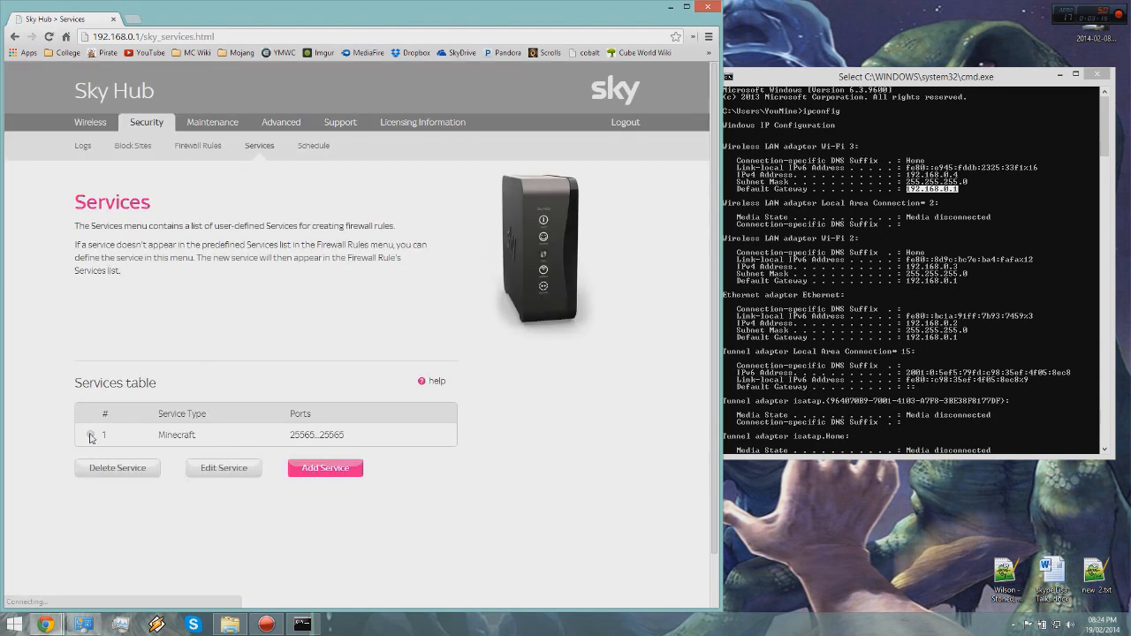
click(325, 467)
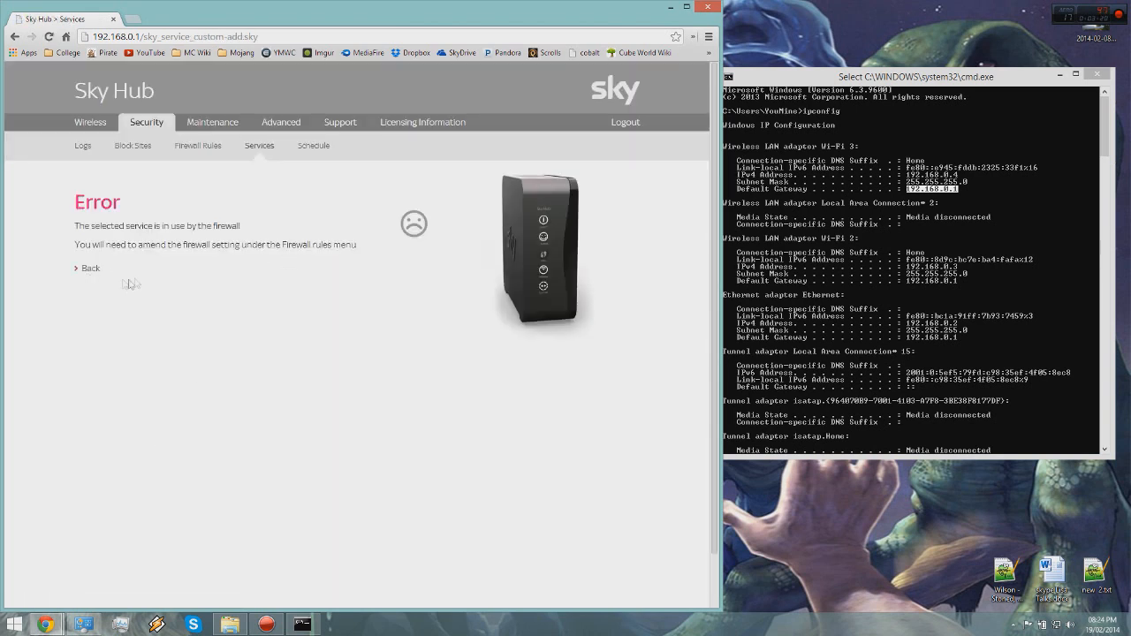
click(87, 267)
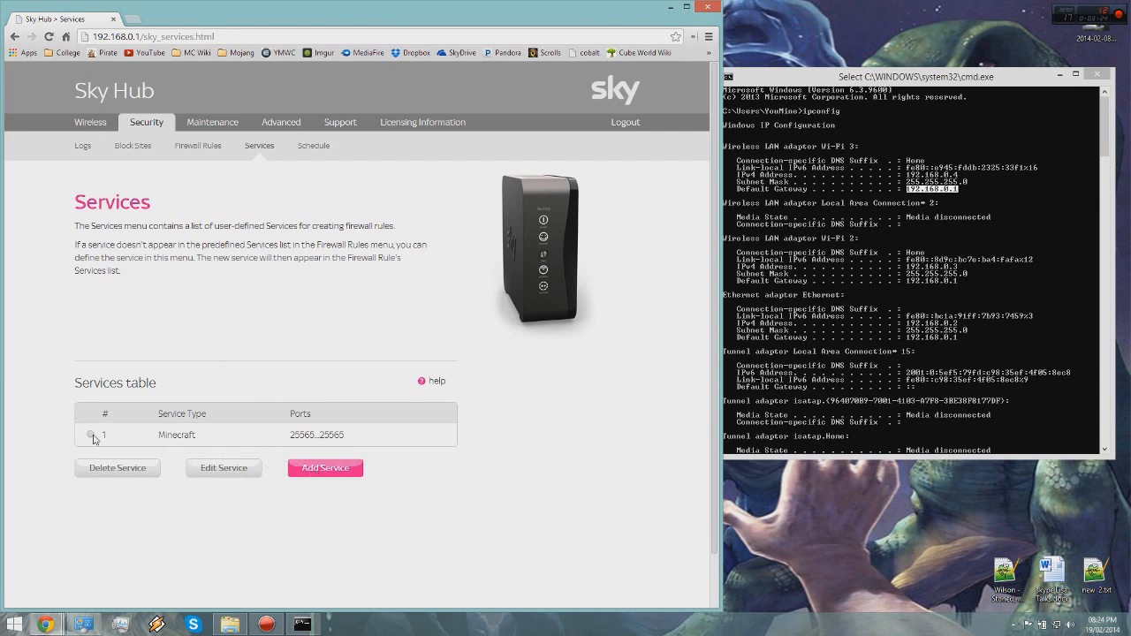
click(224, 468)
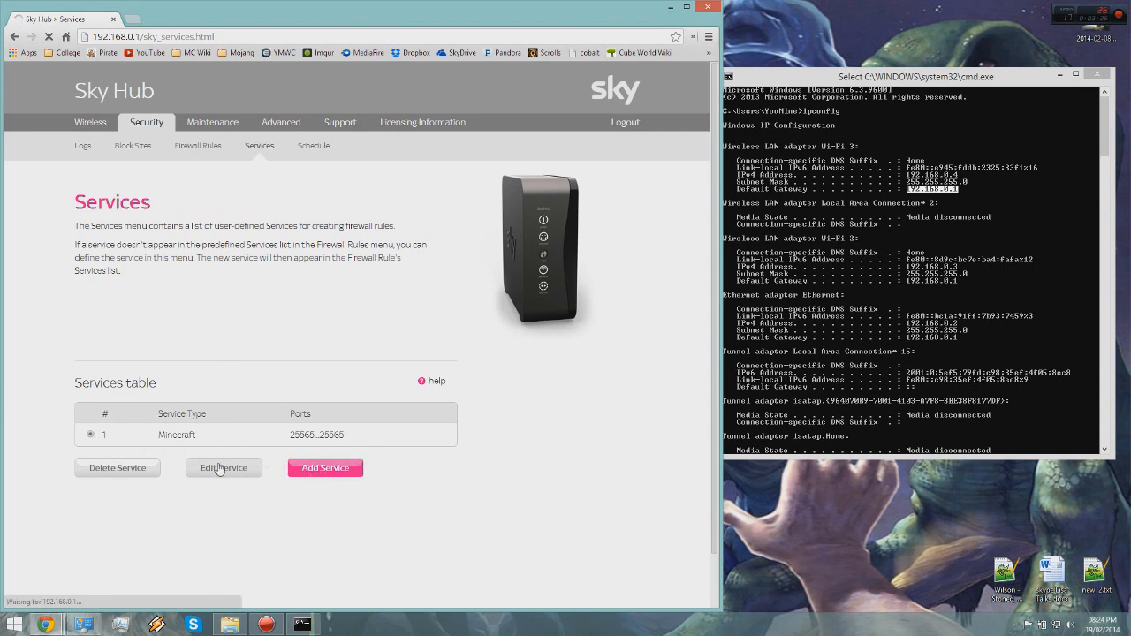
Edit the Minecraft service to TCP/UDP on ports 25565 to 25565 and apply.
click(222, 467)
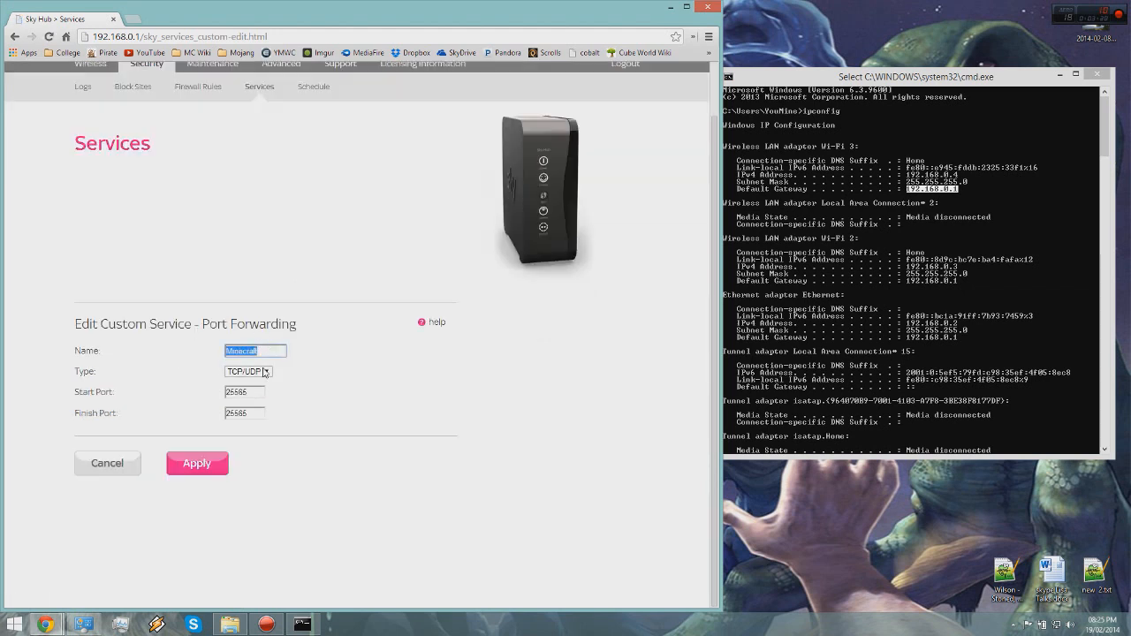
click(264, 371)
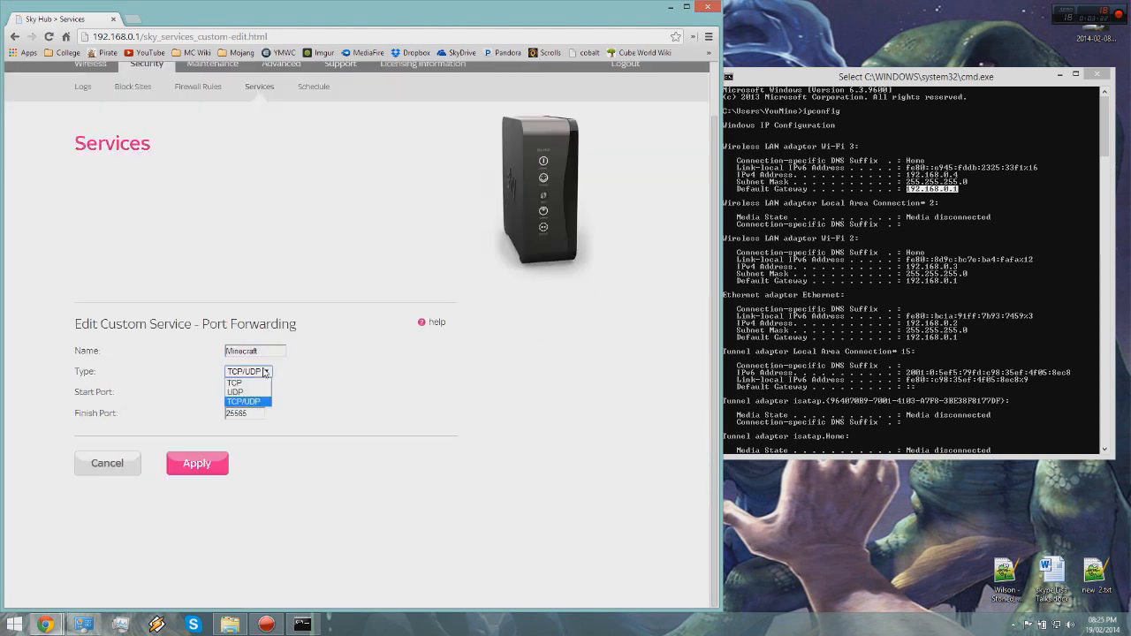
click(244, 402)
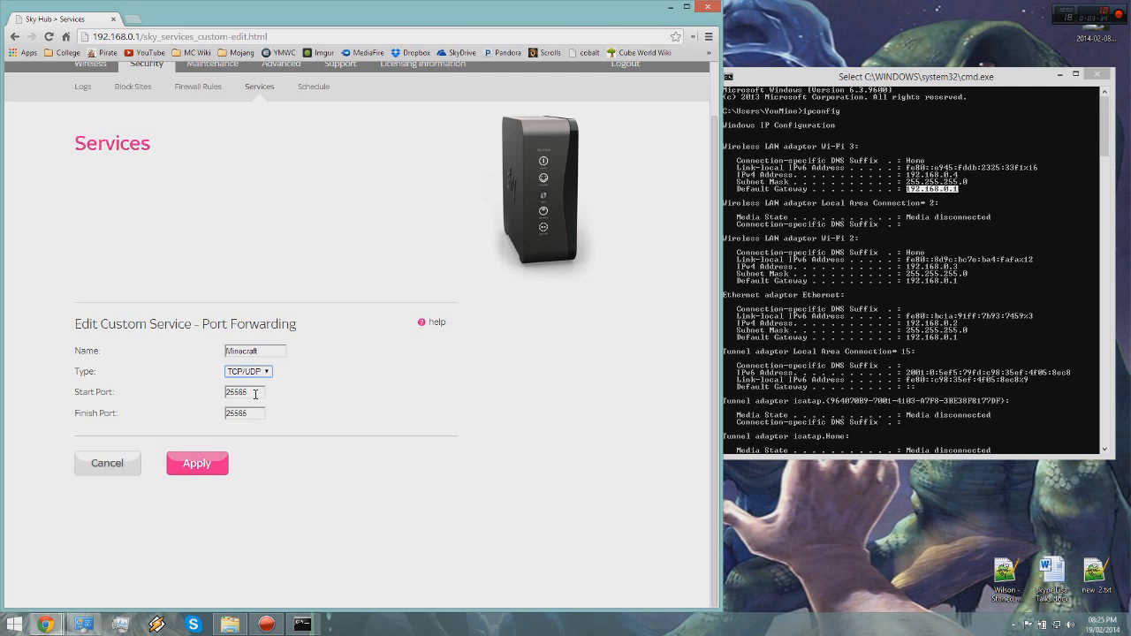
triple_click(244, 392)
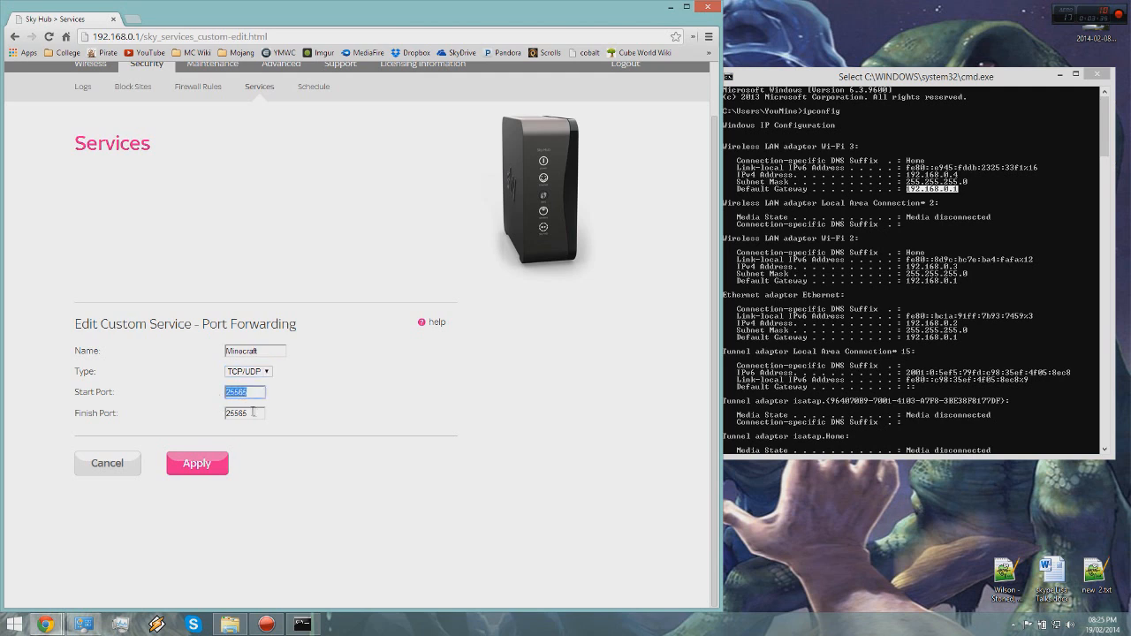
click(244, 412)
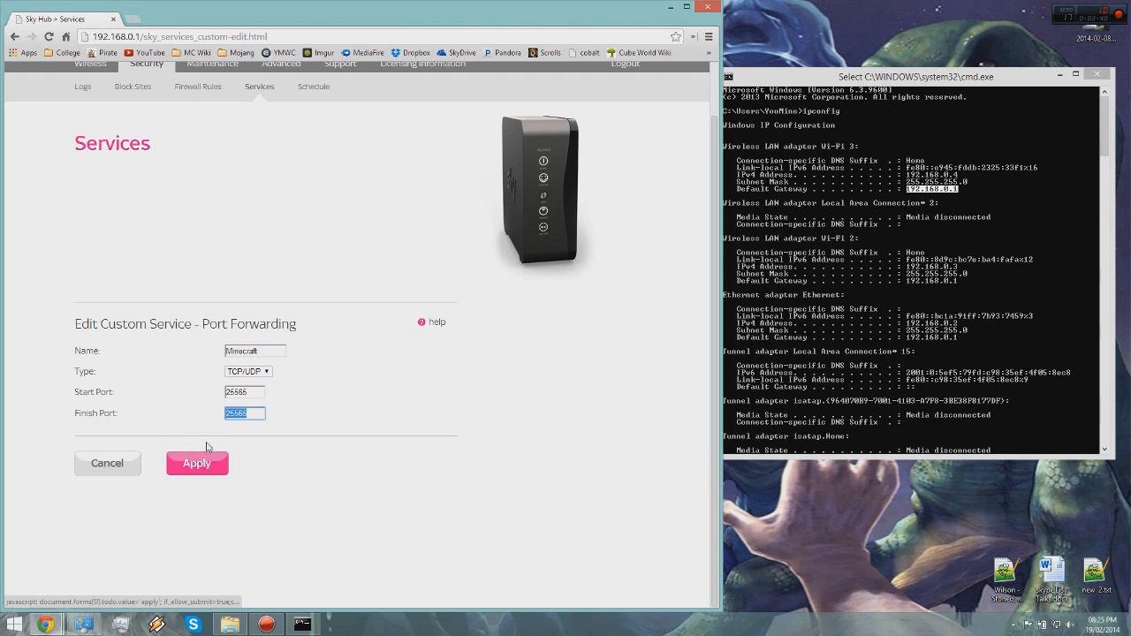
click(196, 463)
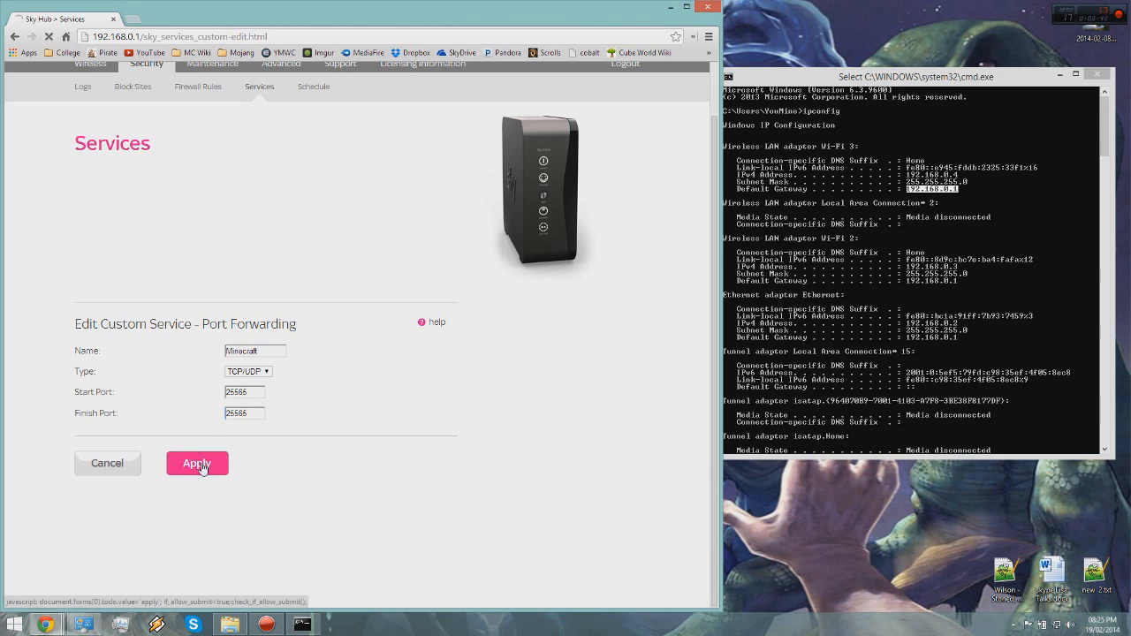
click(197, 463)
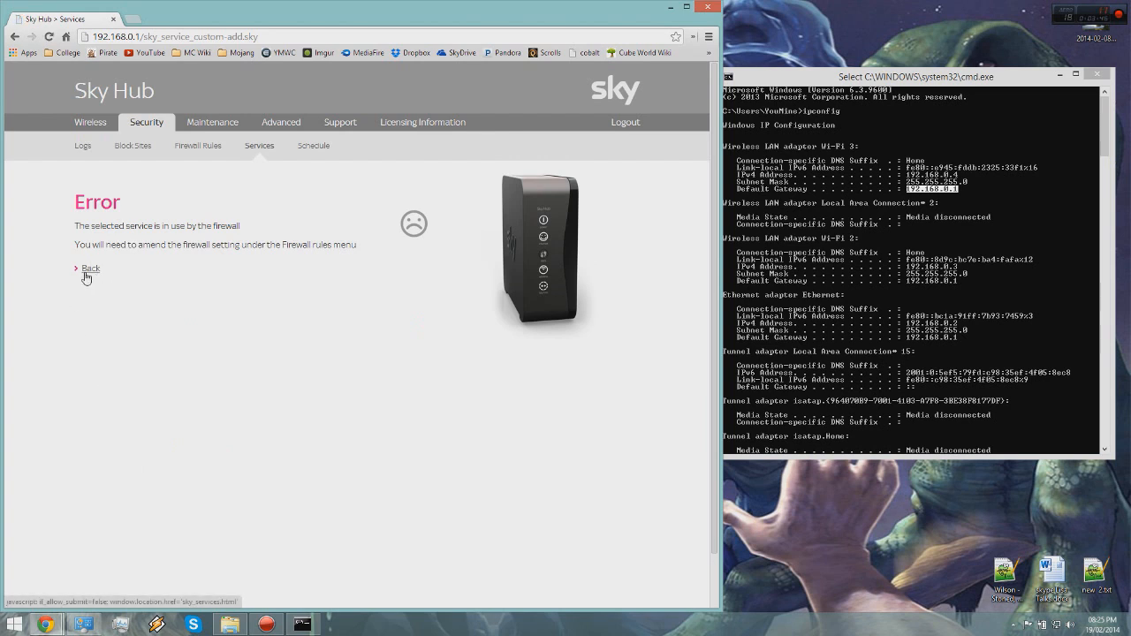
Return to the Services list, review the Minecraft entry, and open Firewall Rules.
click(91, 269)
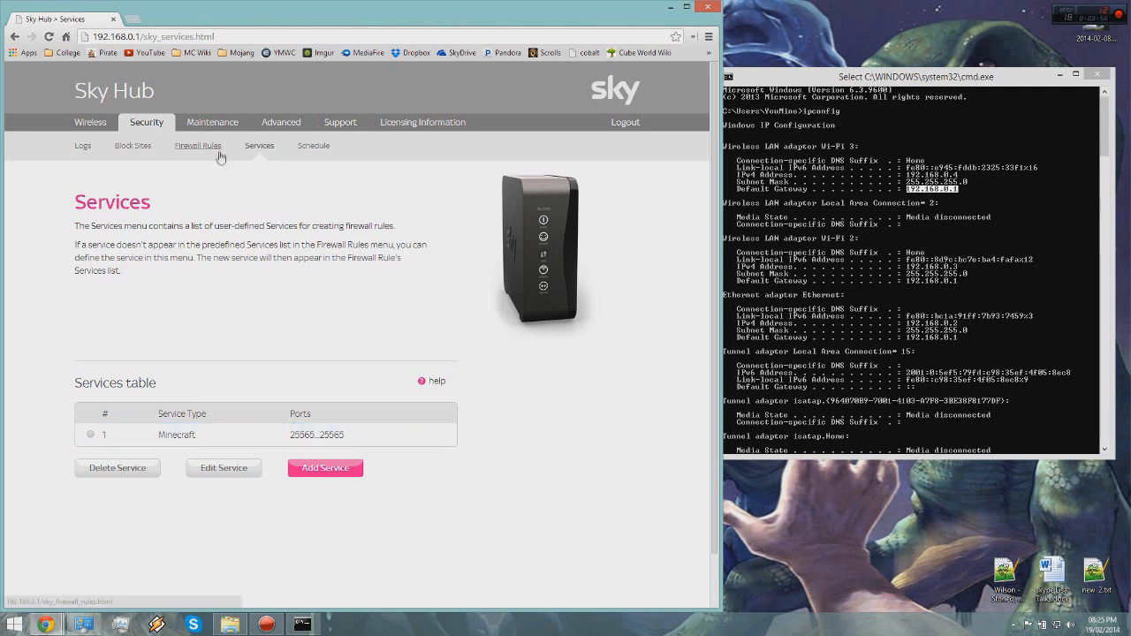
mouse_move(233, 322)
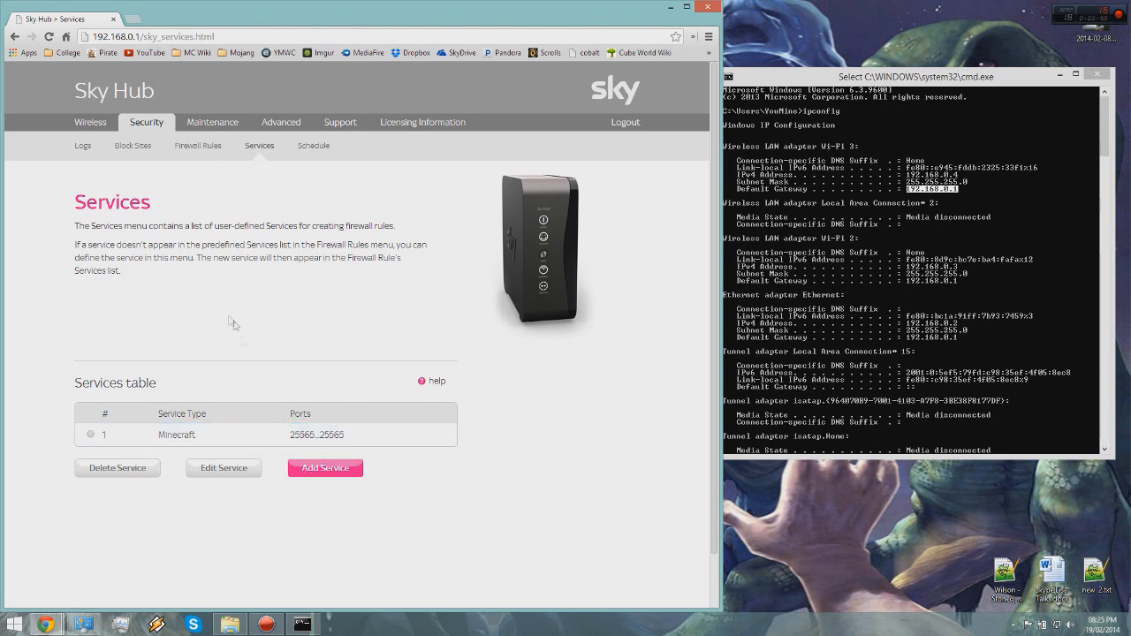
double_click(176, 434)
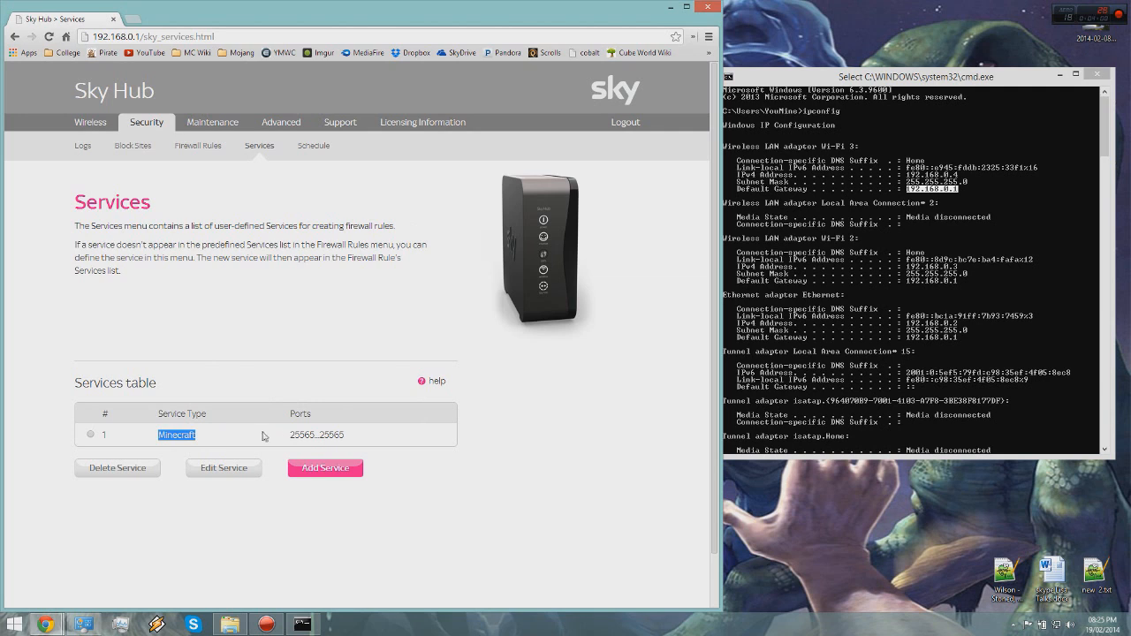
mouse_move(205, 433)
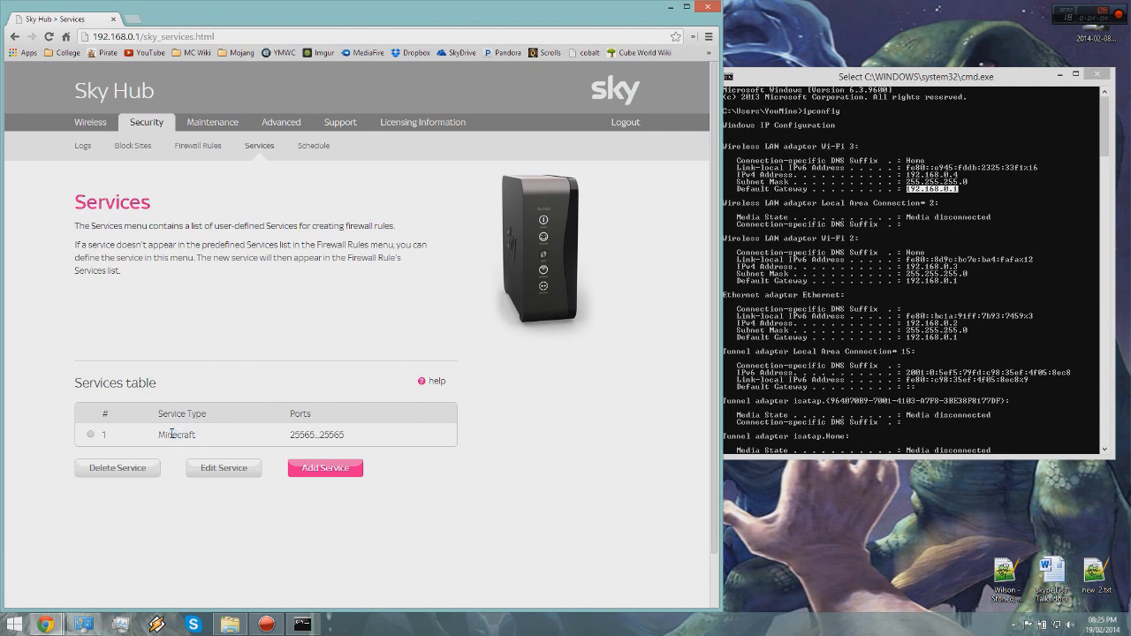
double_click(177, 433)
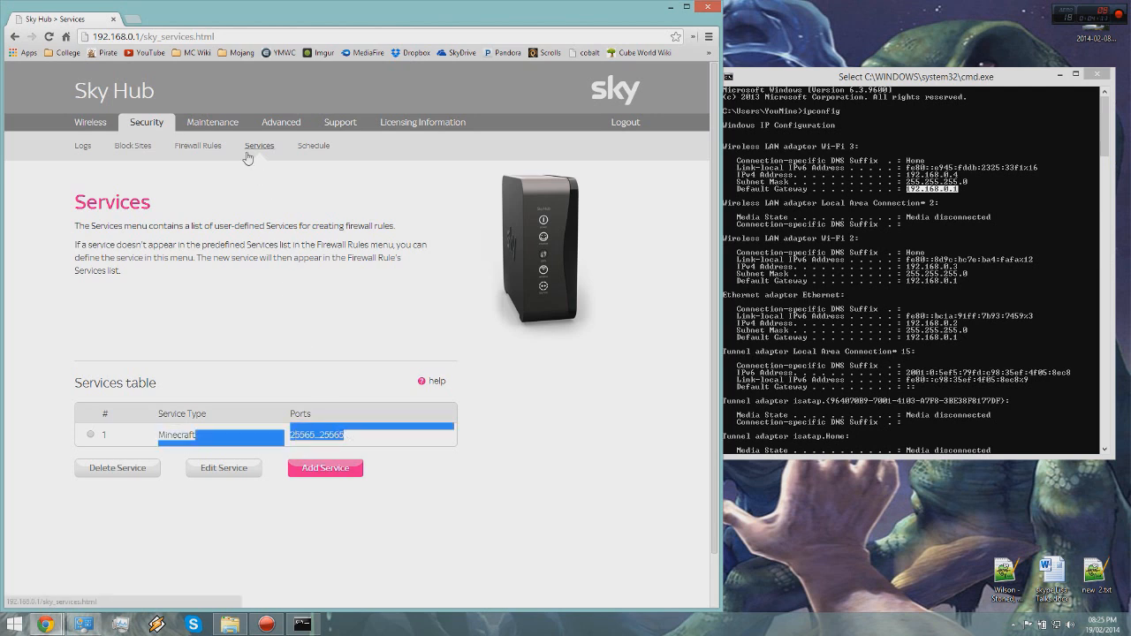
click(197, 145)
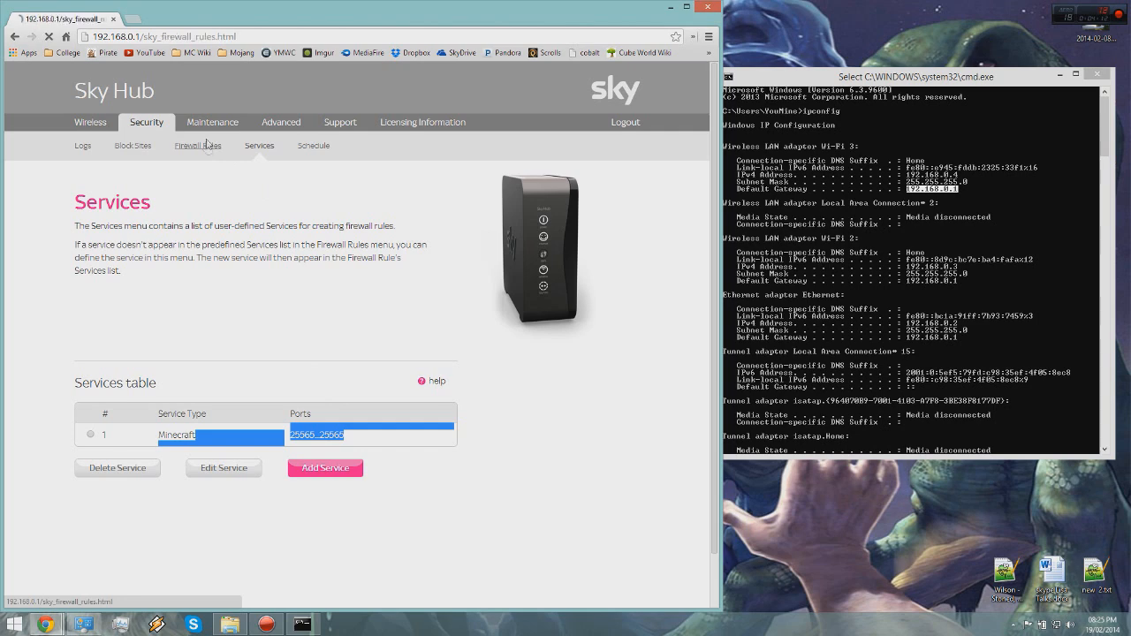
Delete the old Minecraft rule and add an outbound rule for Minecraft(TCP/UDP:25565:25565) set to ALLOW always.
click(197, 145)
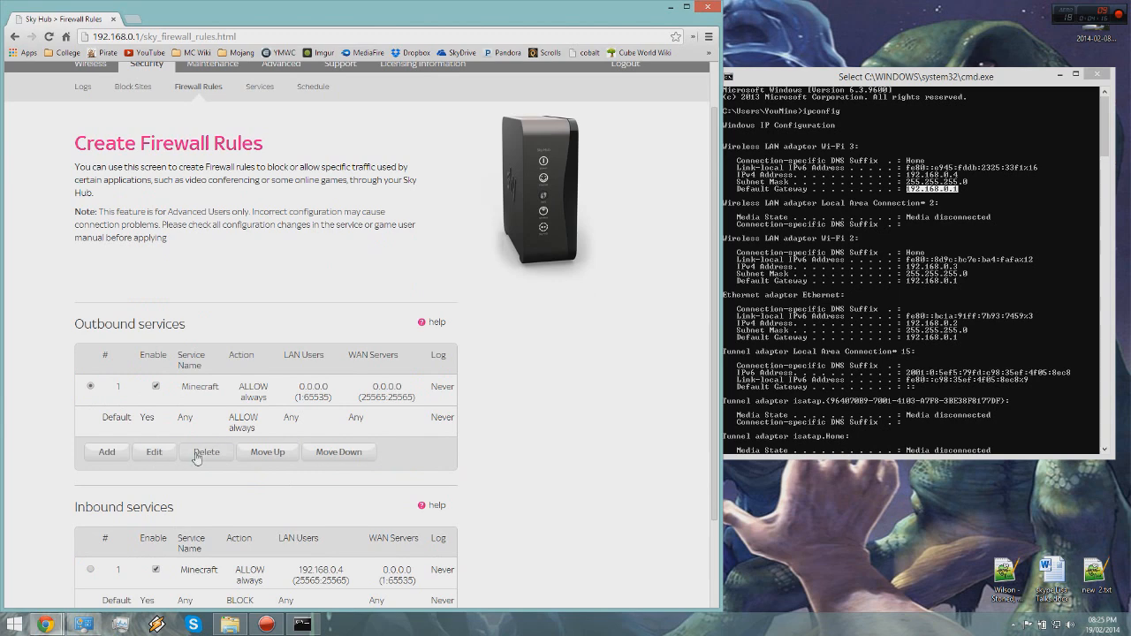
click(206, 451)
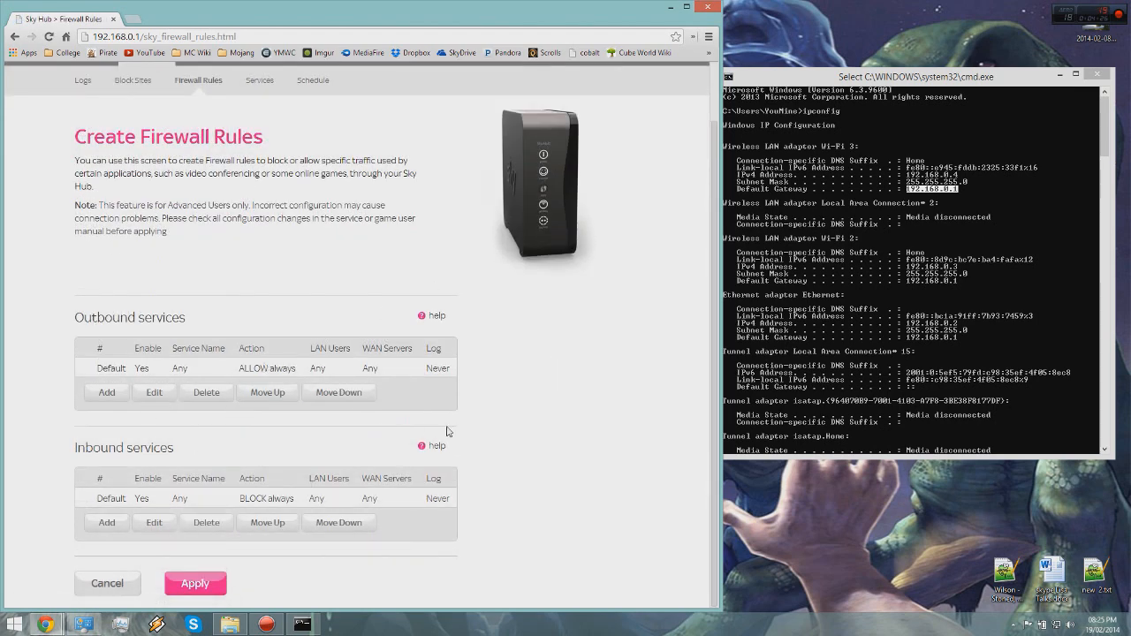
double_click(129, 317)
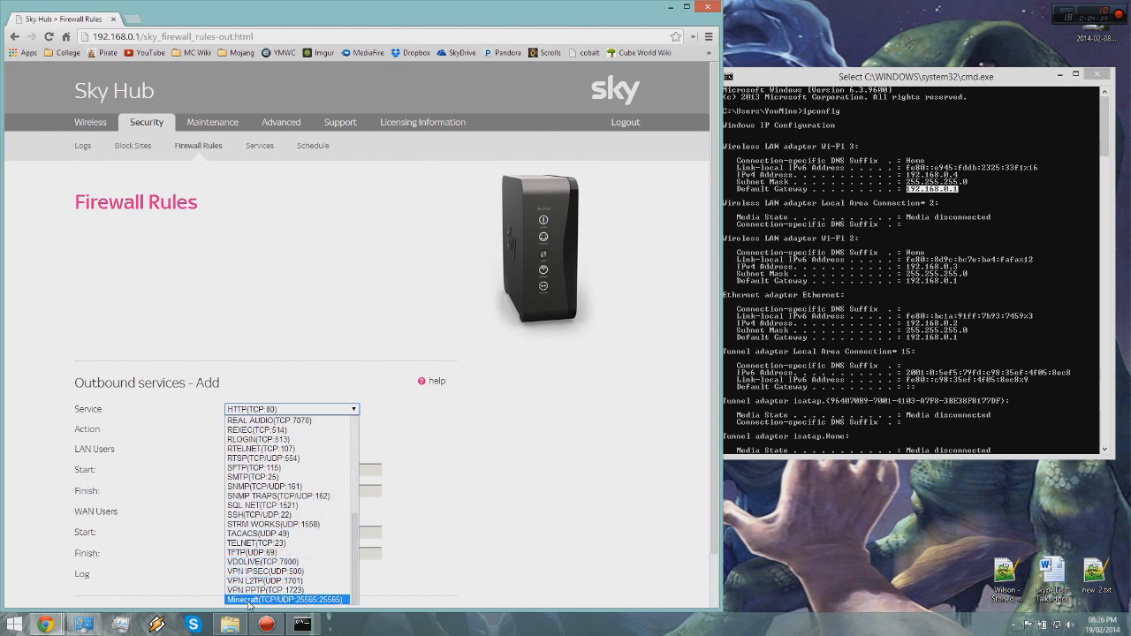
click(284, 599)
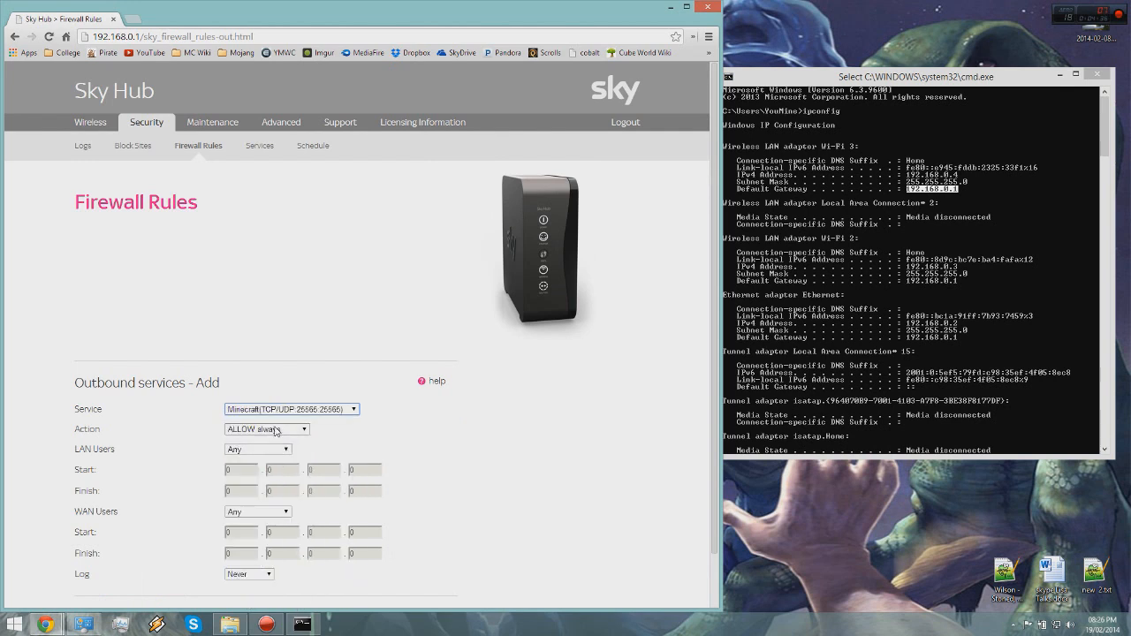
scroll(down, 3)
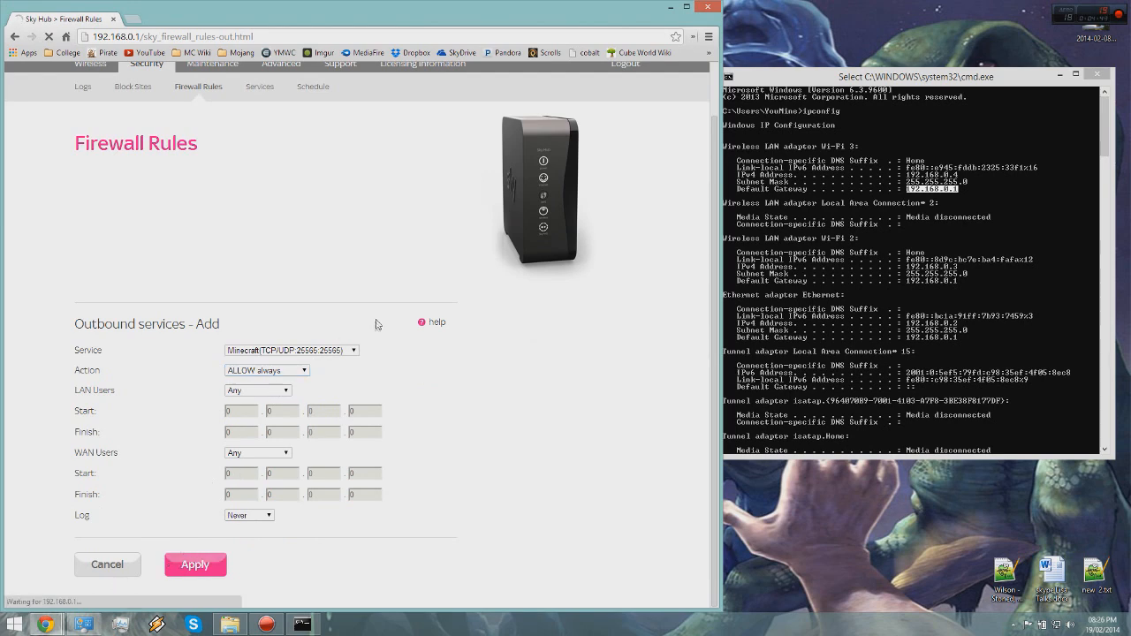
Start a new inbound Minecraft firewall rule set to always allow traffic.
click(194, 565)
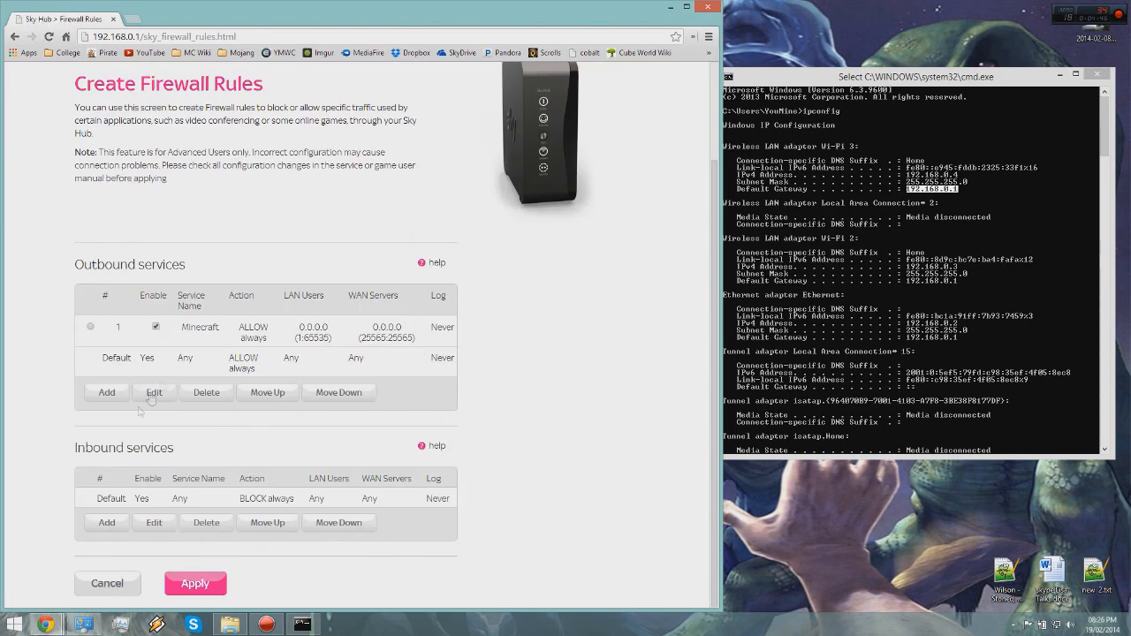
double_click(149, 447)
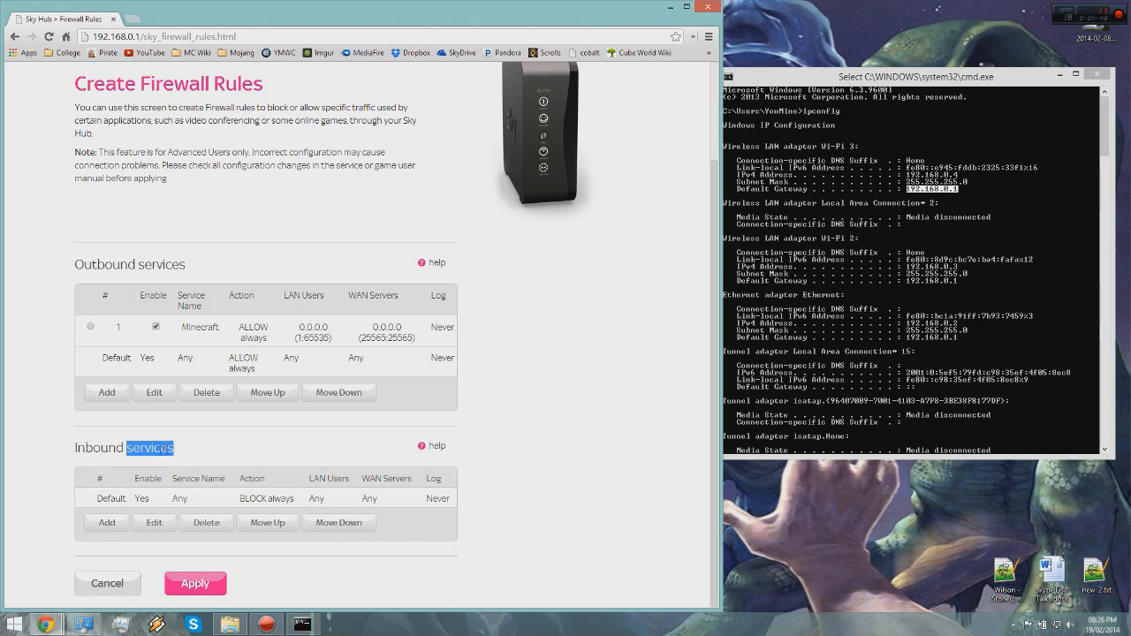
click(106, 522)
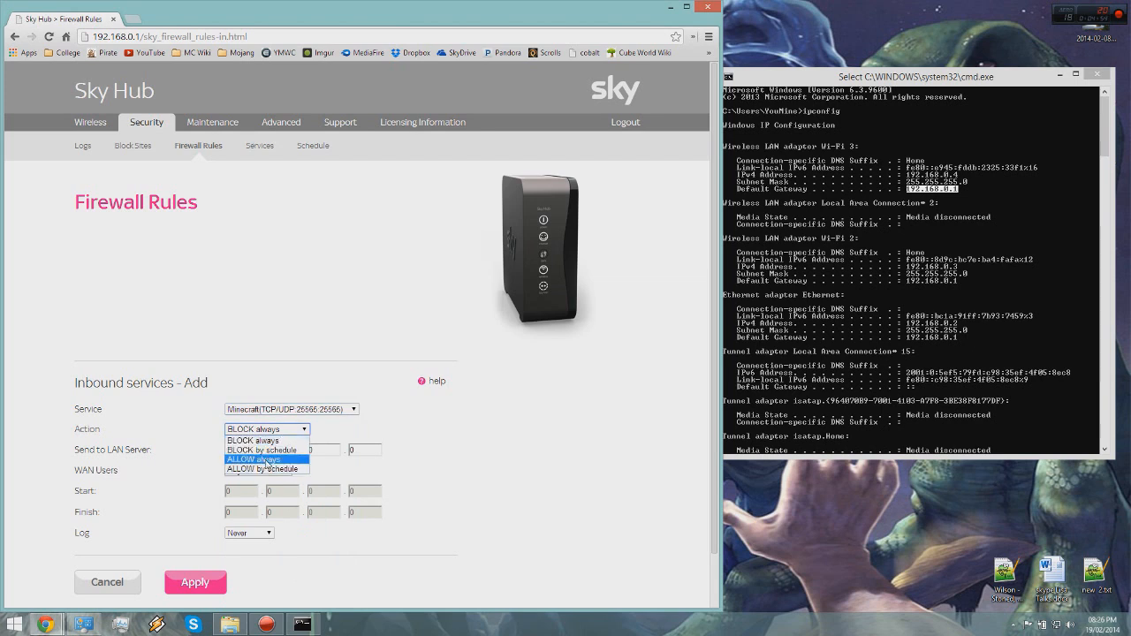
click(254, 459)
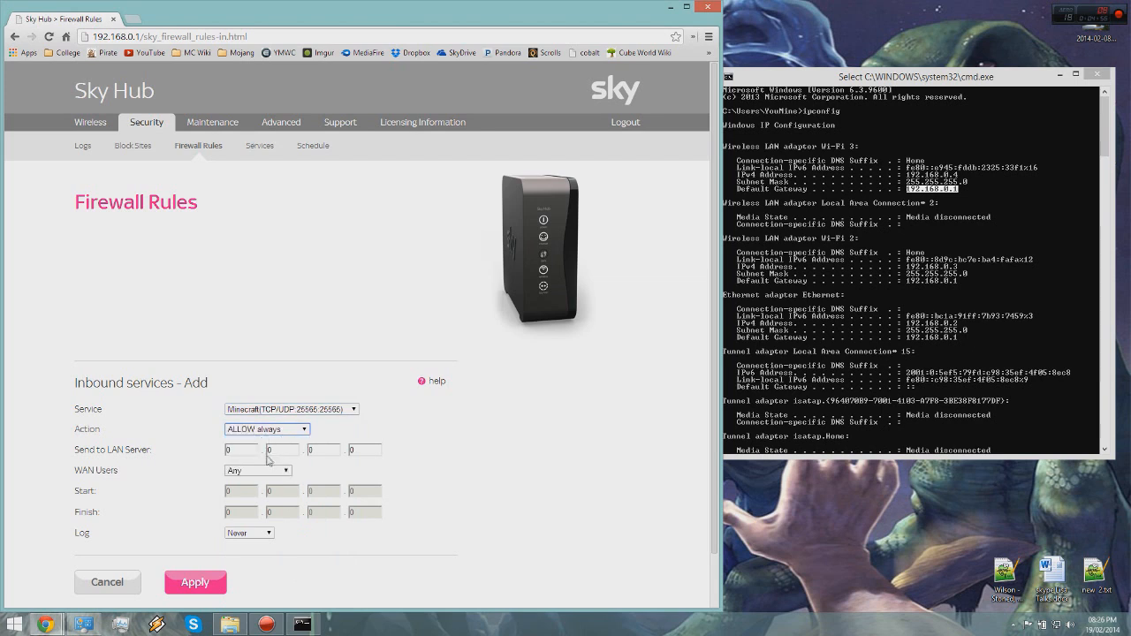
Send the rule to LAN server 192.168.0.4, keep WAN Users as Any, and apply.
click(240, 449)
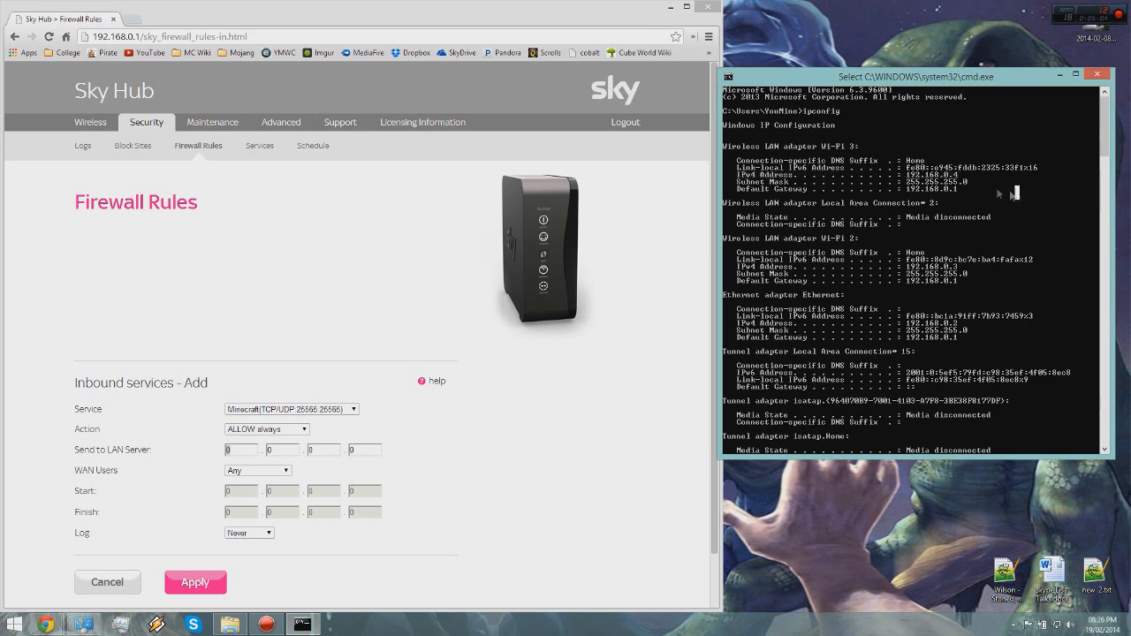
mouse_move(963, 179)
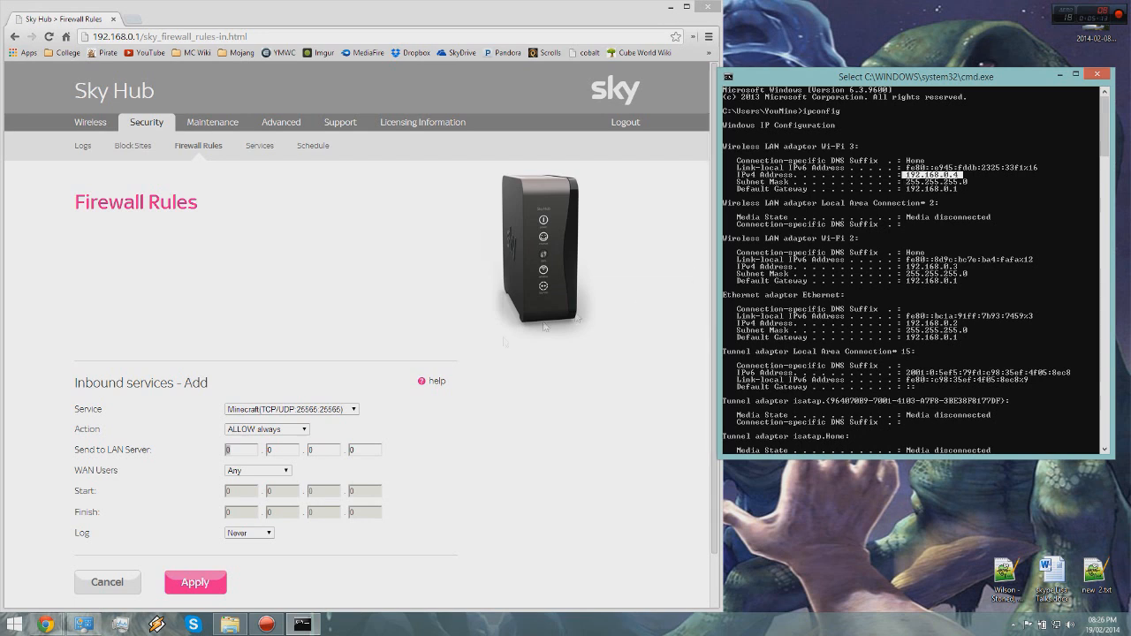
click(240, 450)
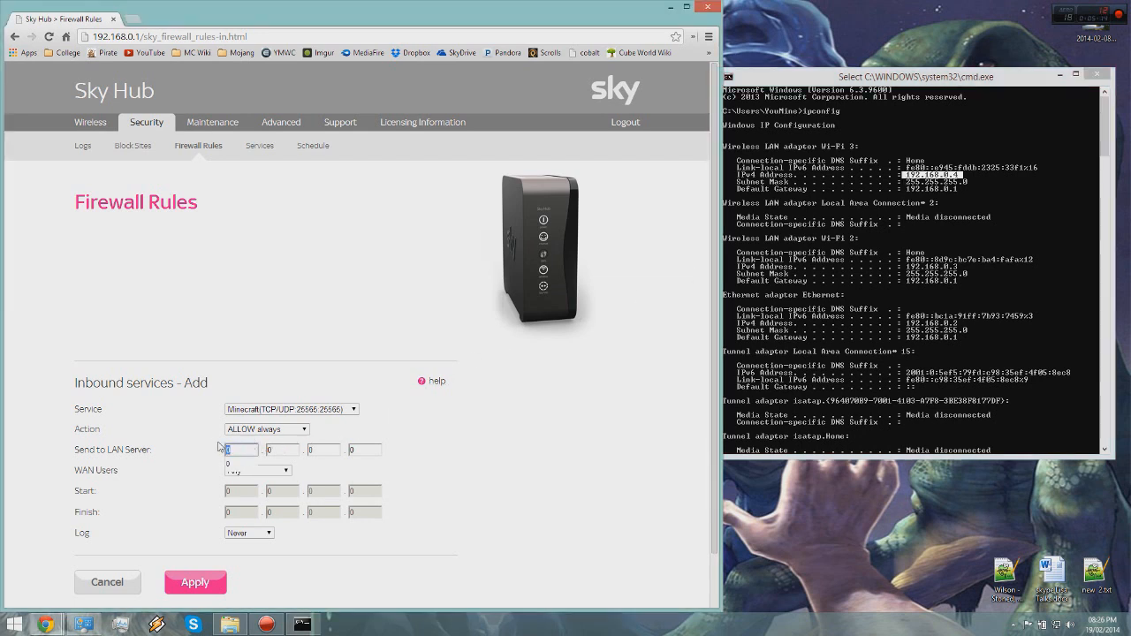
text(192)
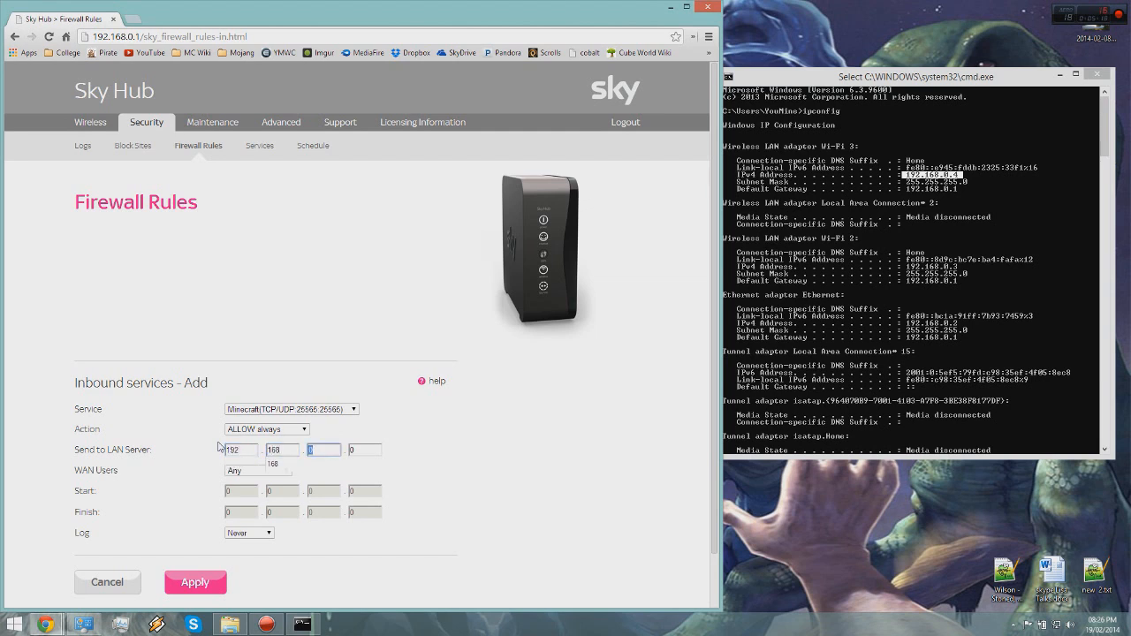
text(4)
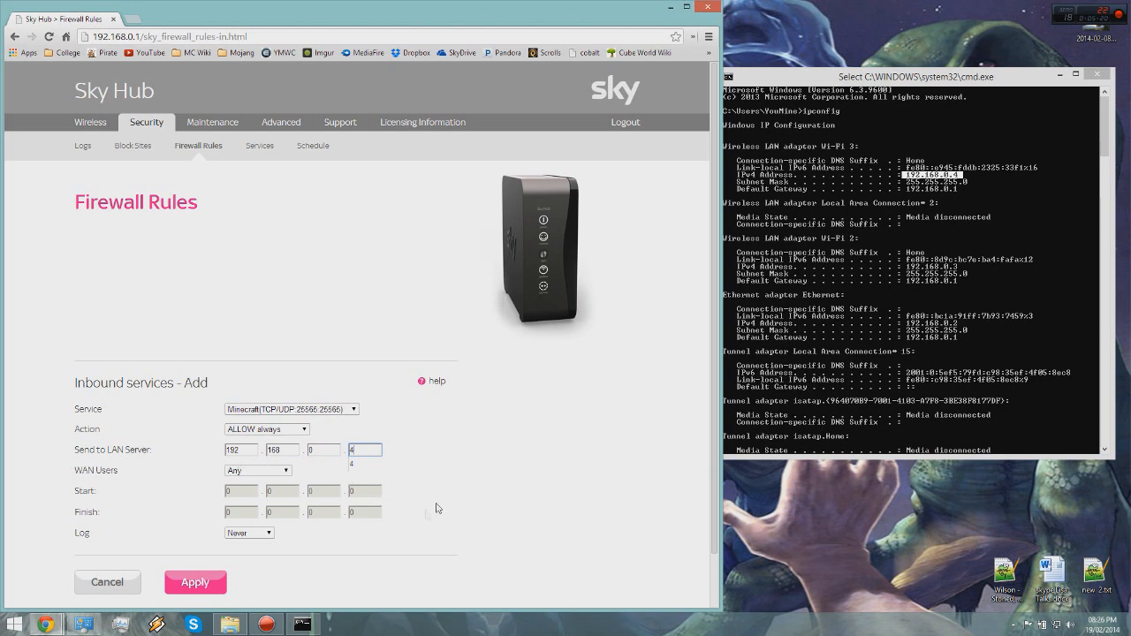
click(257, 469)
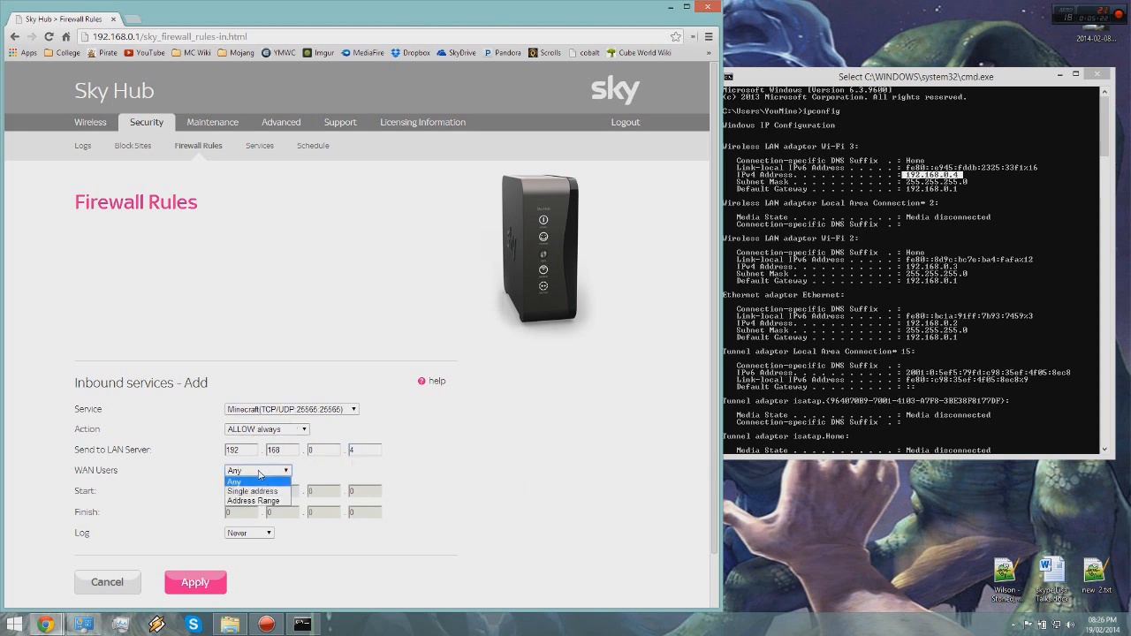
click(256, 469)
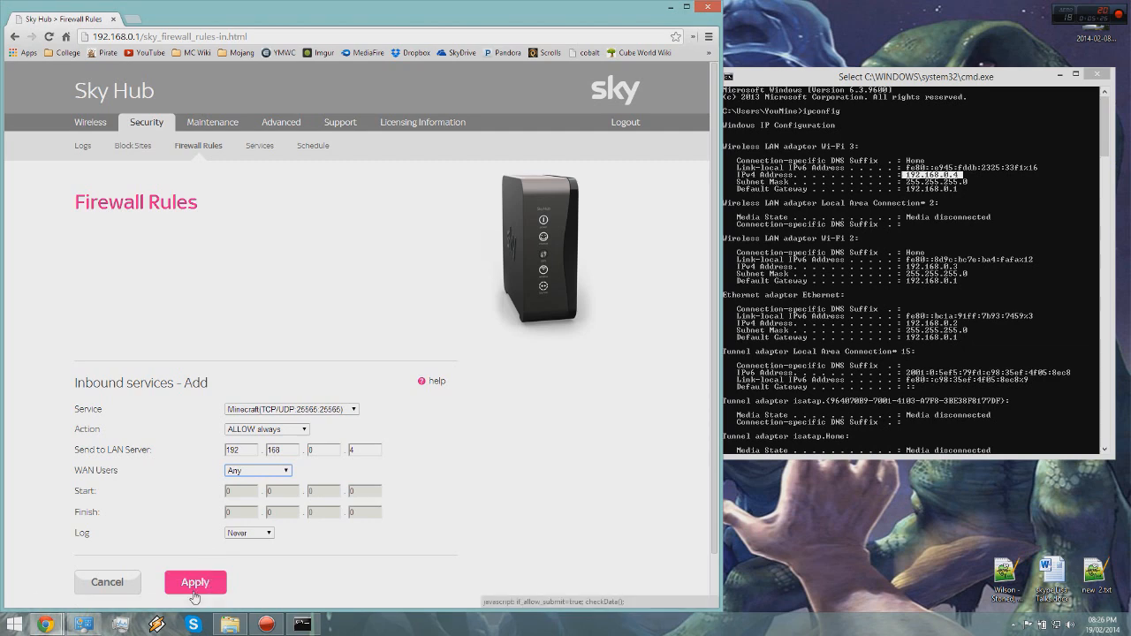
click(195, 582)
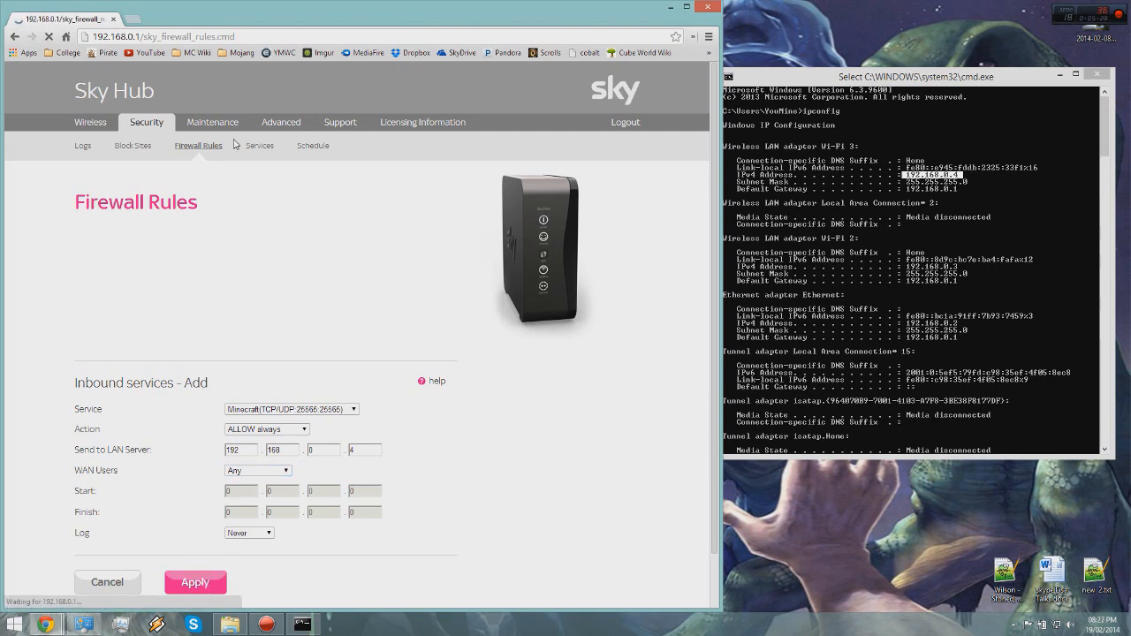
click(196, 582)
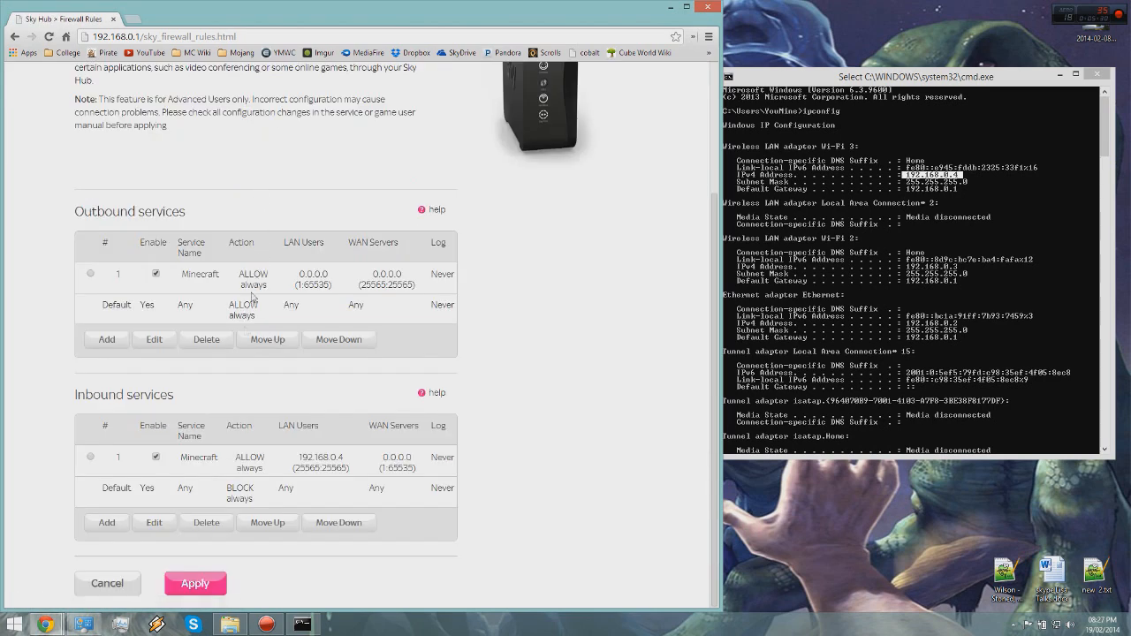
Show the Support page's router IP details and bring up the Connection Status window.
click(195, 583)
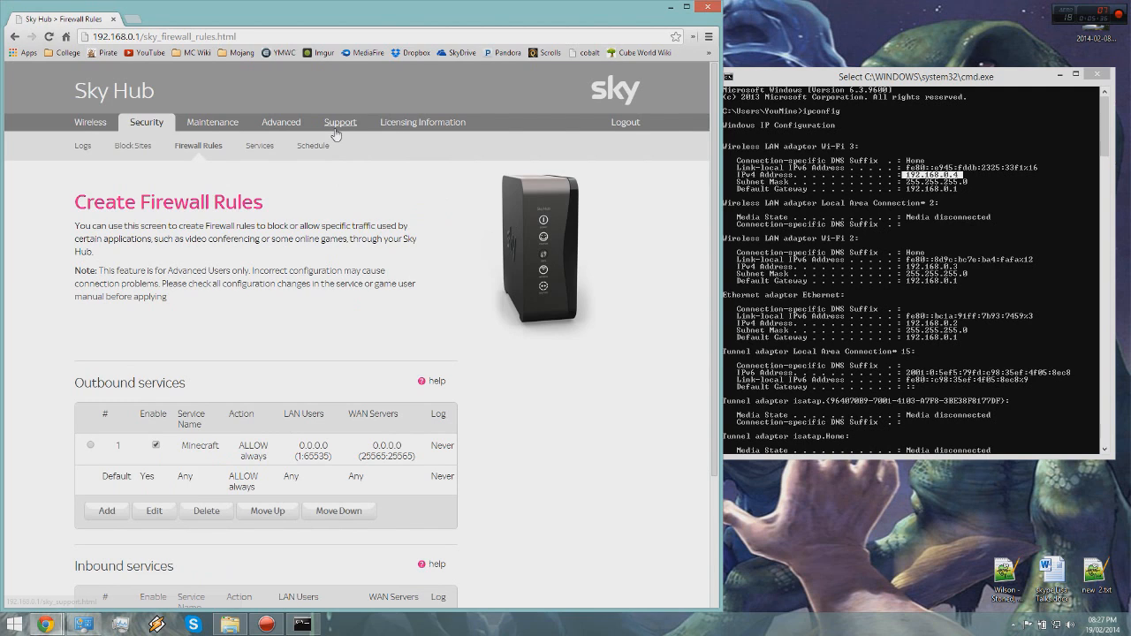
click(339, 122)
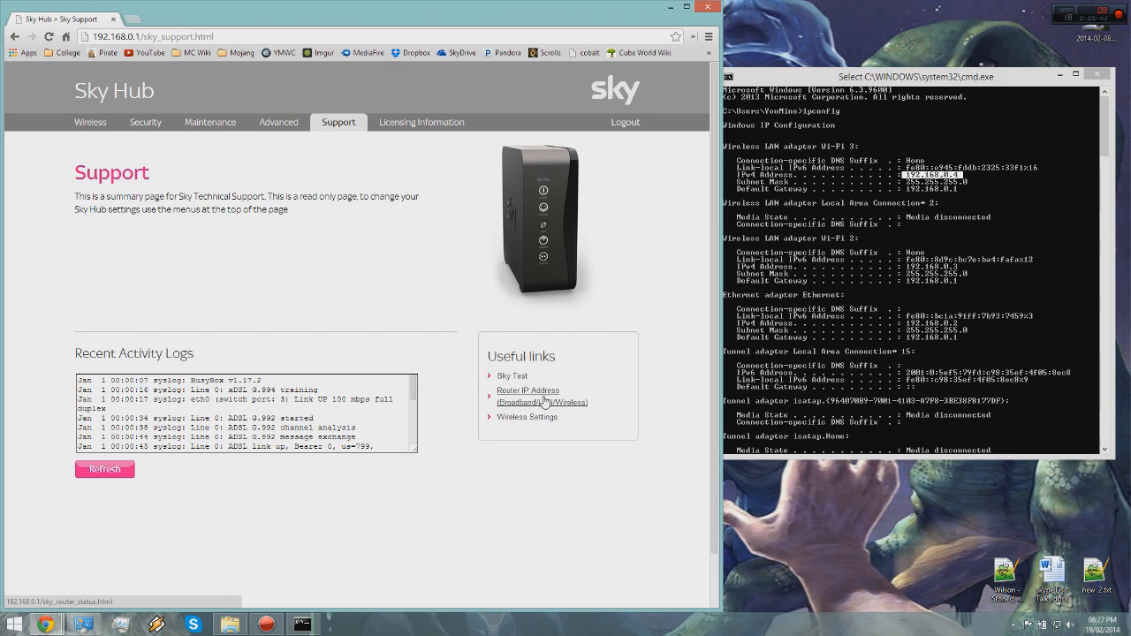
click(210, 121)
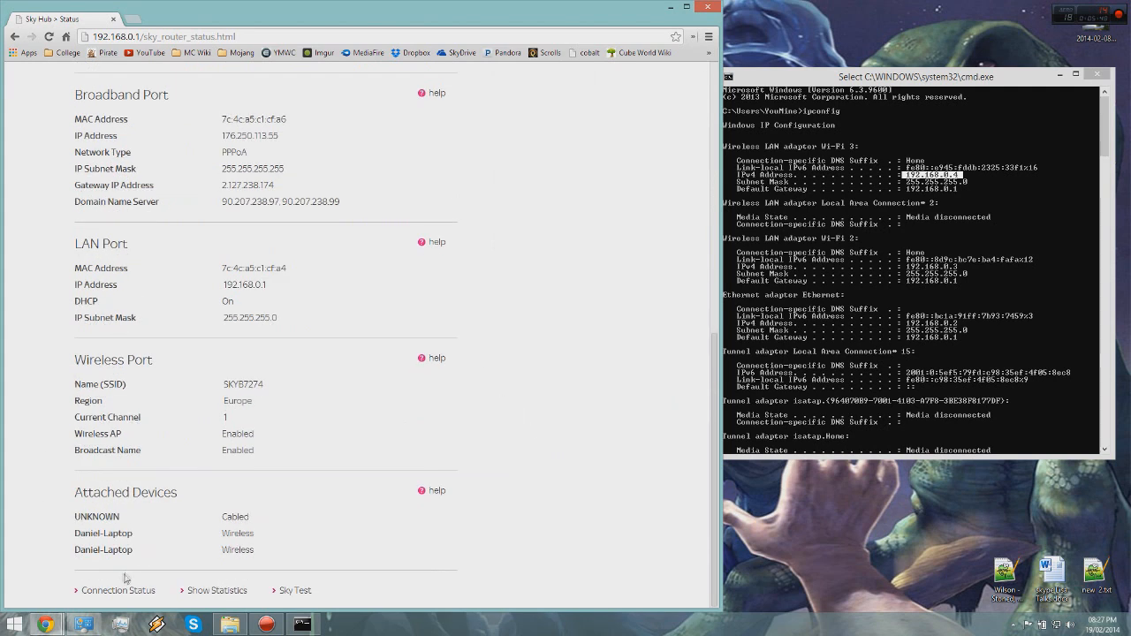
click(118, 590)
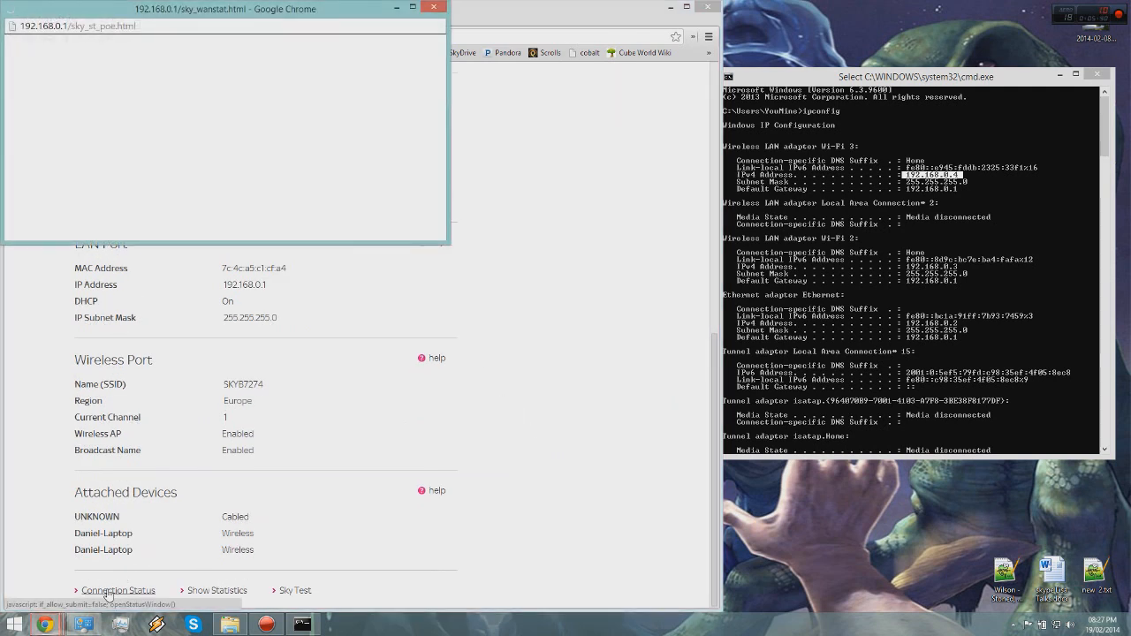
Minimise the router page, move the ipconfig window aside, and centre the Server folder.
click(118, 590)
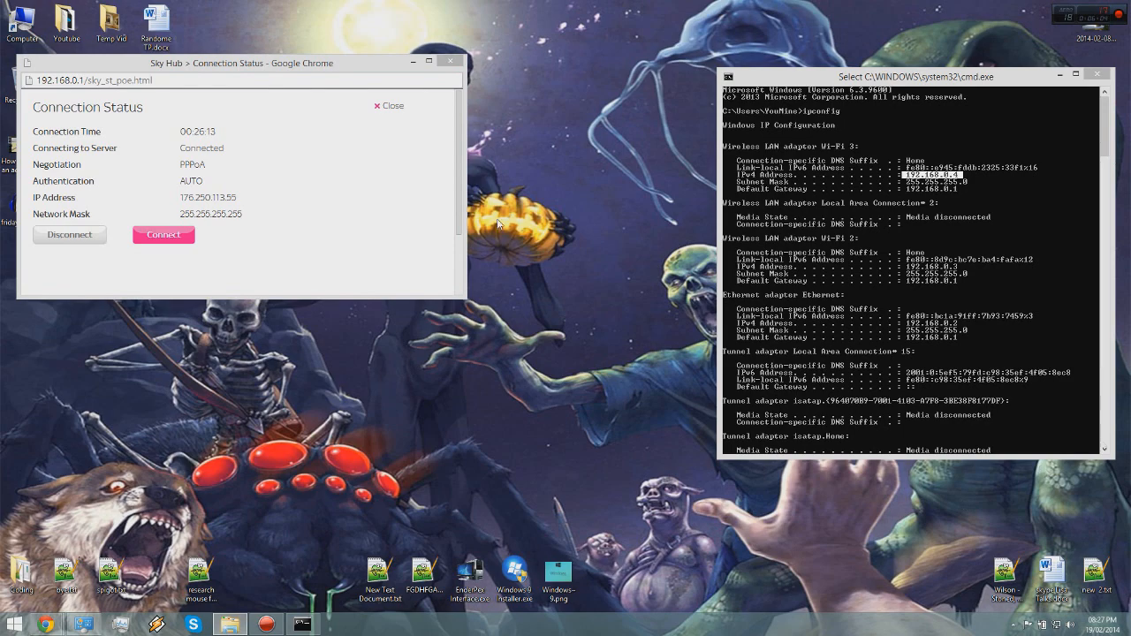
drag(919, 76, 760, 60)
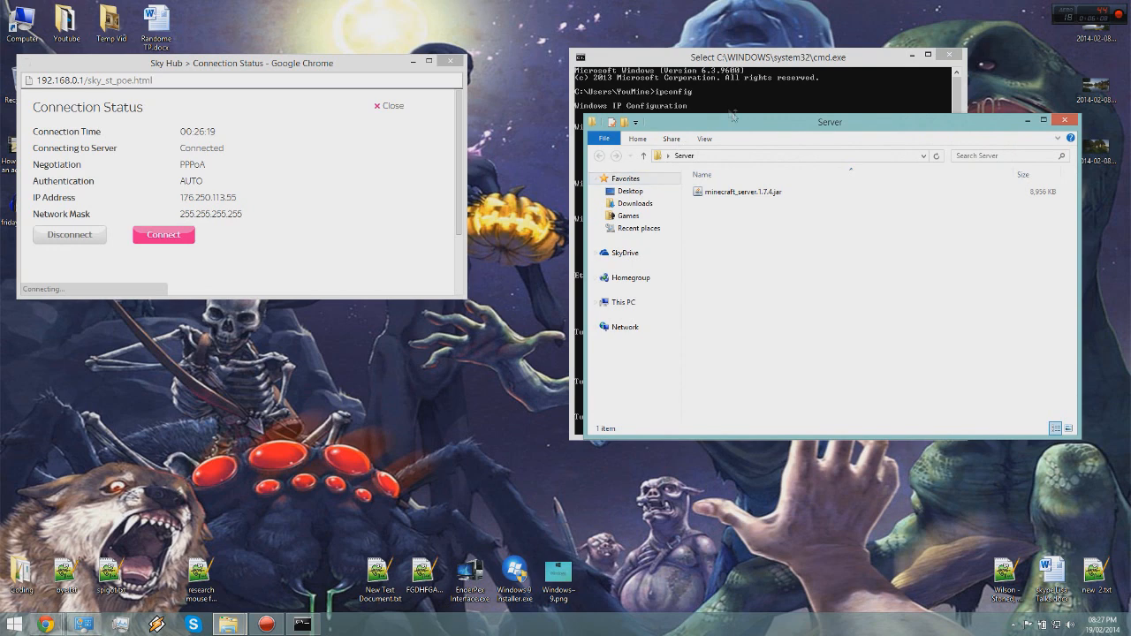
drag(829, 122, 530, 144)
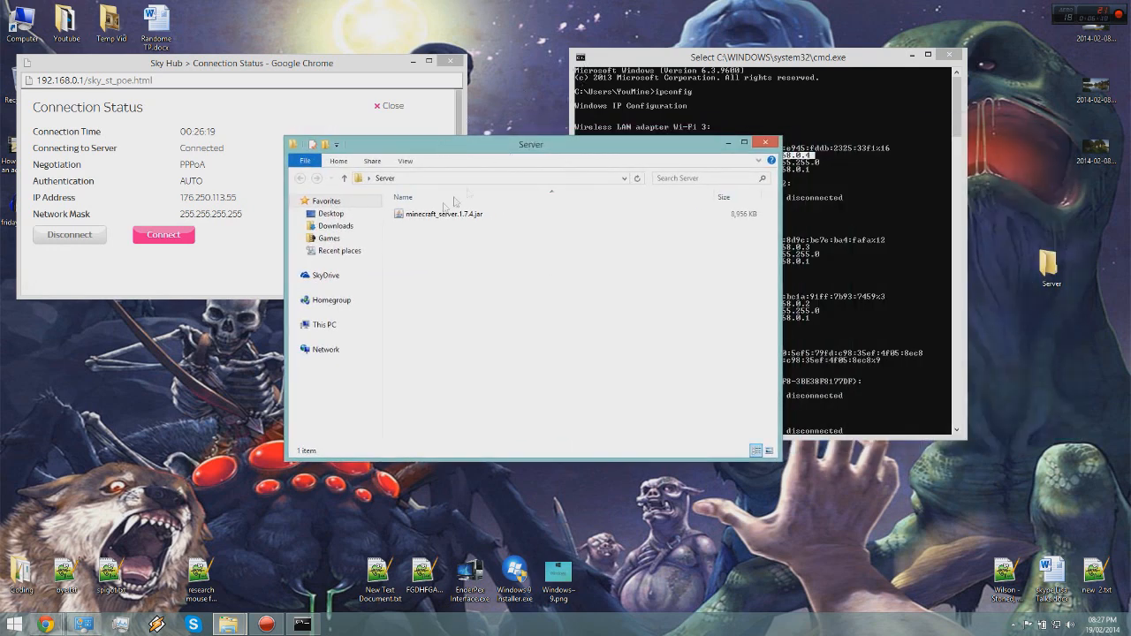
Run minecraft_server.1.7.4.jar to generate its files, then open server.properties.
click(443, 214)
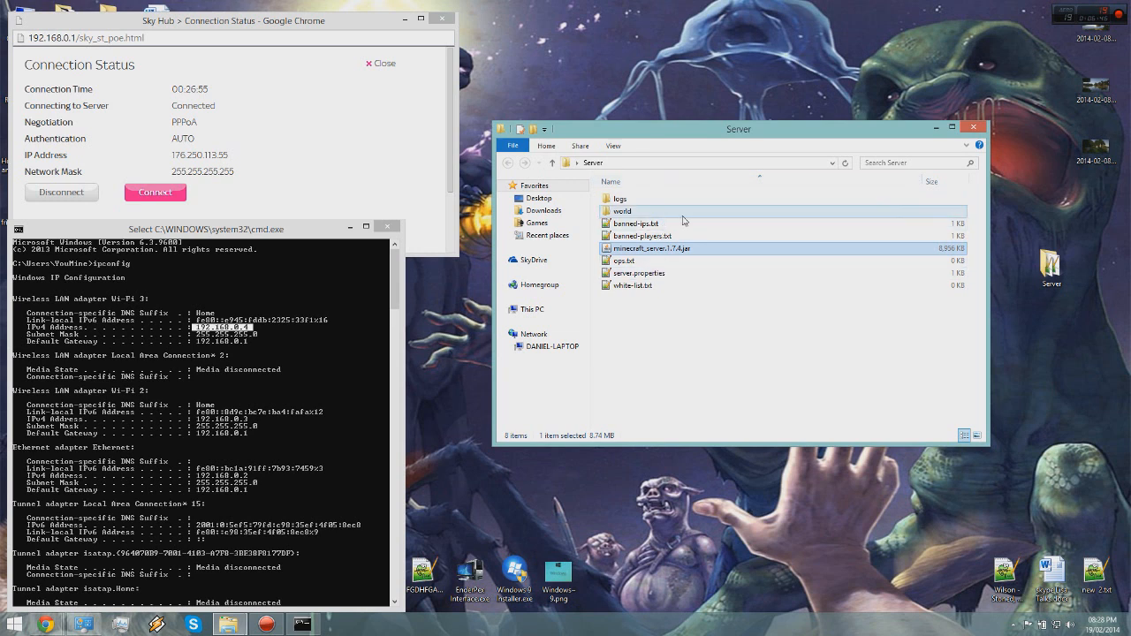
mouse_move(621, 197)
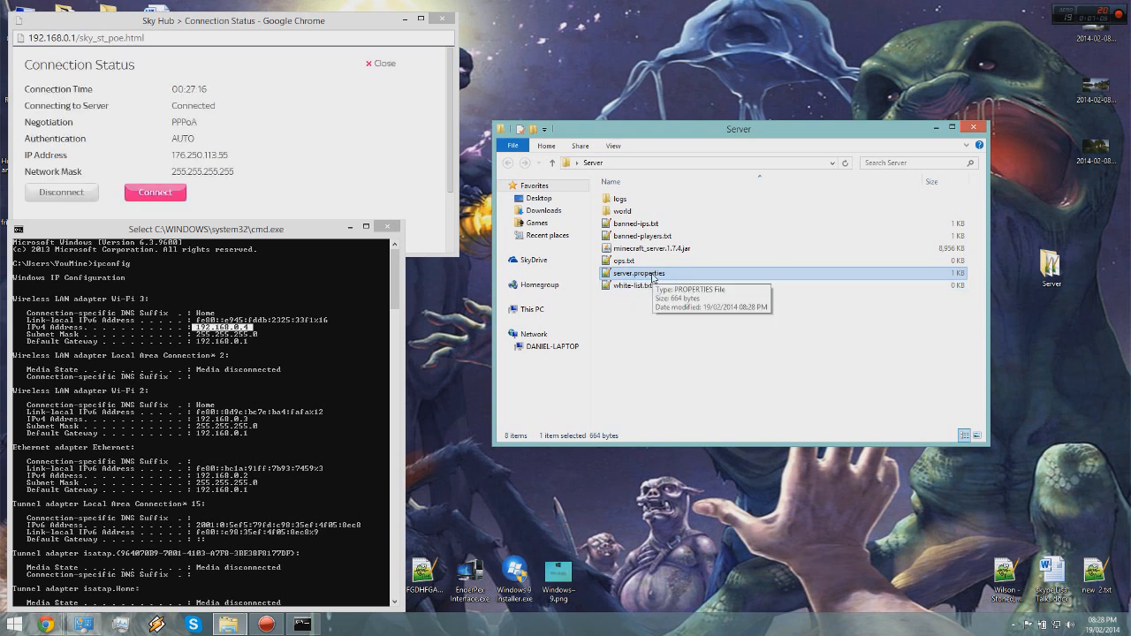
double_click(638, 273)
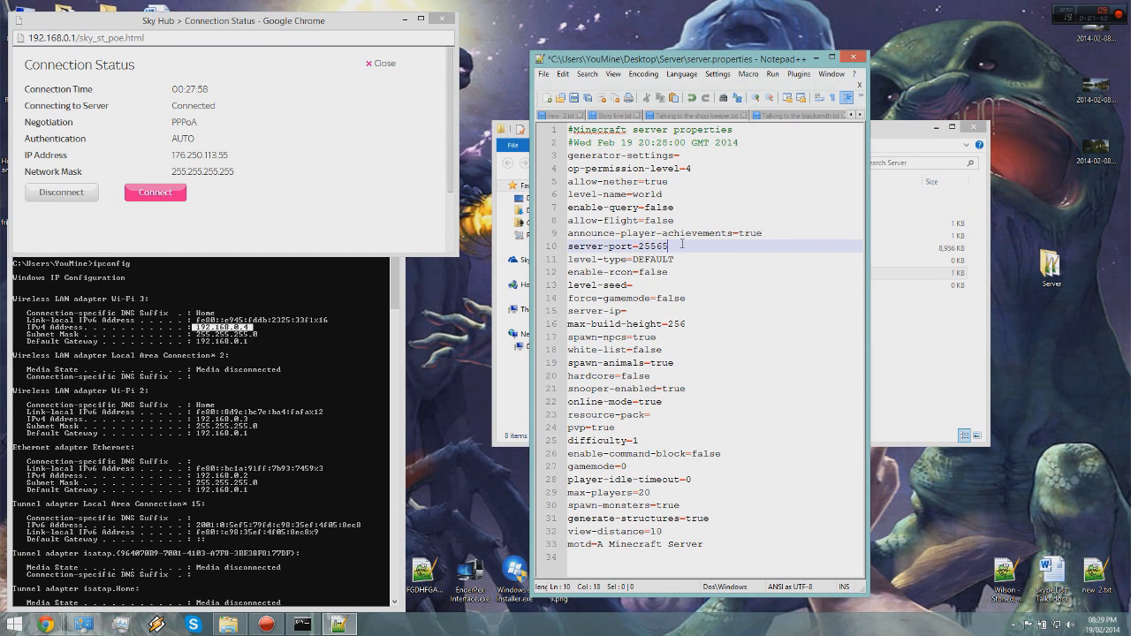
Confirm server-port=25565 and place the cursor on the empty server-ip line.
click(154, 192)
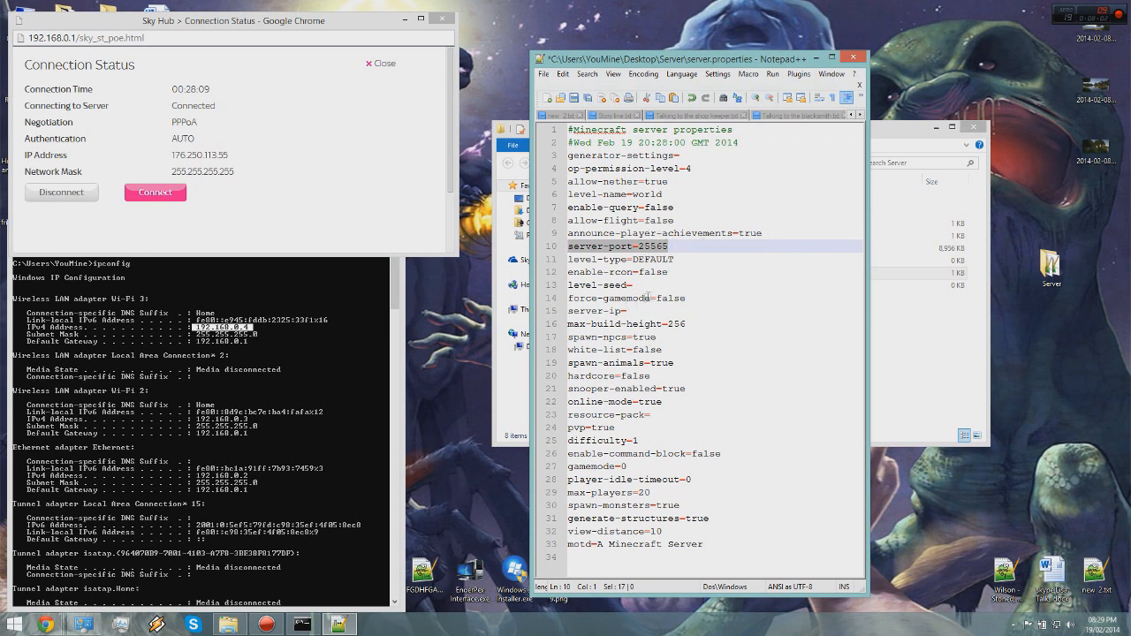
click(599, 310)
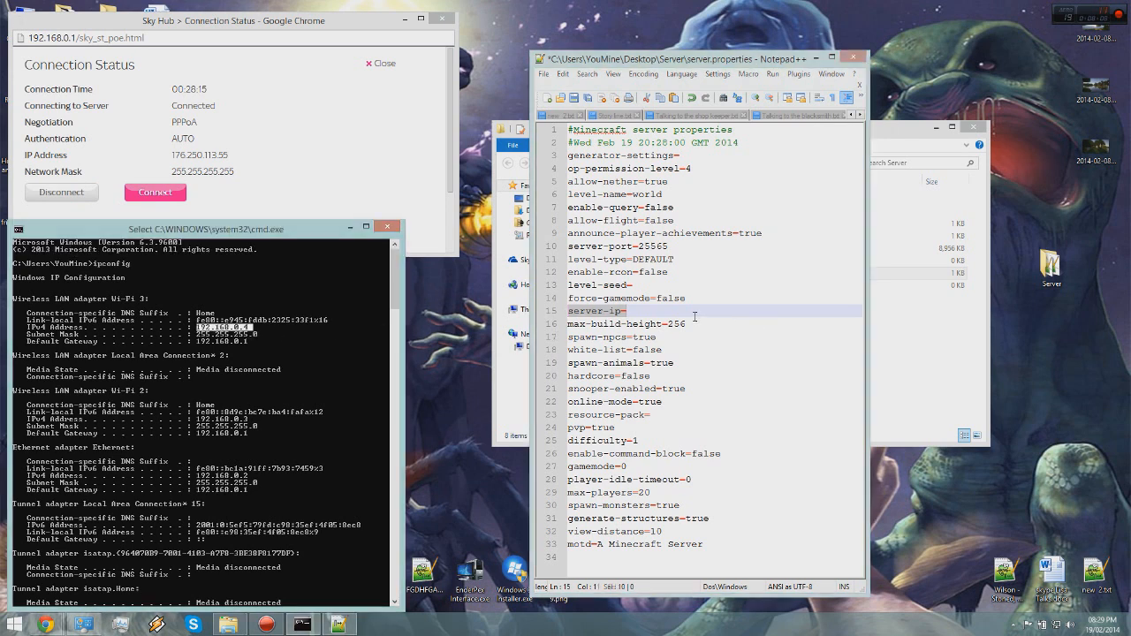
Enter 192.168.0.4 after server-ip= on line 15.
text(192)
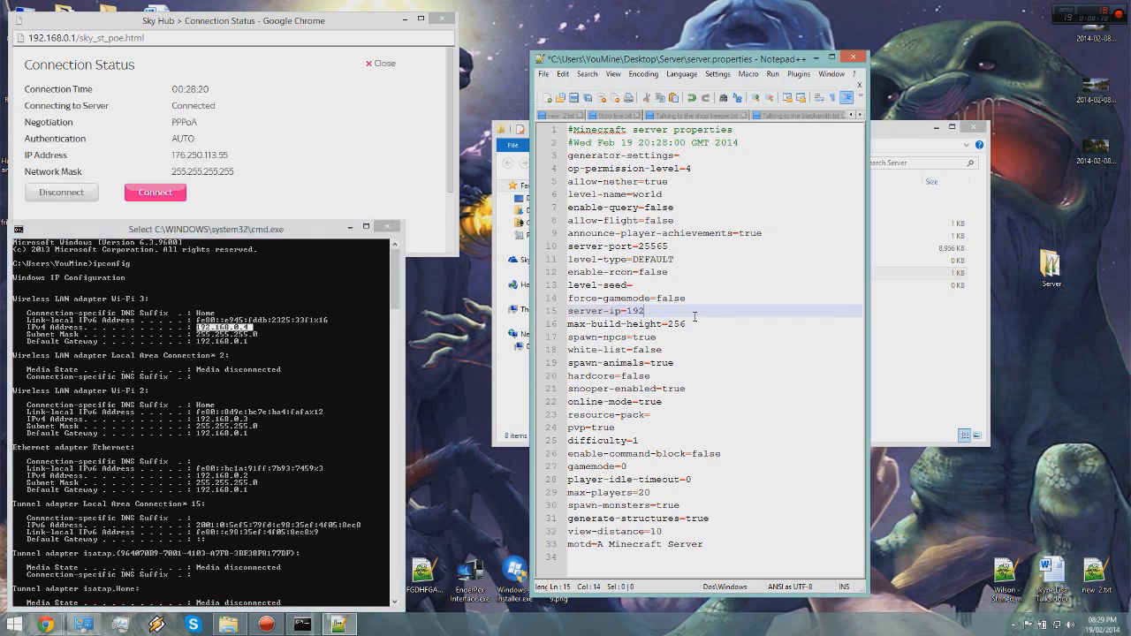
text(.168)
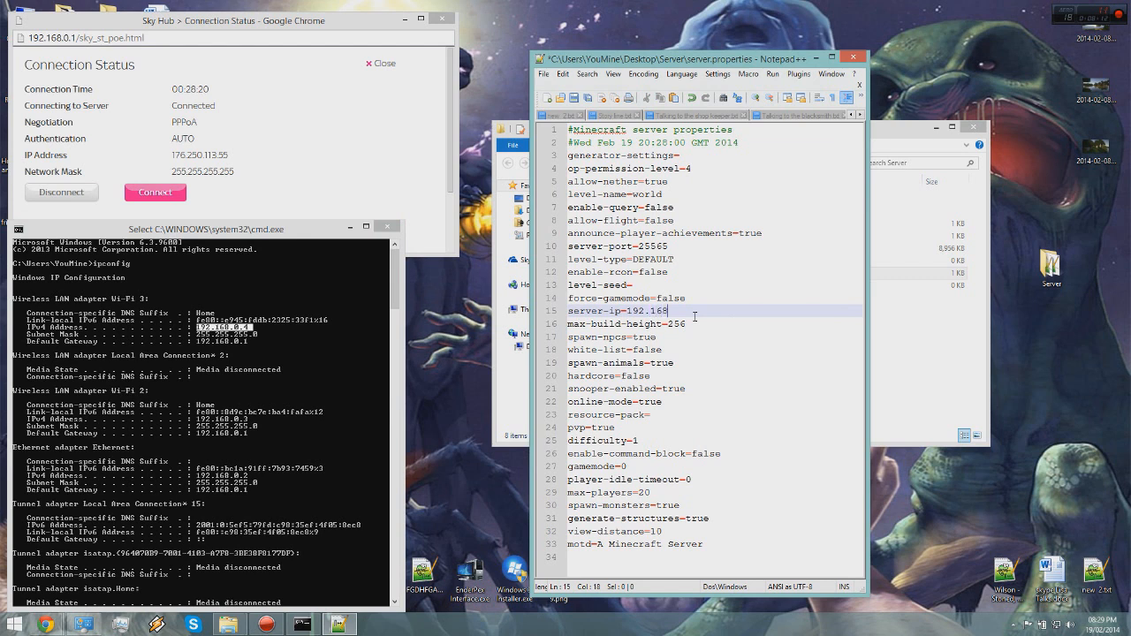
text(.0.4)
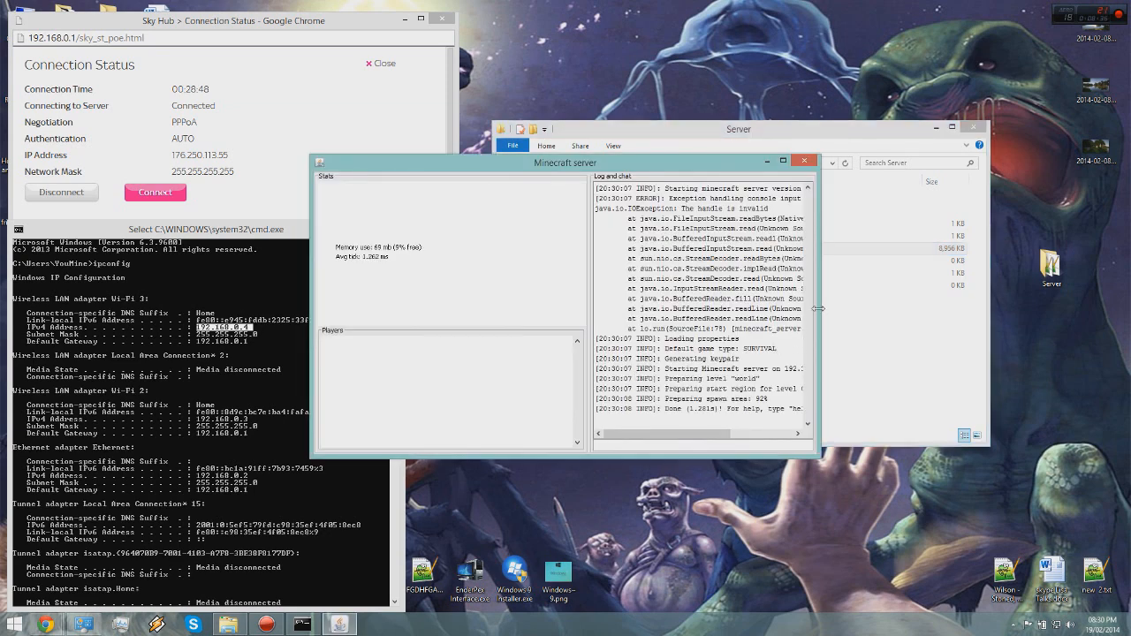
Widen the Minecraft server window to read its log and chat panel.
drag(815, 307, 954, 307)
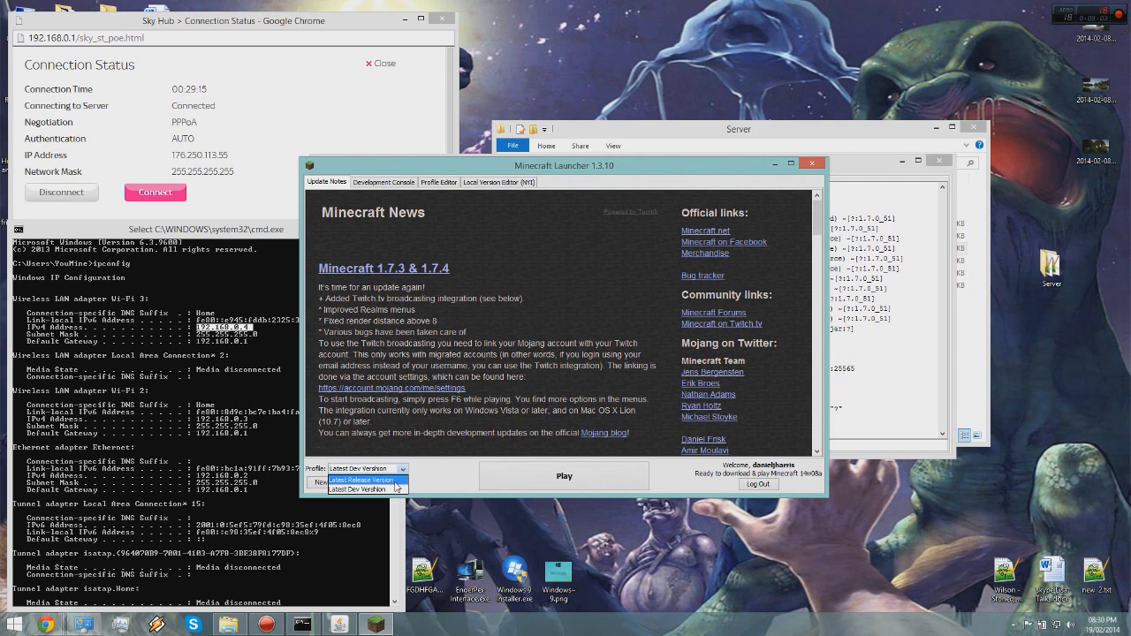
Launch Minecraft 1.7.4 from the latest release profile.
click(361, 480)
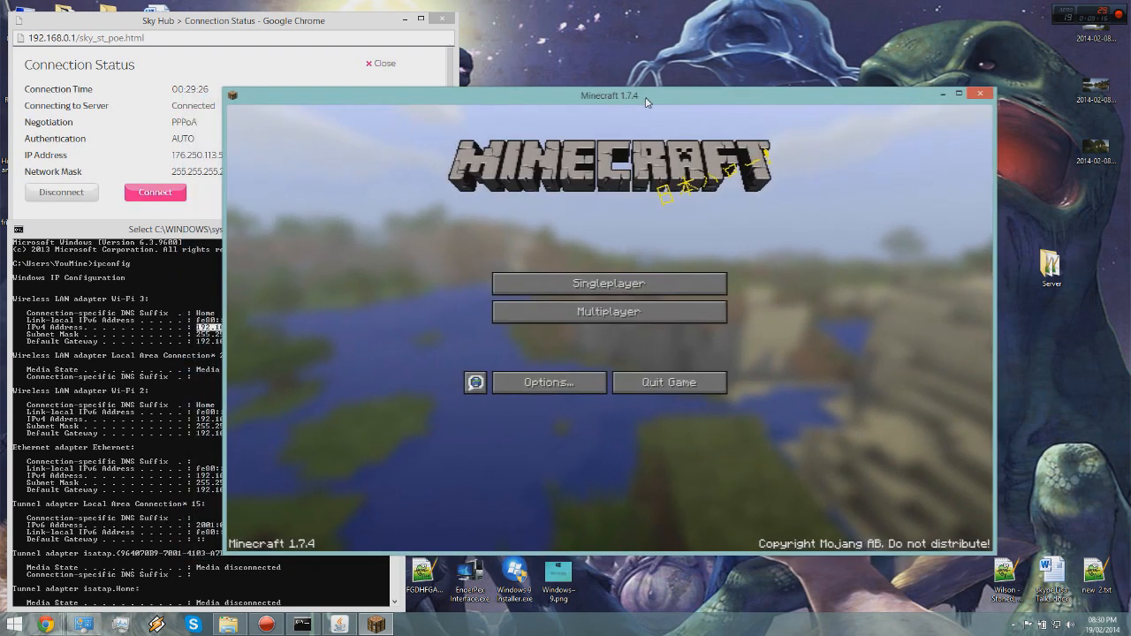
Add a multiplayer server entry named Video Server at address 176.250.113.55.
click(608, 311)
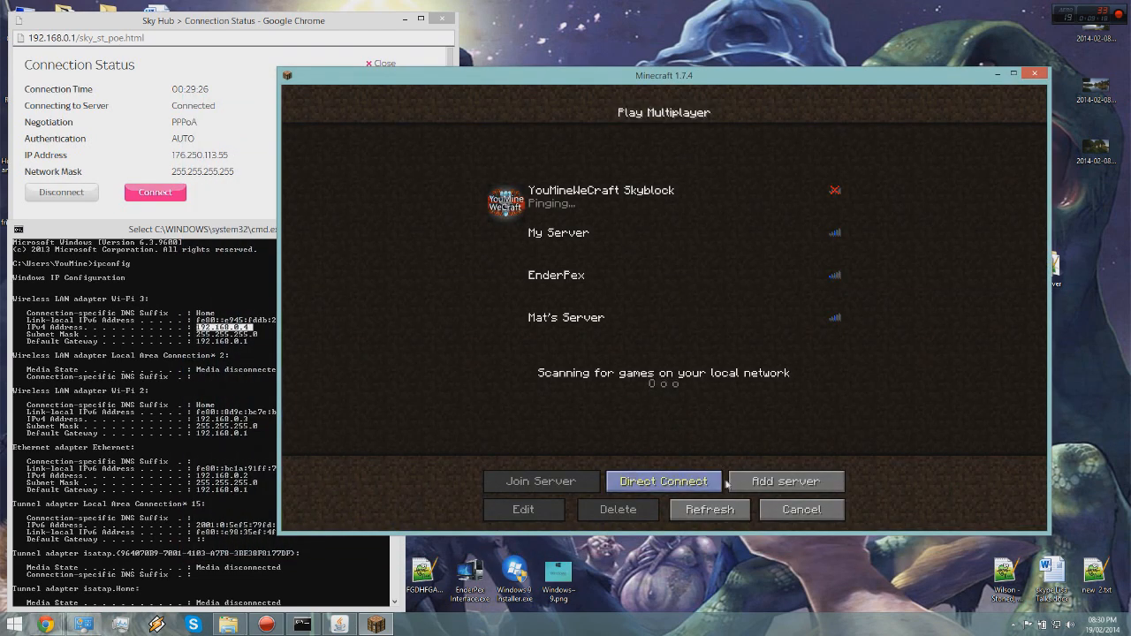
click(784, 480)
text(M)
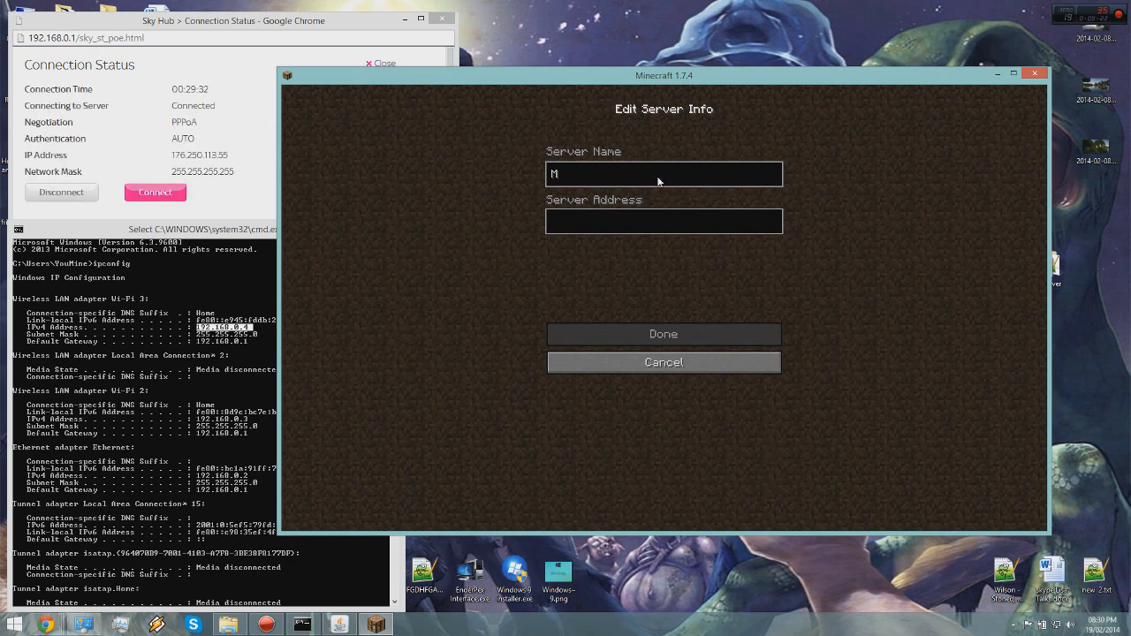
text(T)
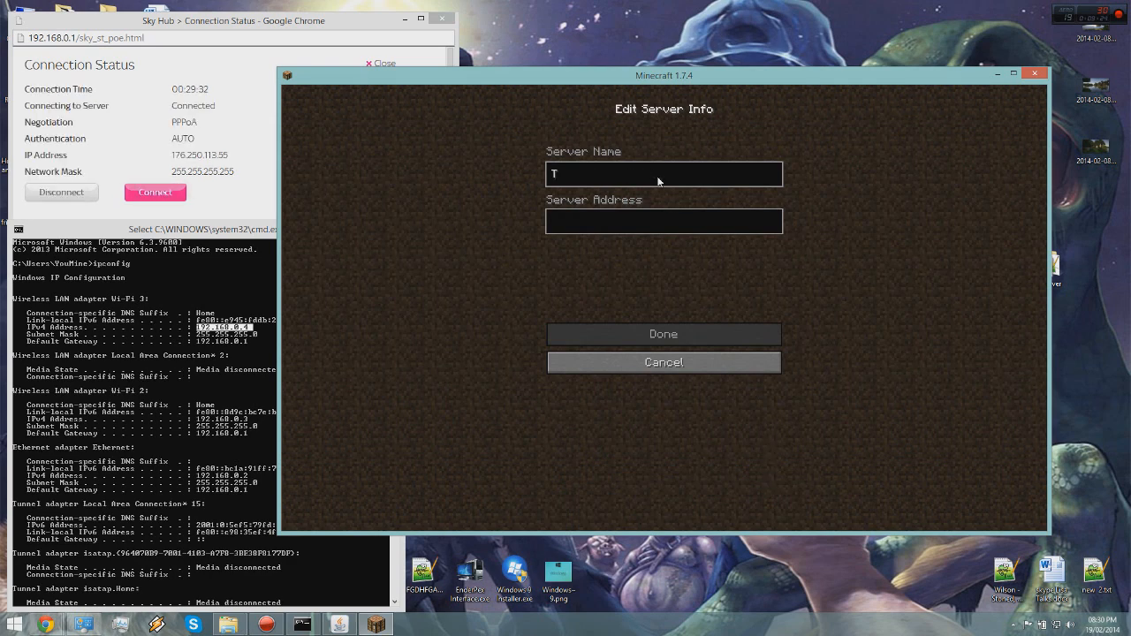
text(C)
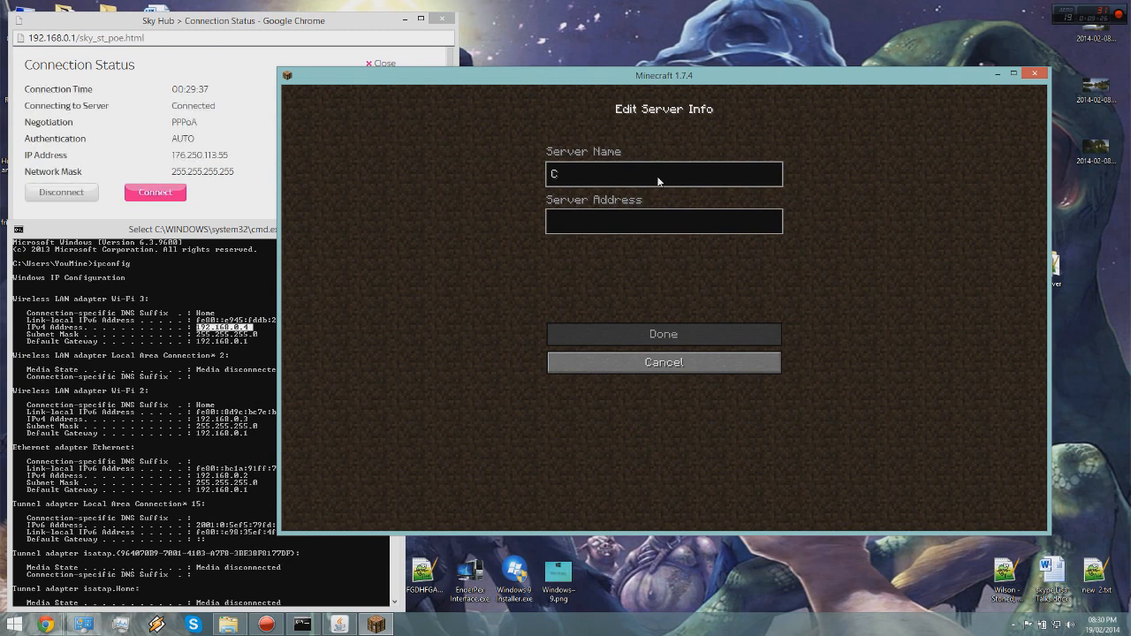
text(Video Server)
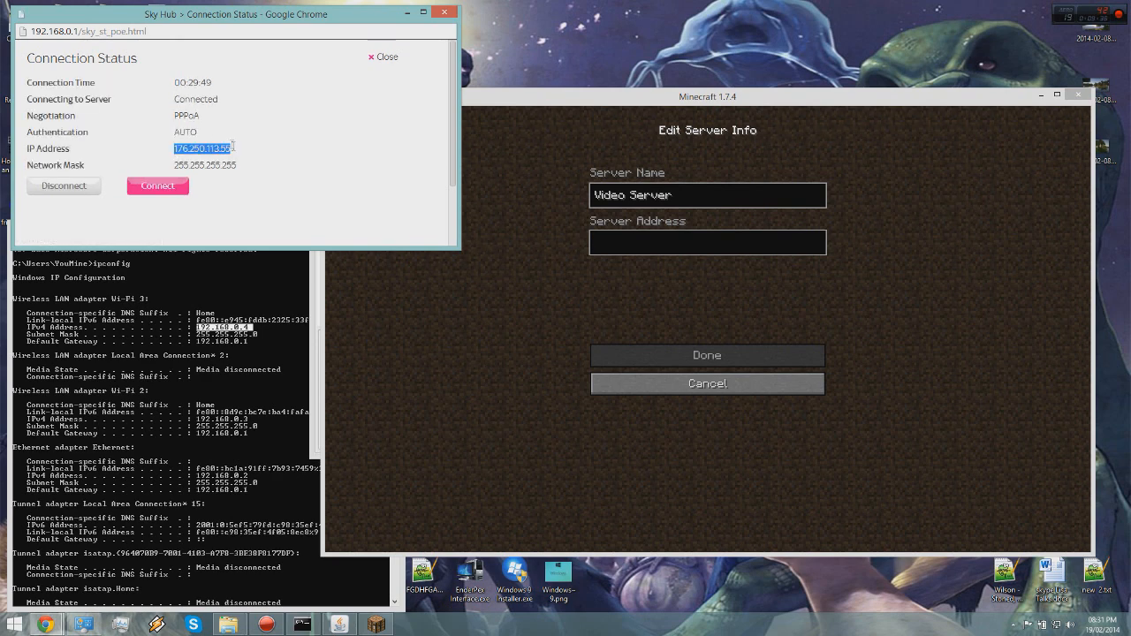
click(706, 243)
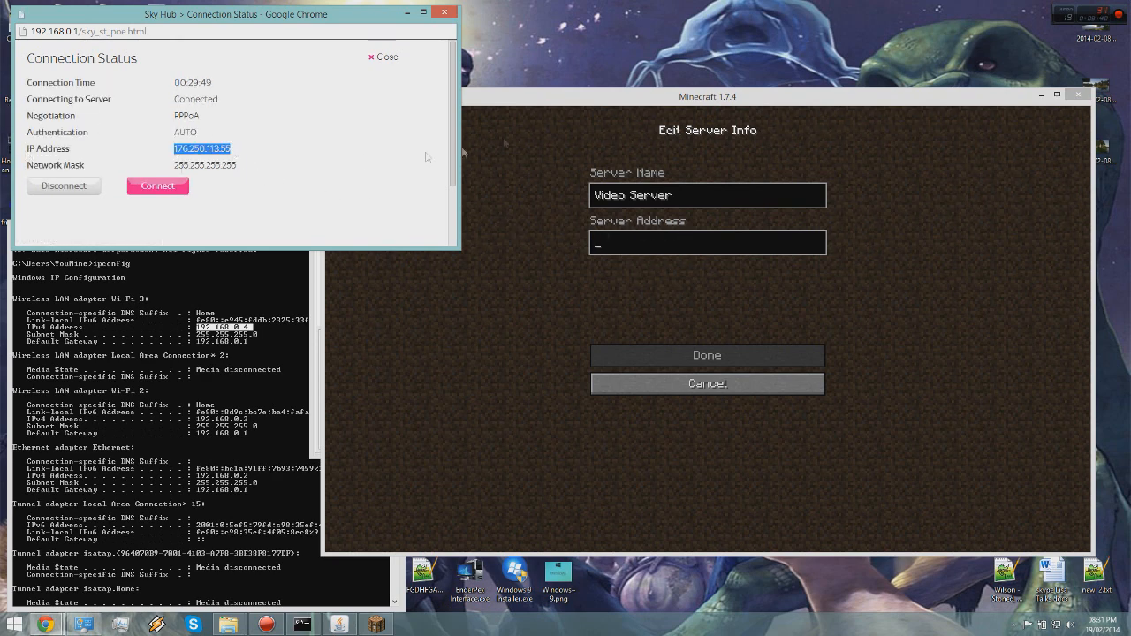
text(176.250.113.55)
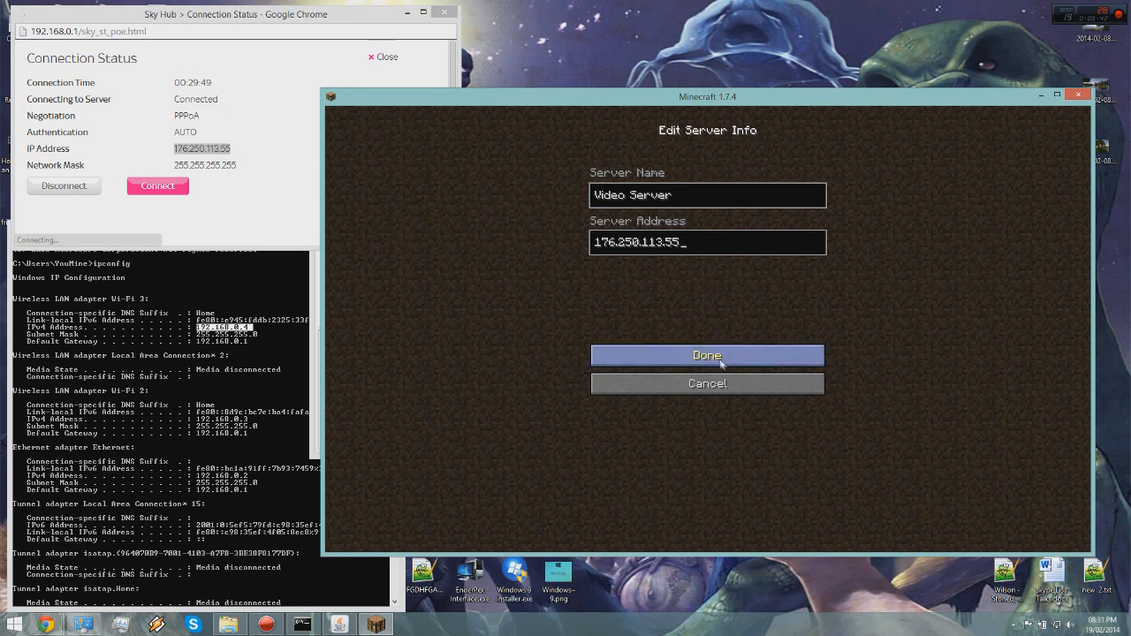
click(707, 355)
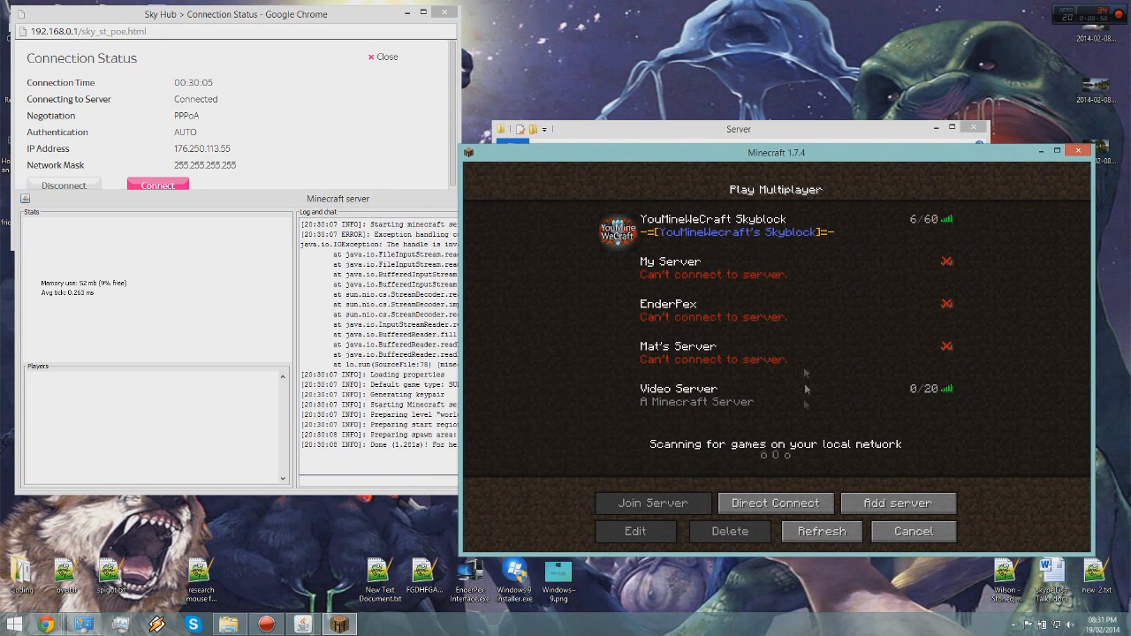
Join Video Server from the multiplayer list and enter its survival world.
click(652, 503)
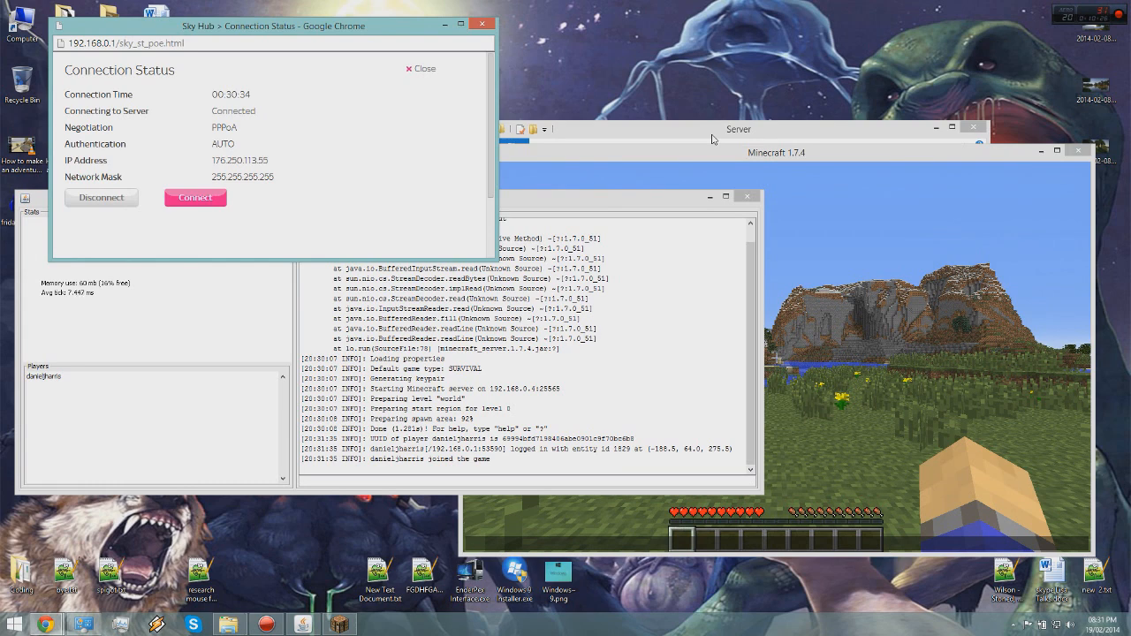
click(194, 197)
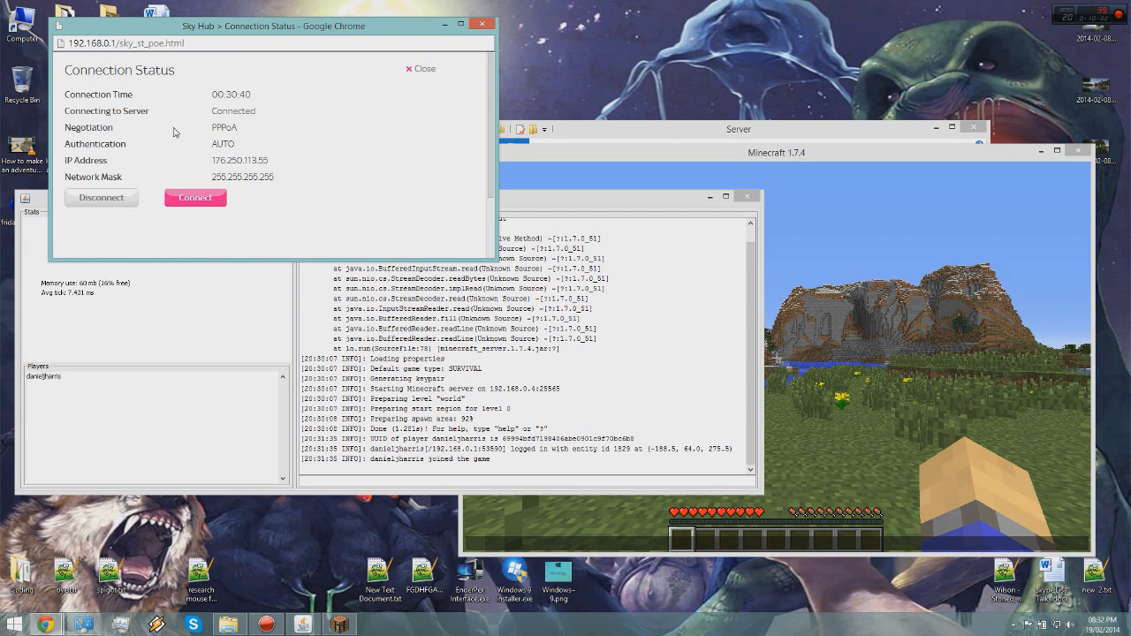
click(196, 197)
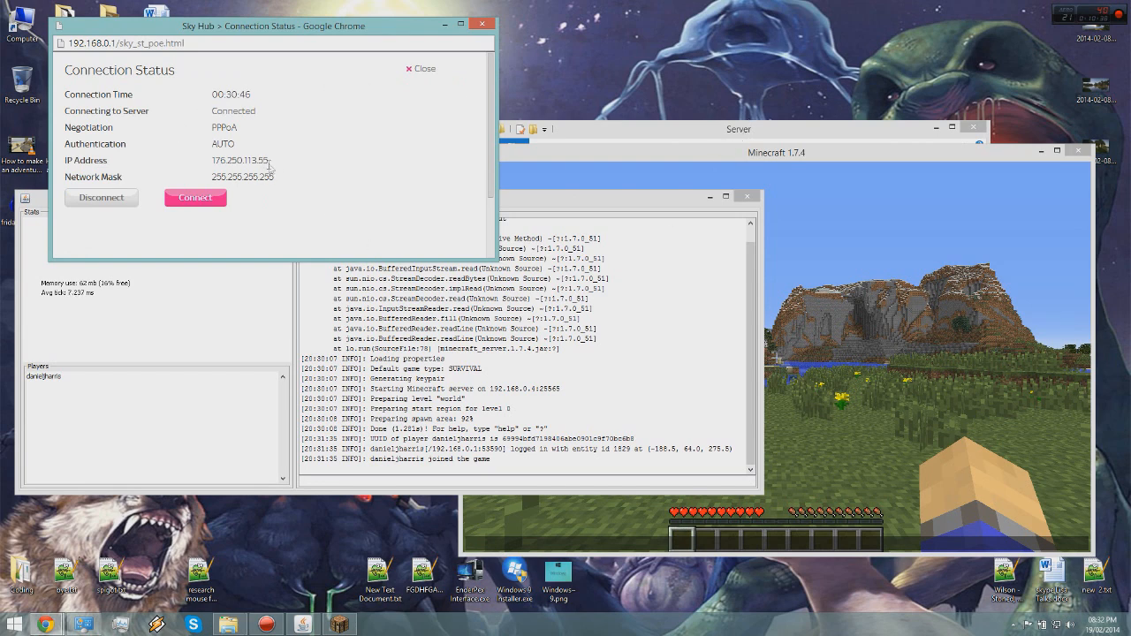
mouse_move(729, 243)
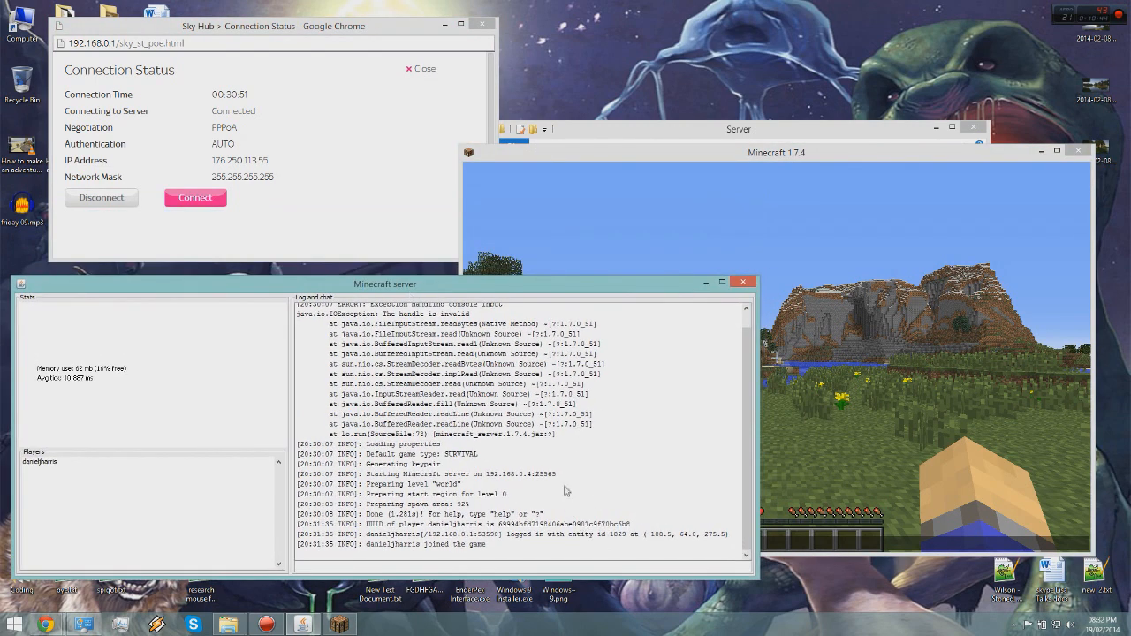
double_click(542, 474)
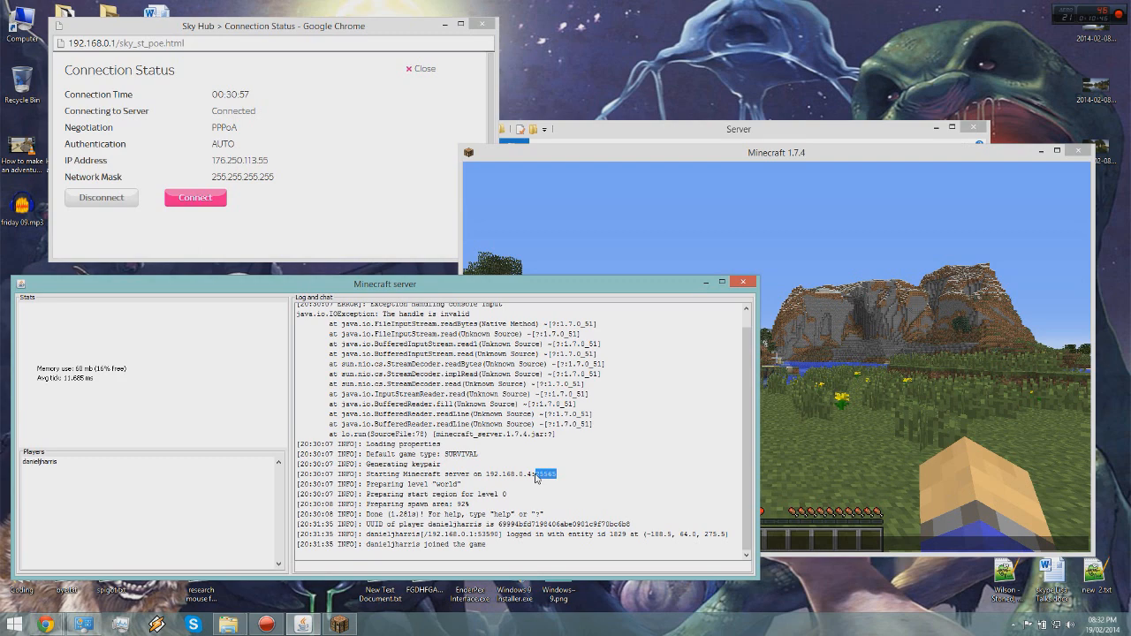
click(775, 152)
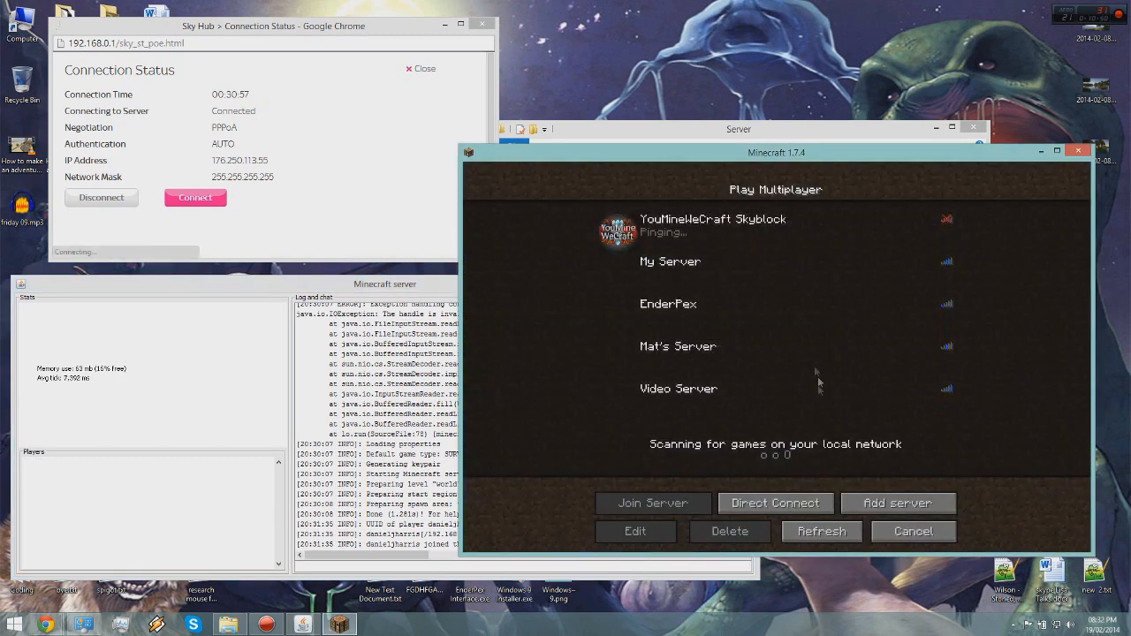
click(634, 531)
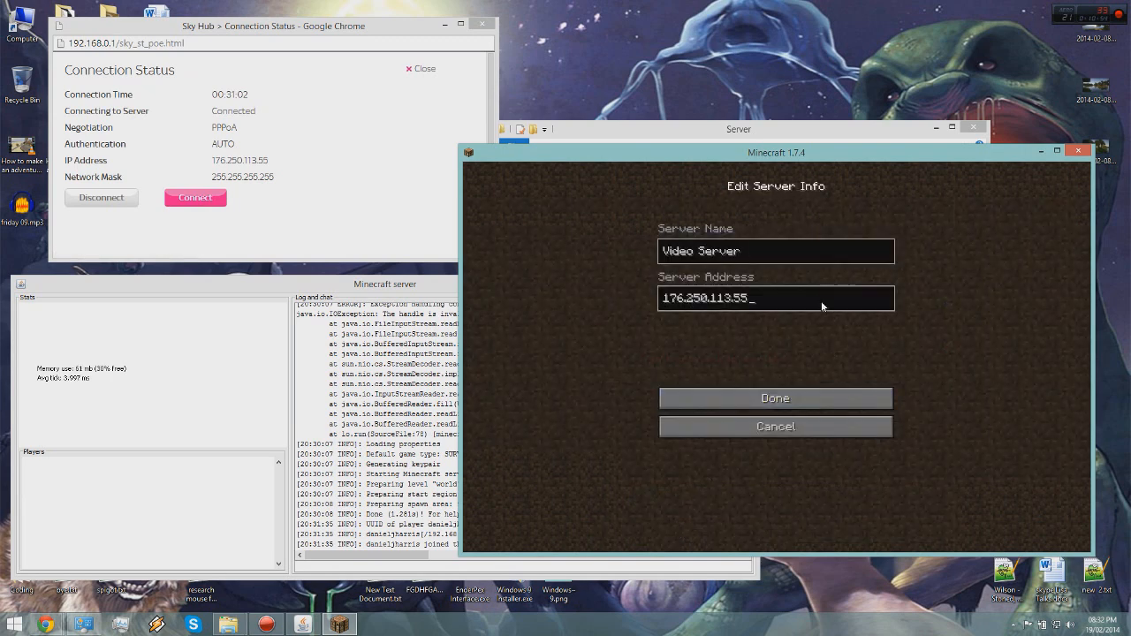
text(:25565)
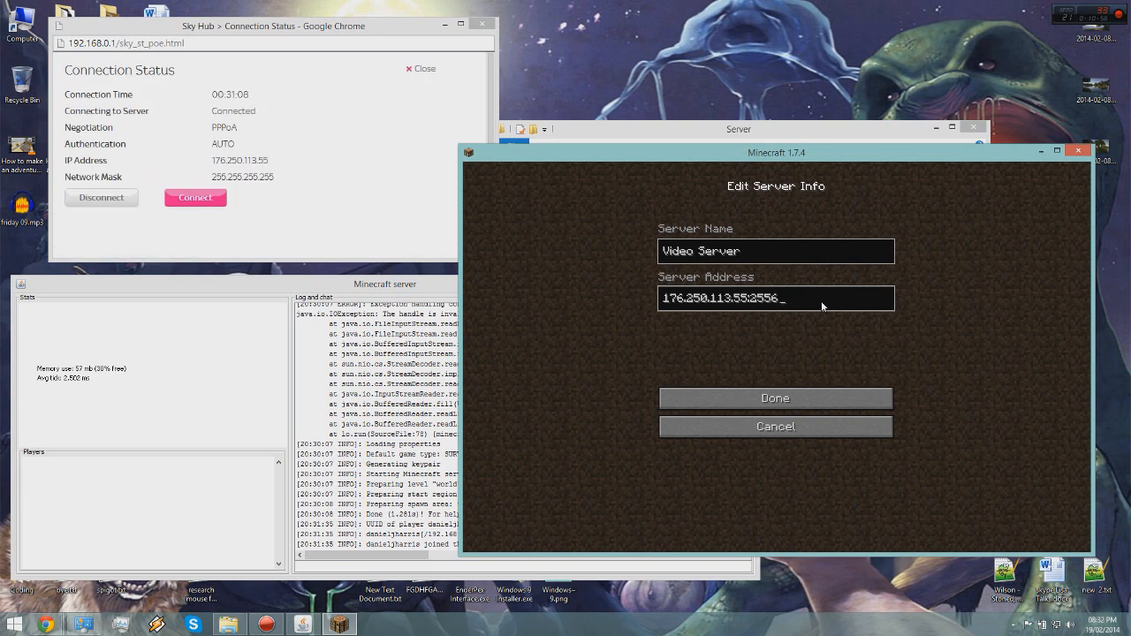
key(Backspace)
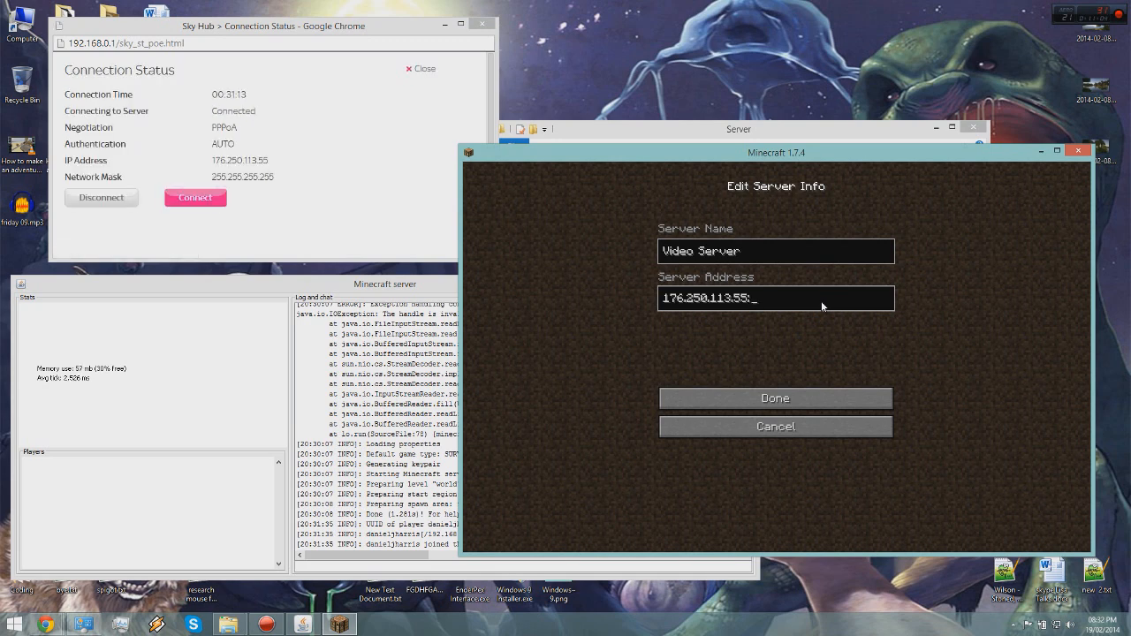
text(:25565)
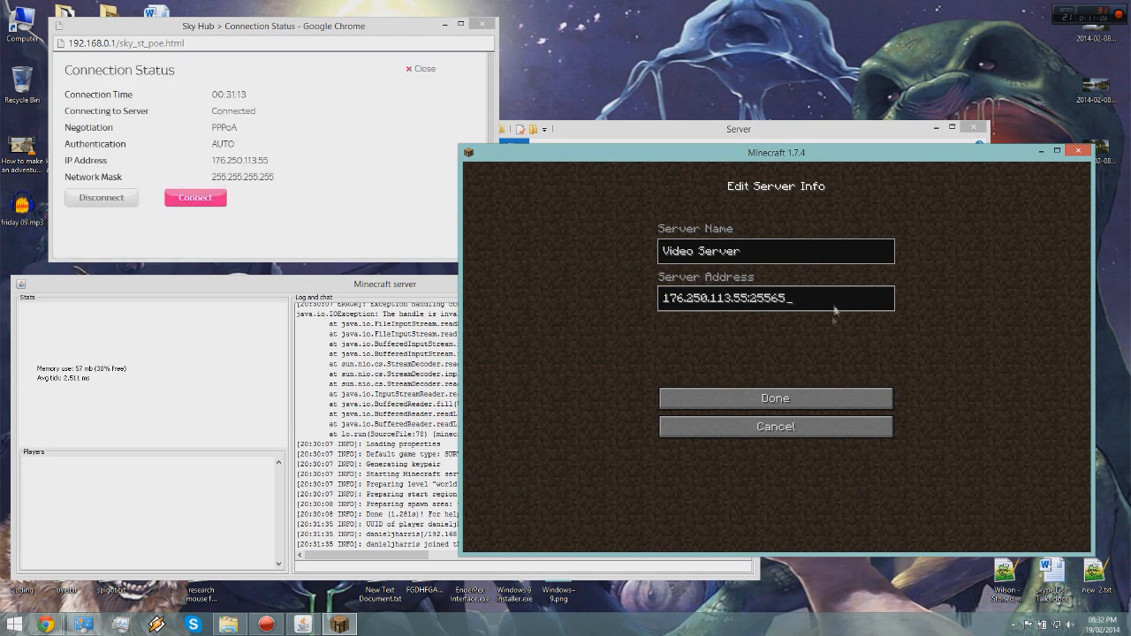
click(775, 397)
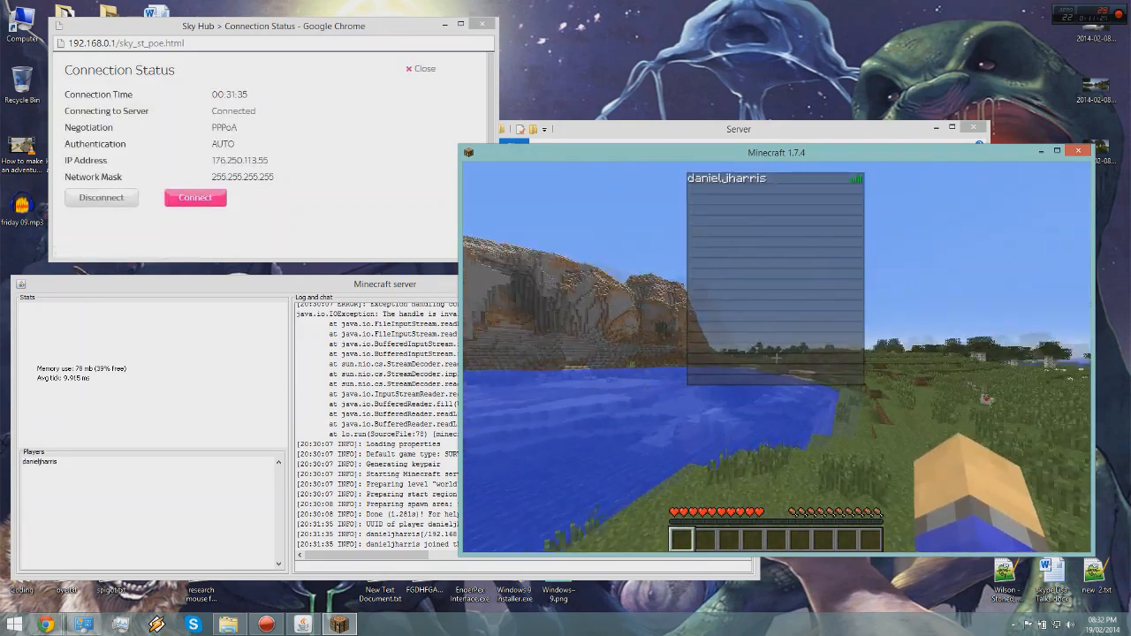
Check the online player list, then move around the survival world while connected.
key(e)
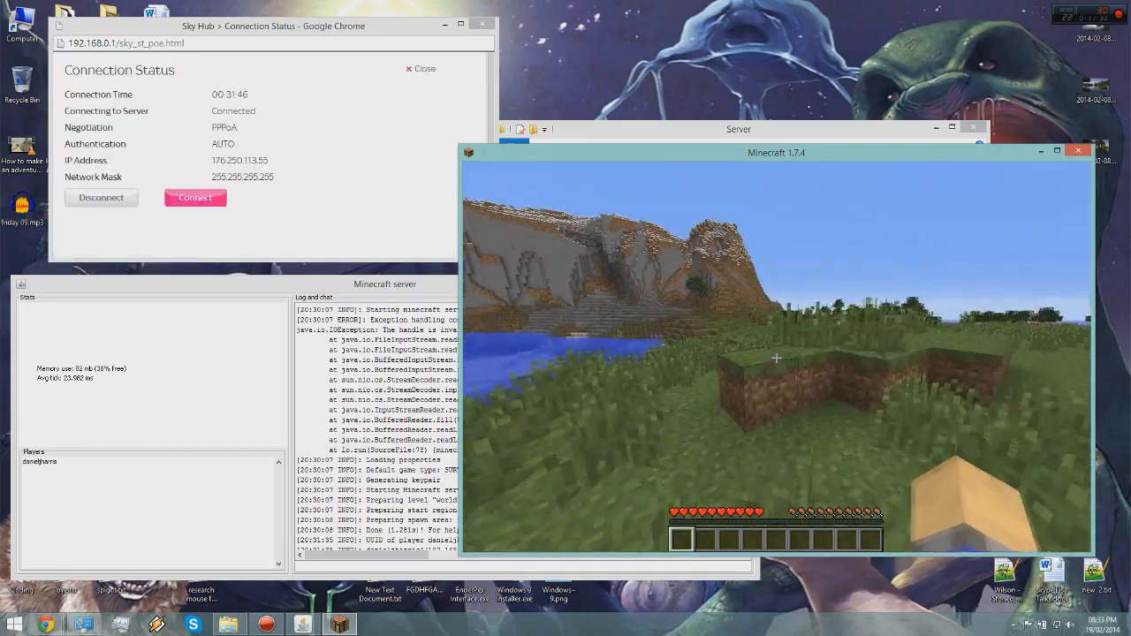
click(194, 197)
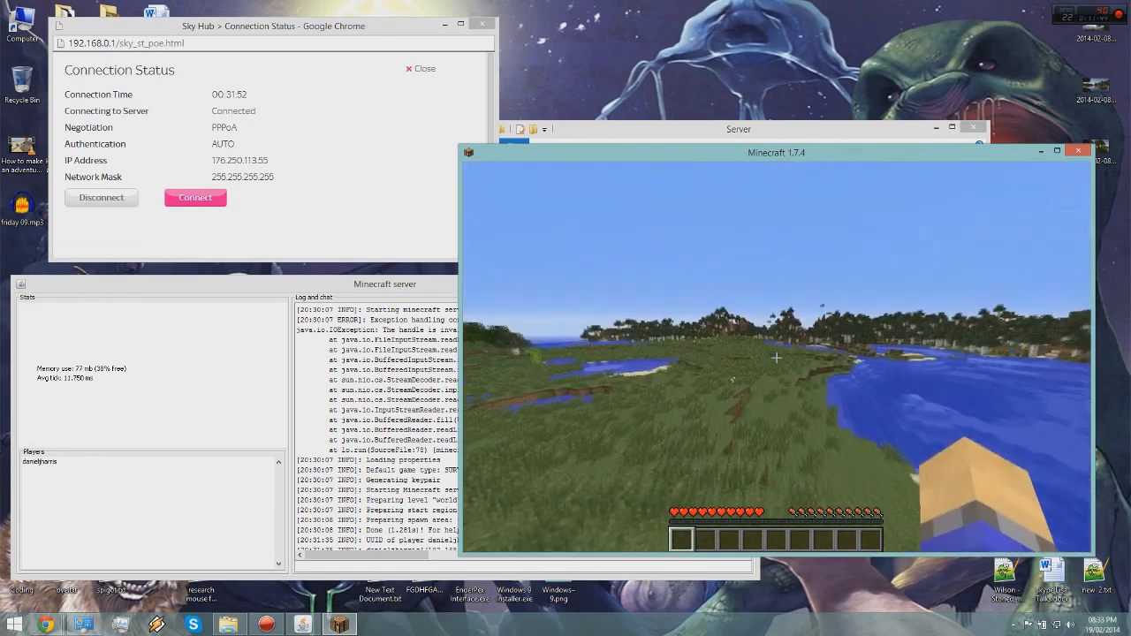
click(194, 197)
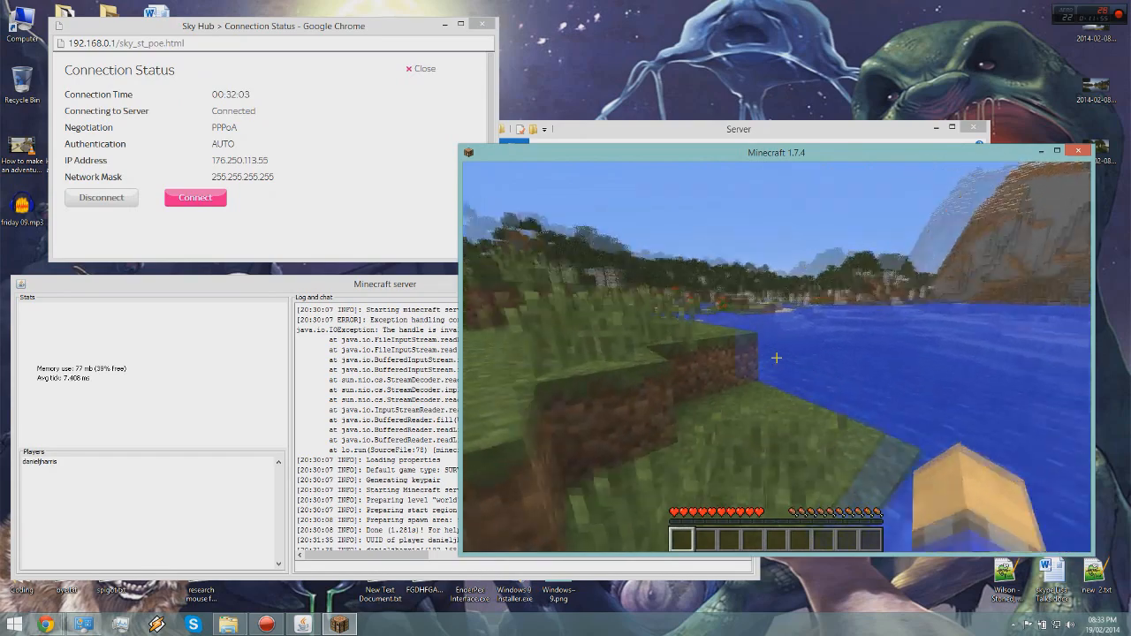
click(194, 197)
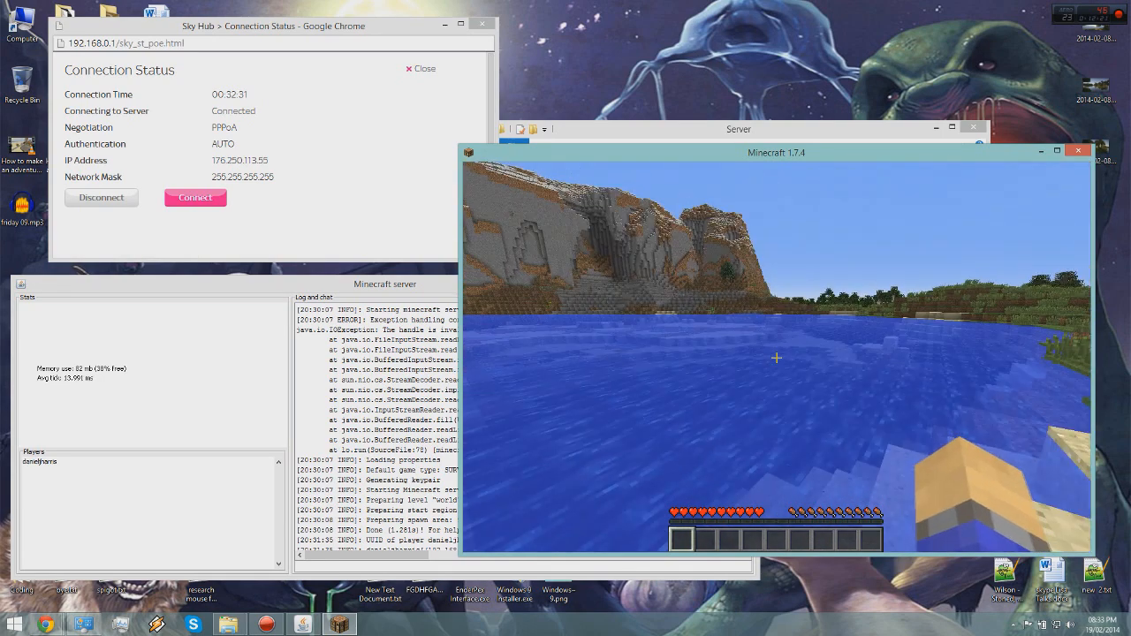
mouse_move(776, 357)
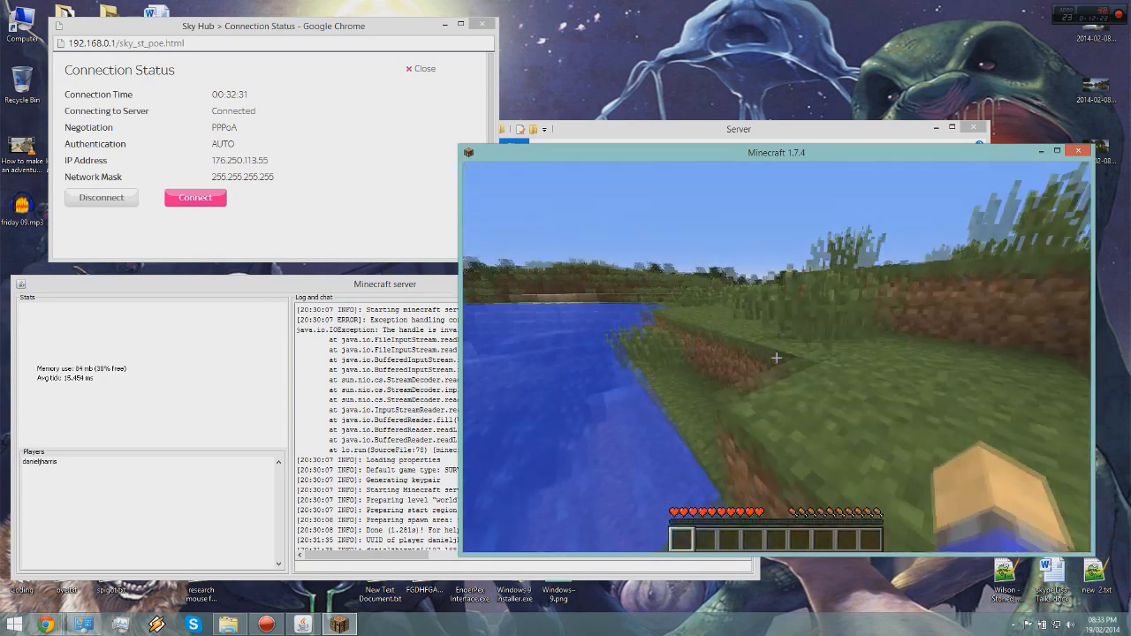